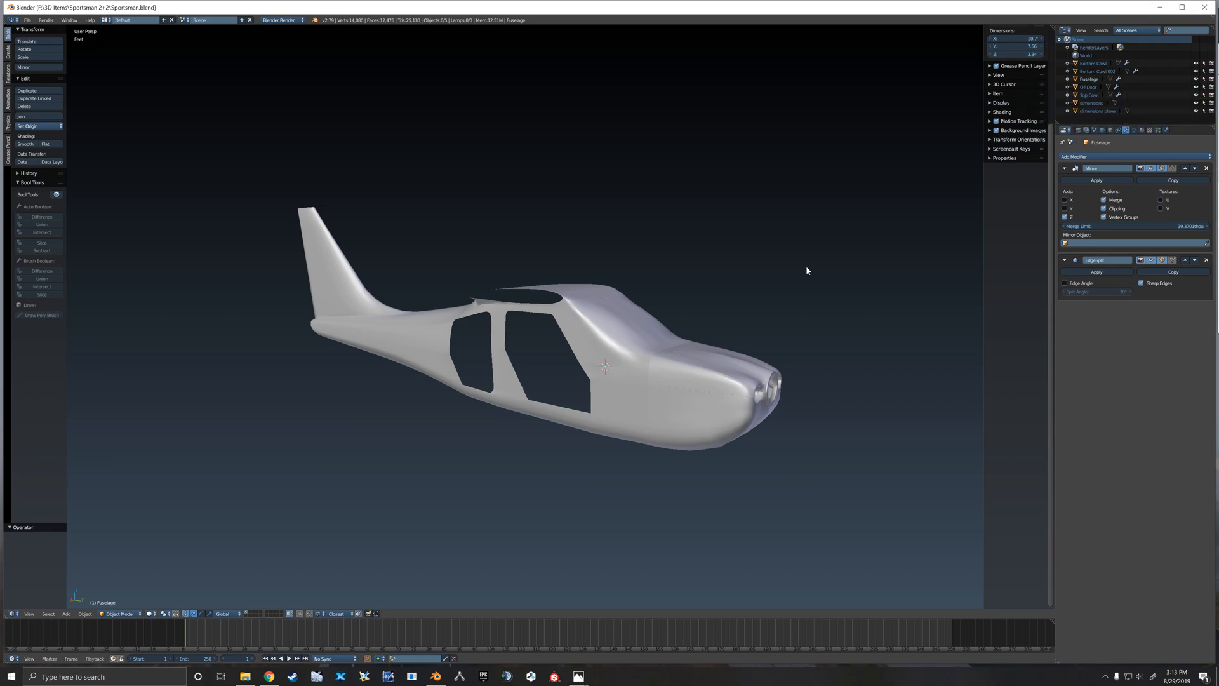
mouse_move(790, 274)
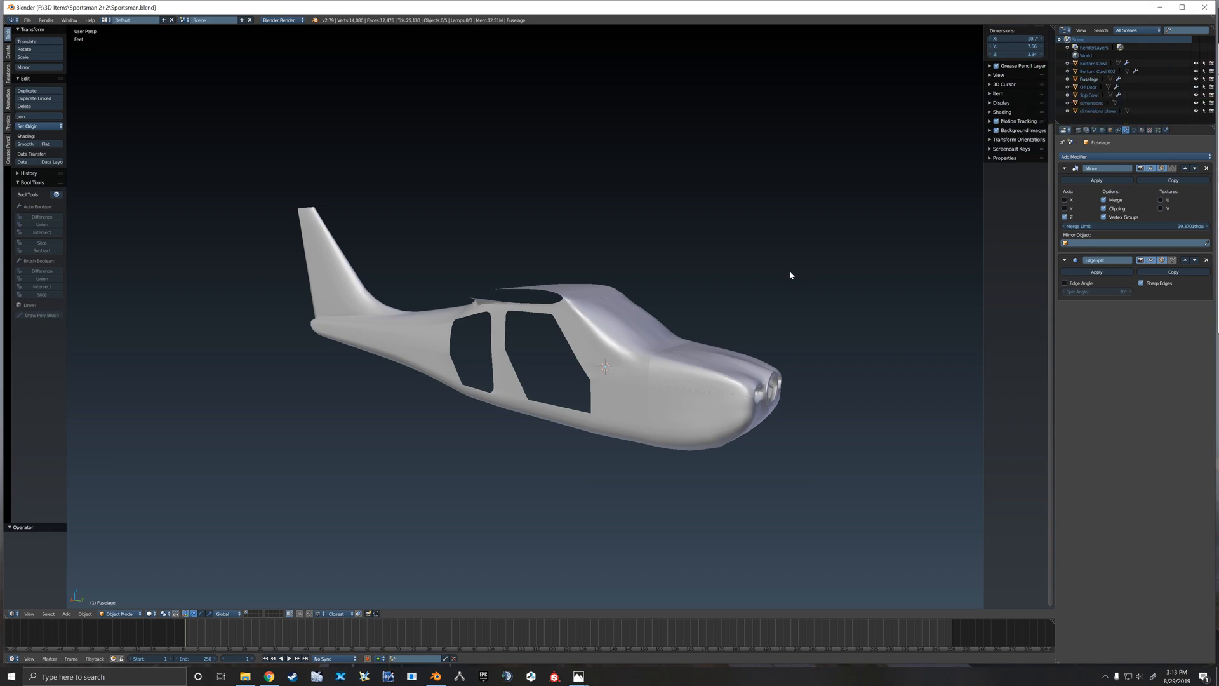
mouse_move(513, 284)
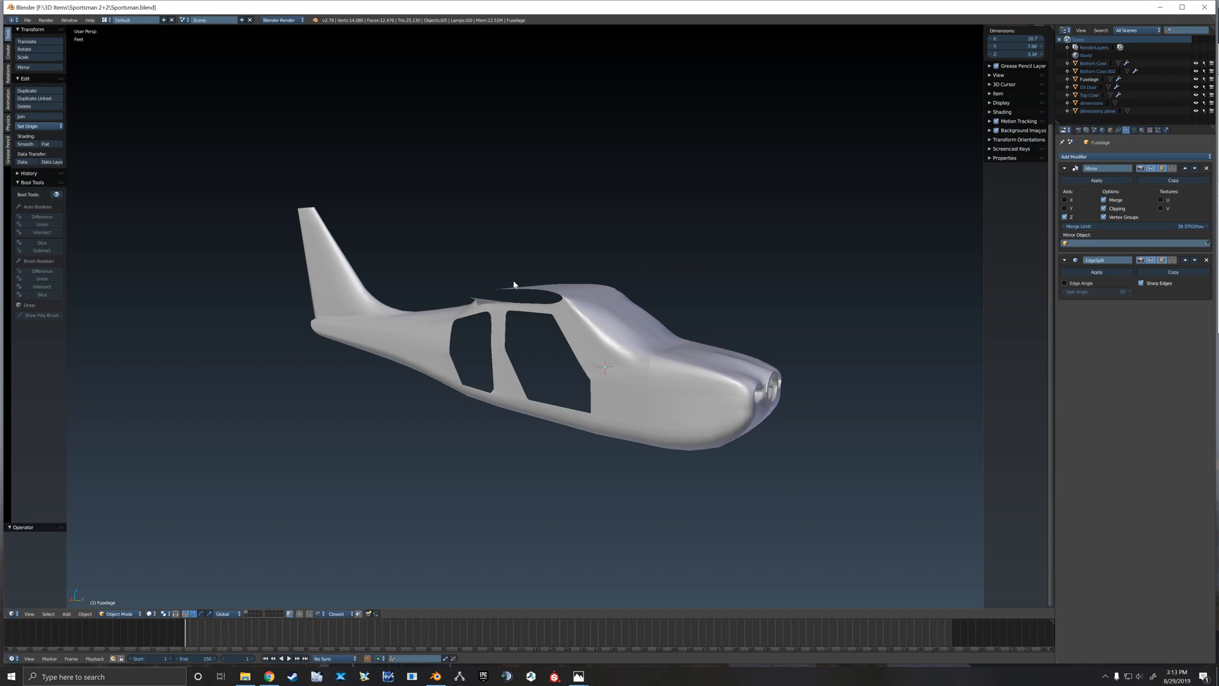
mouse_move(351, 262)
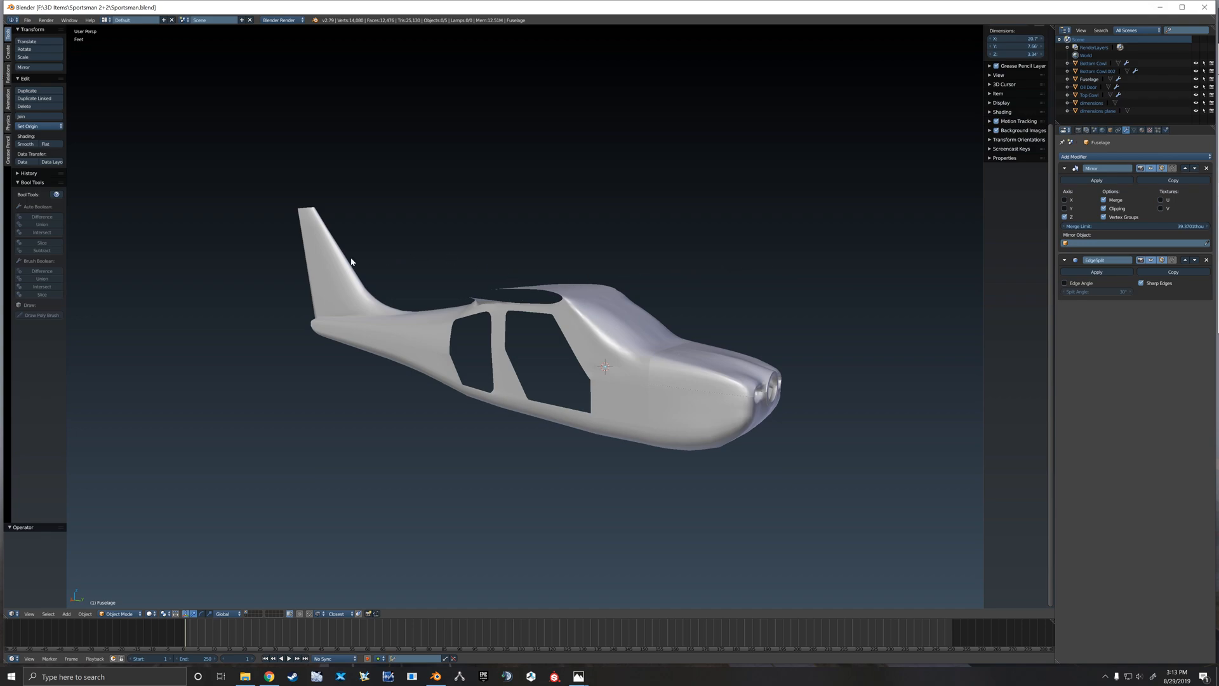
- Select the Sportsman fuselage and view it from the right in orthographic
click(505, 350)
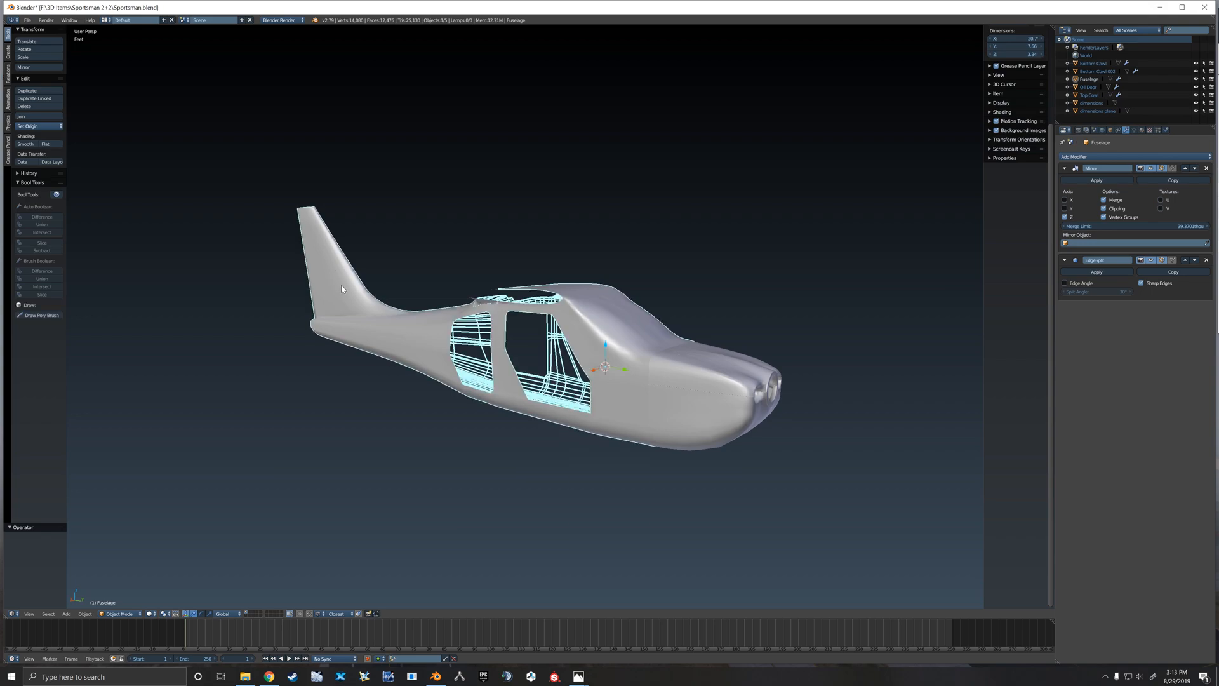
mouse_move(494, 288)
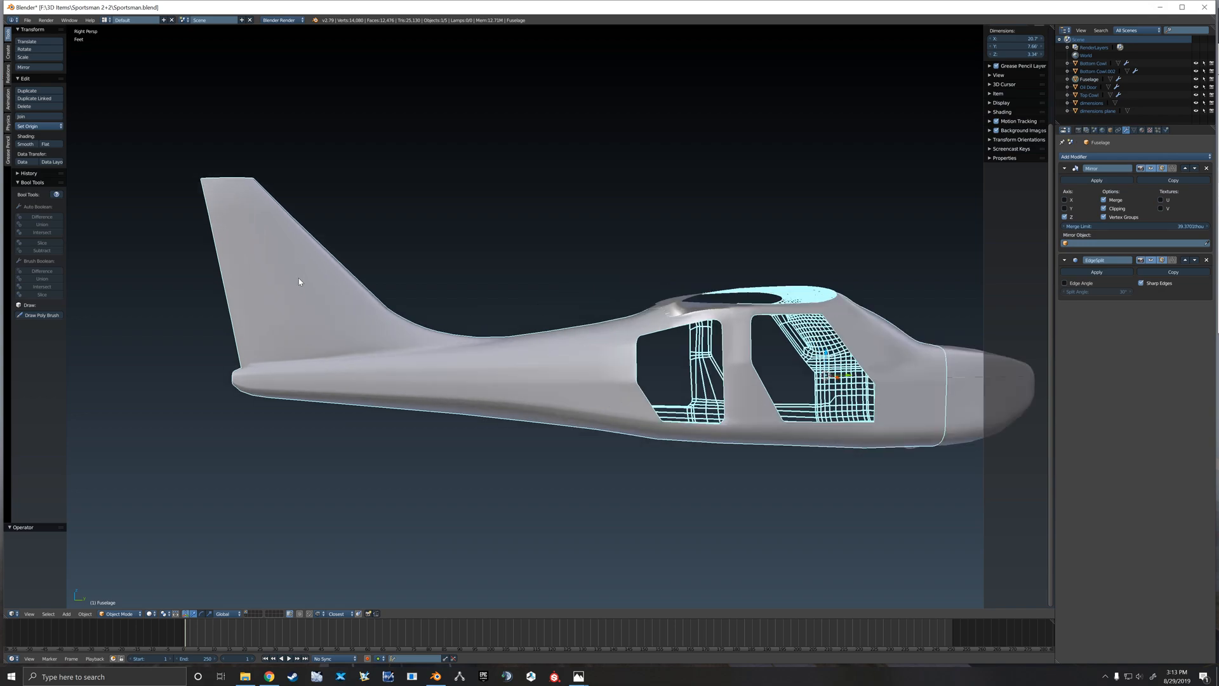
- Edit the fuselage mesh and select the rudder faces on the tail fin
key(Tab)
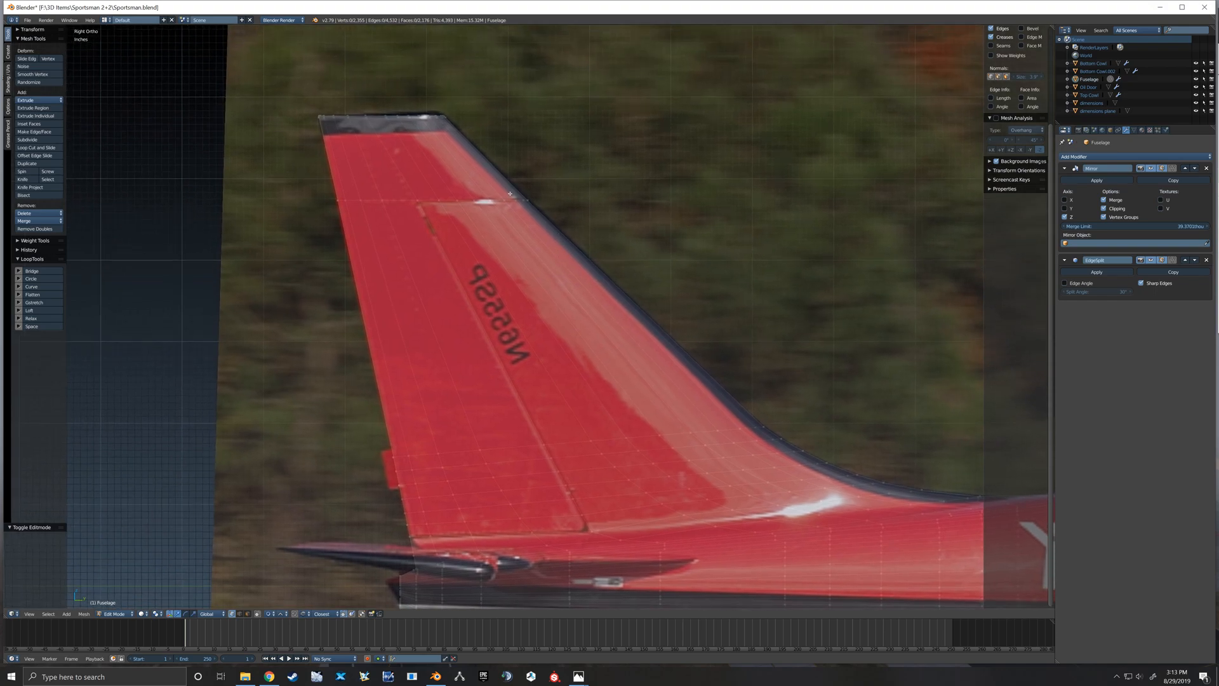
mouse_move(423, 191)
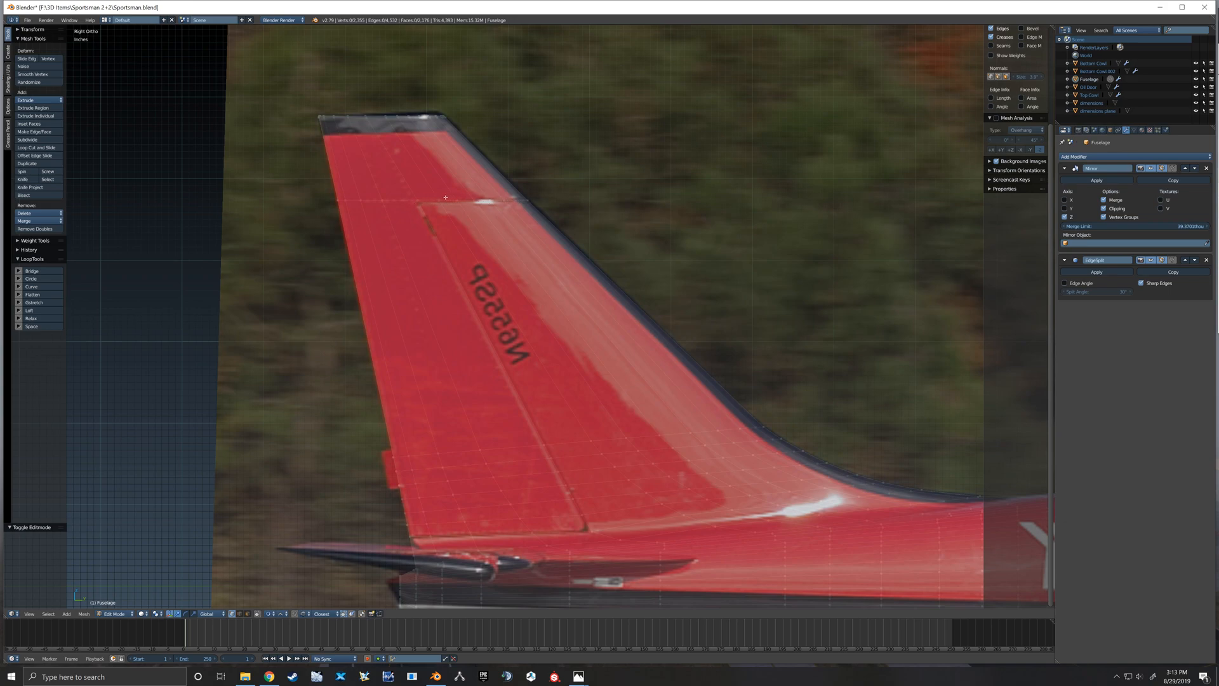
mouse_move(593, 531)
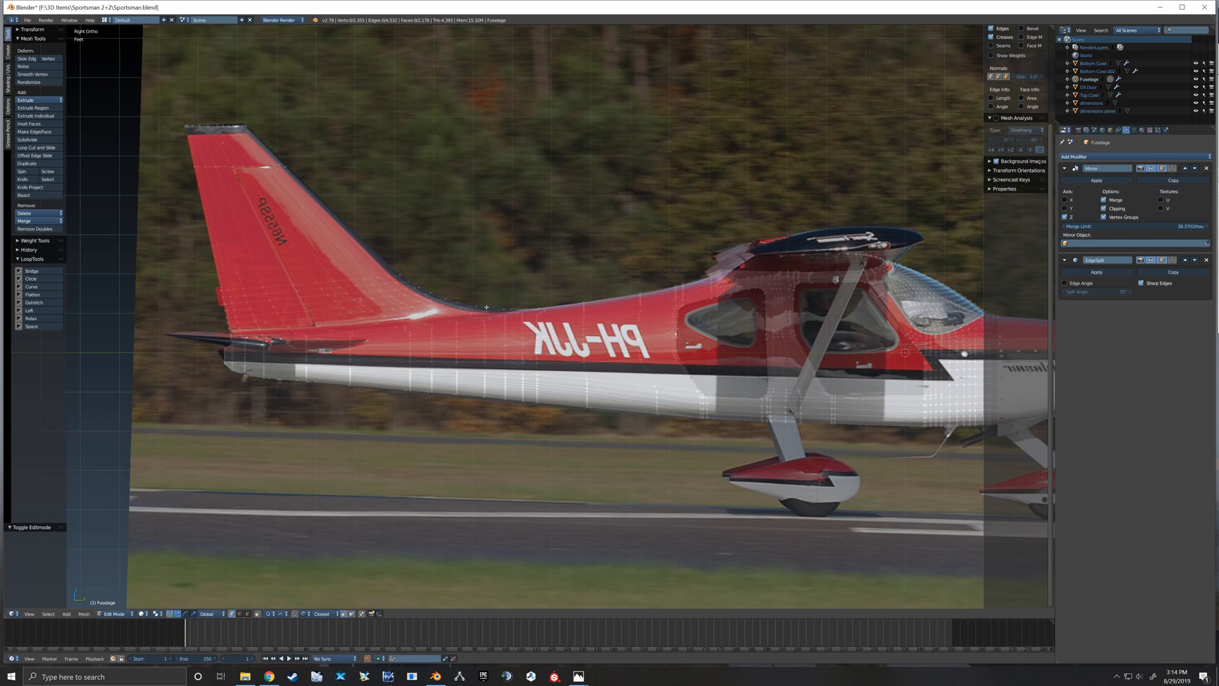
mouse_move(642, 303)
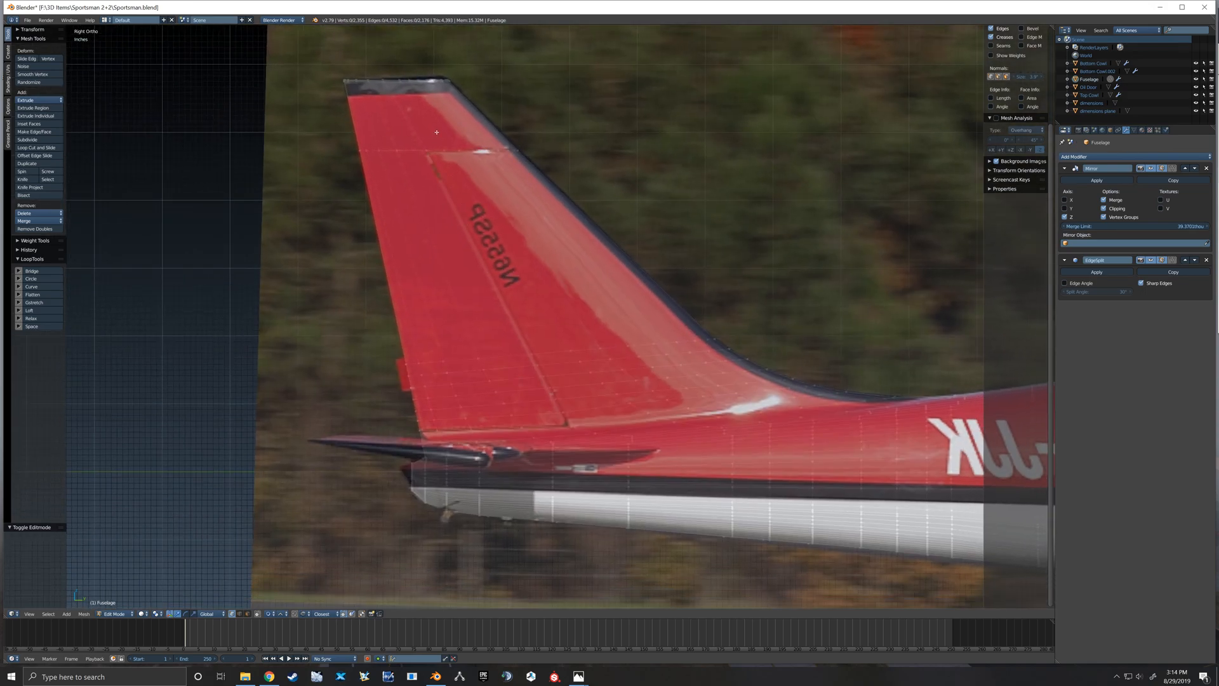
click(401, 81)
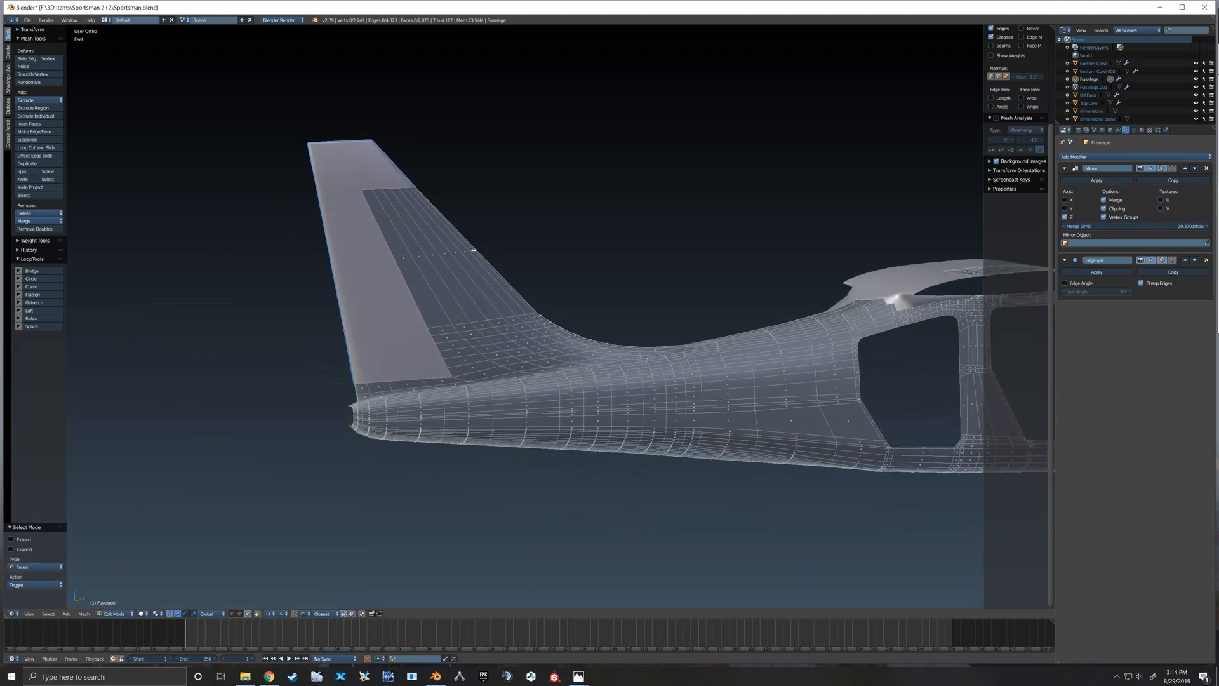
- Hide the fuselage, edit the rudder mesh in edge mode, and extrude its front edges
key(Tab)
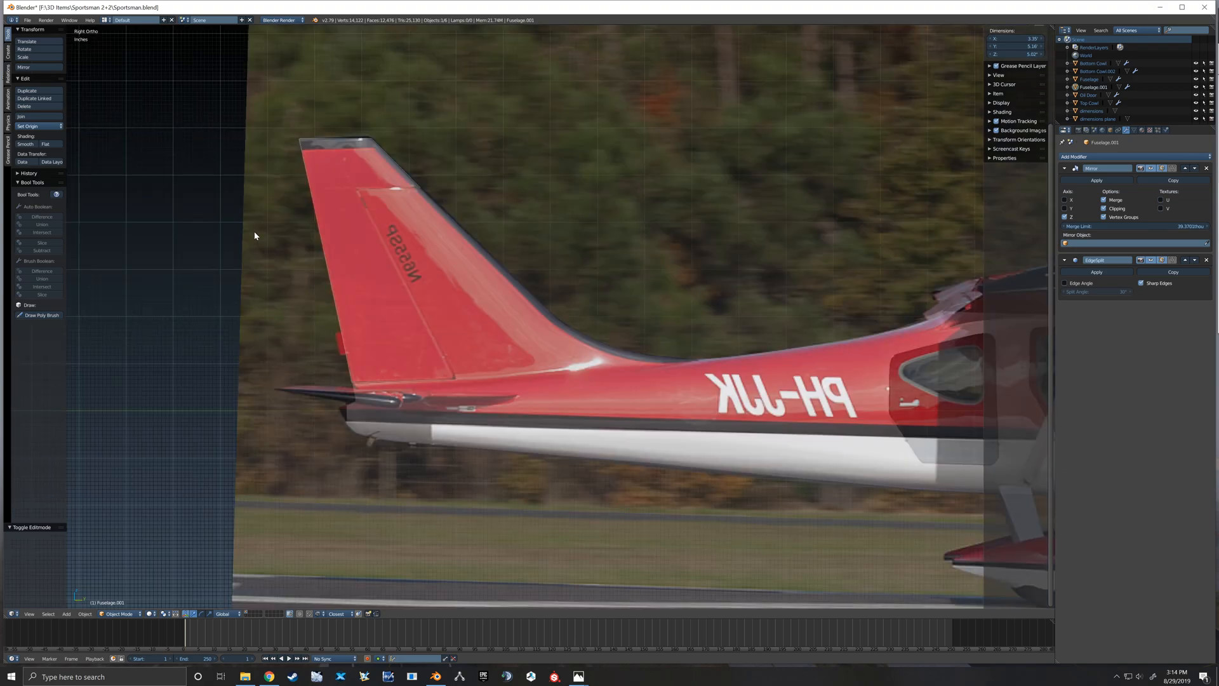
click(1071, 130)
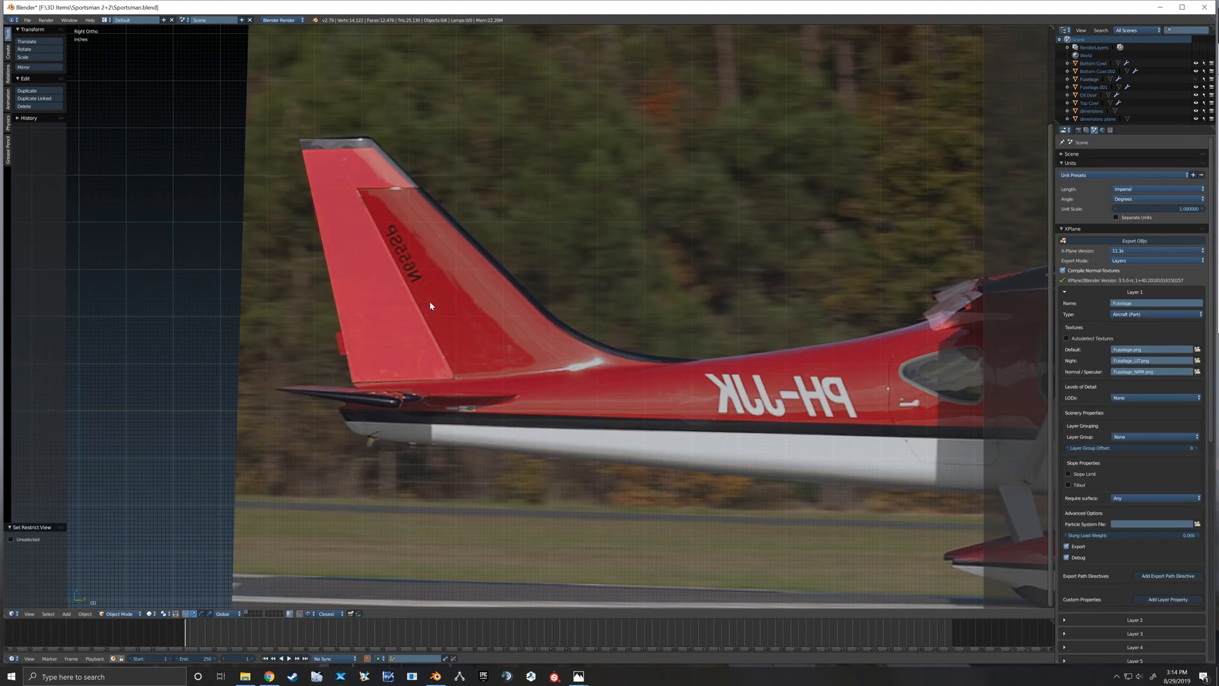
key(Tab)
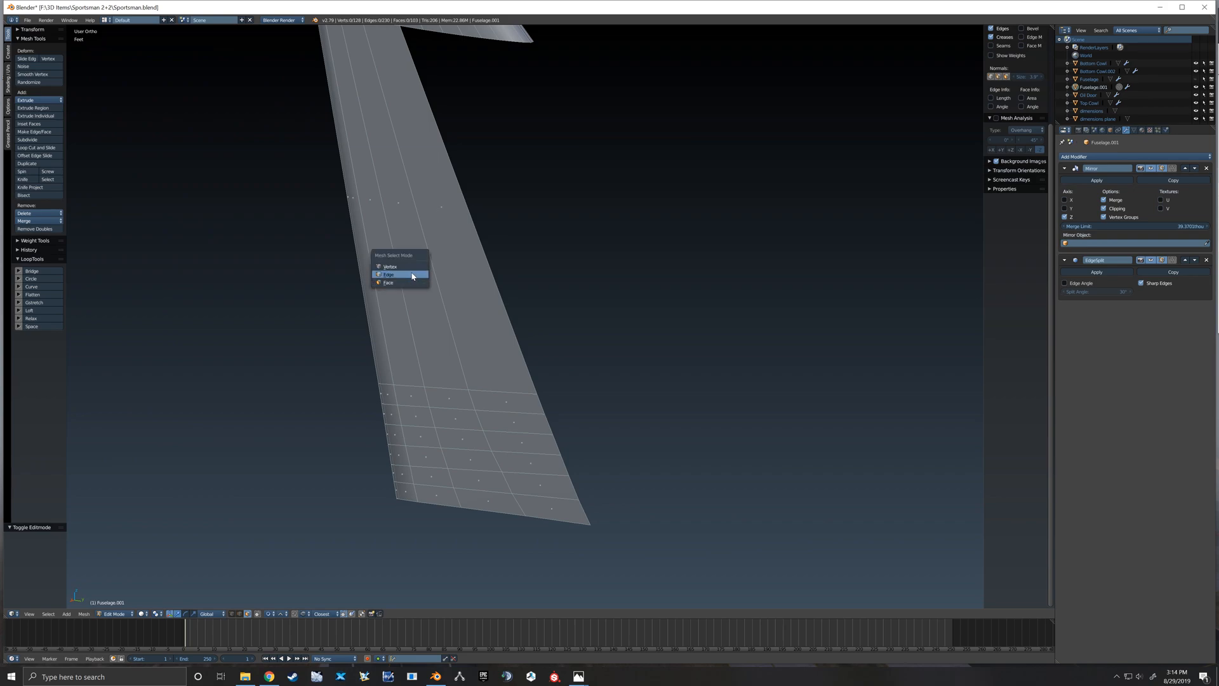
click(389, 274)
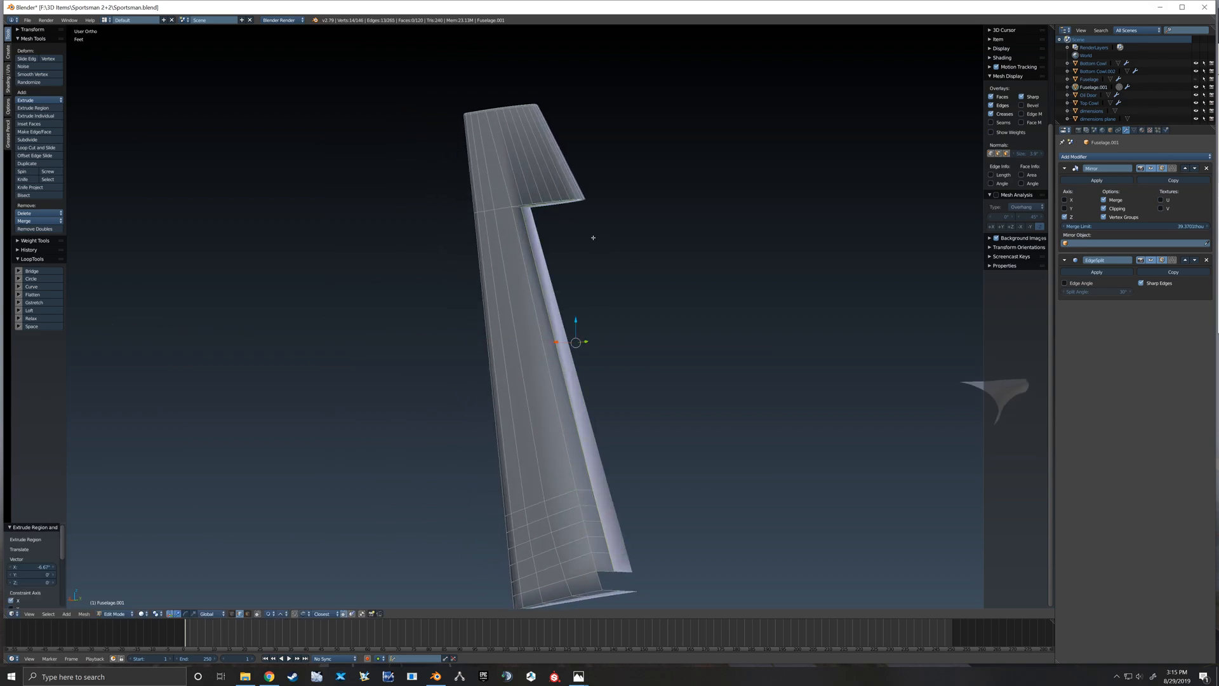
scroll(up, 3)
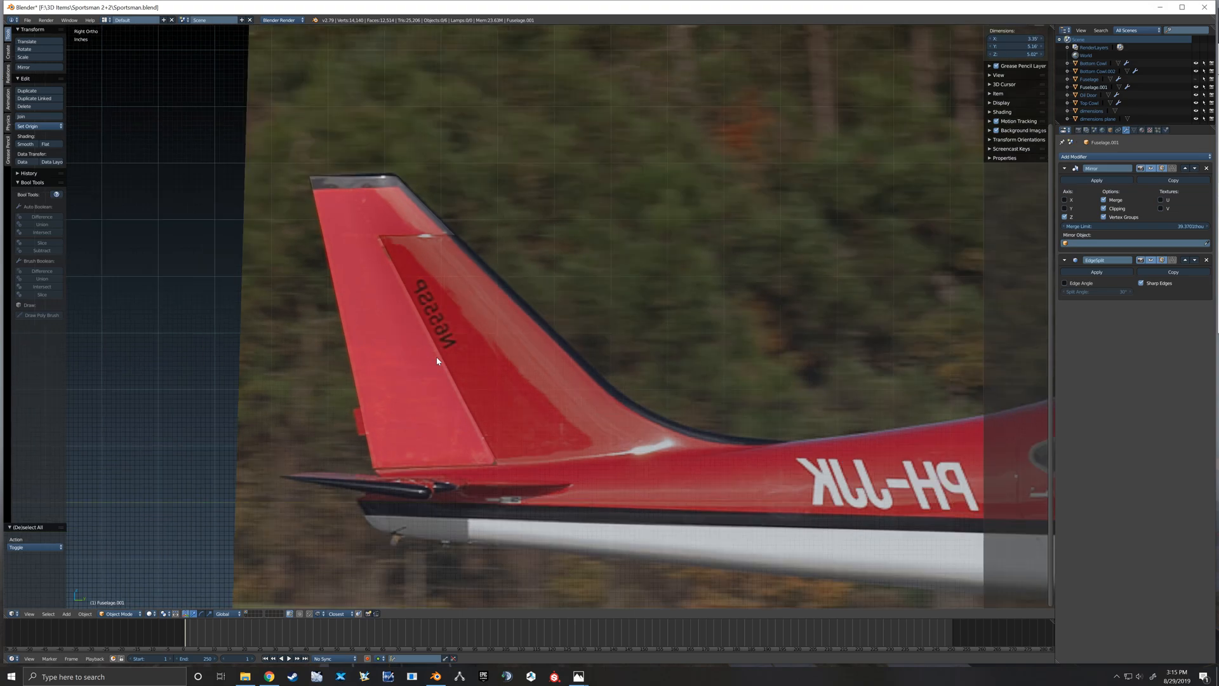
mouse_move(469, 326)
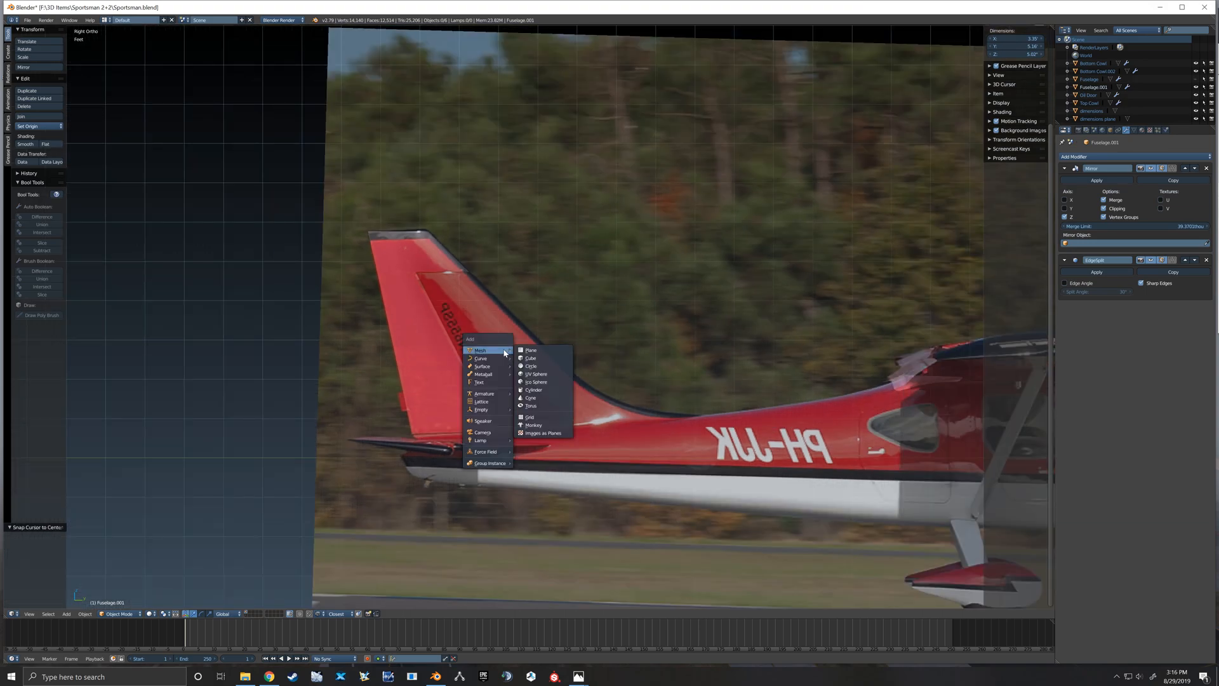
- Add a plain axes empty at the rudder hinge, rotated 27 degrees on X
click(481, 410)
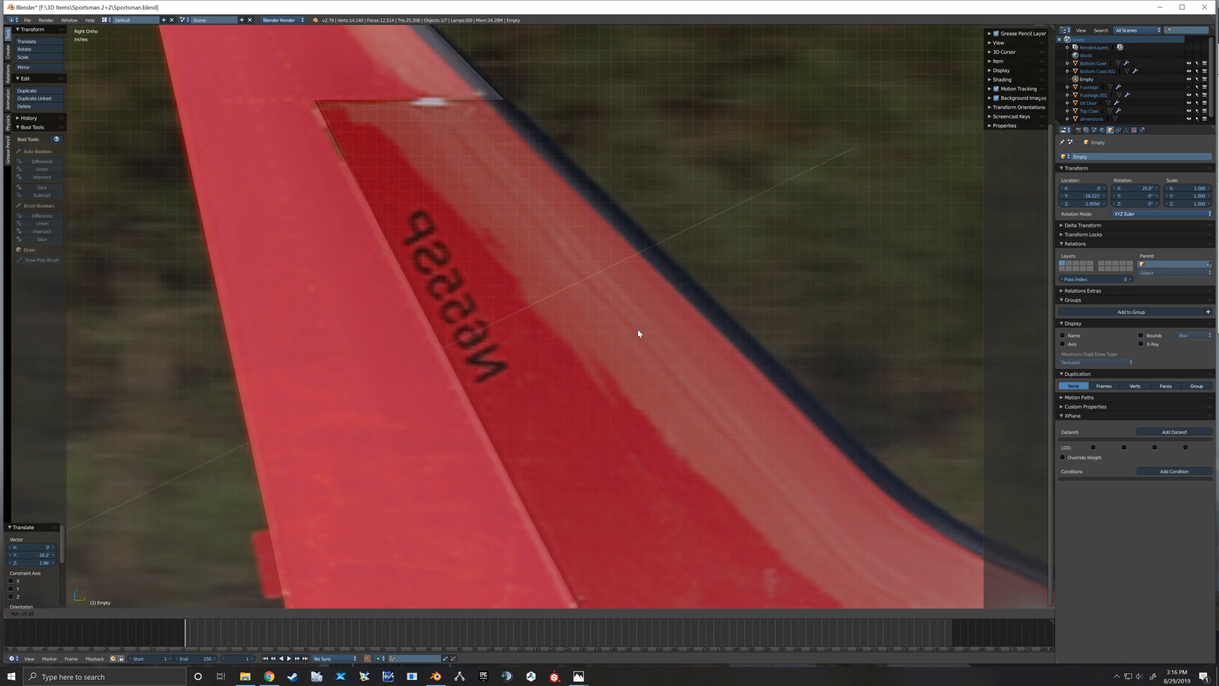
click(150, 614)
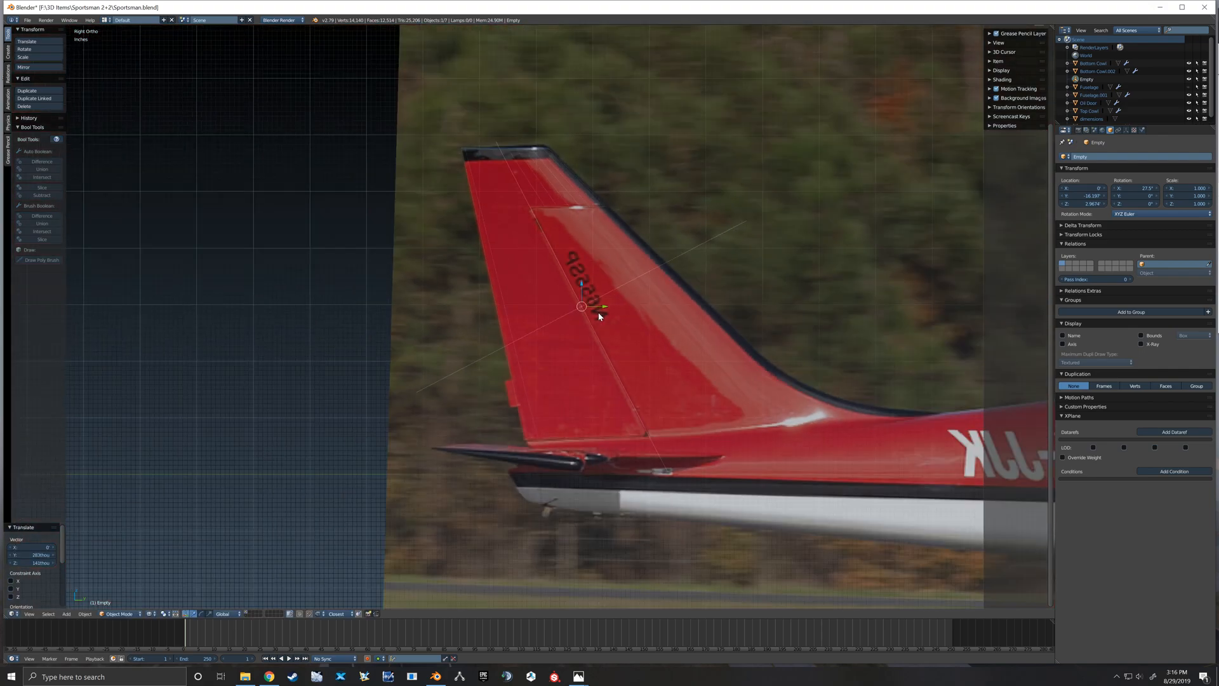
mouse_move(545, 240)
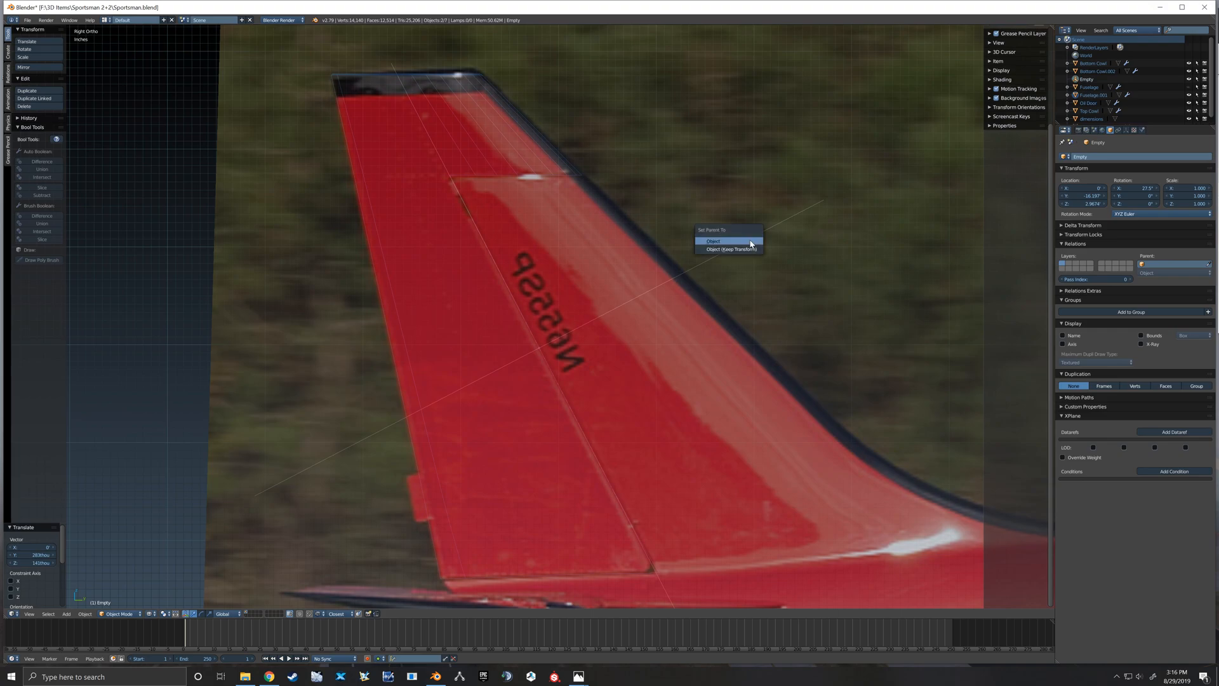
- Parent the rudder to the hinge empty with Object parenting
click(713, 240)
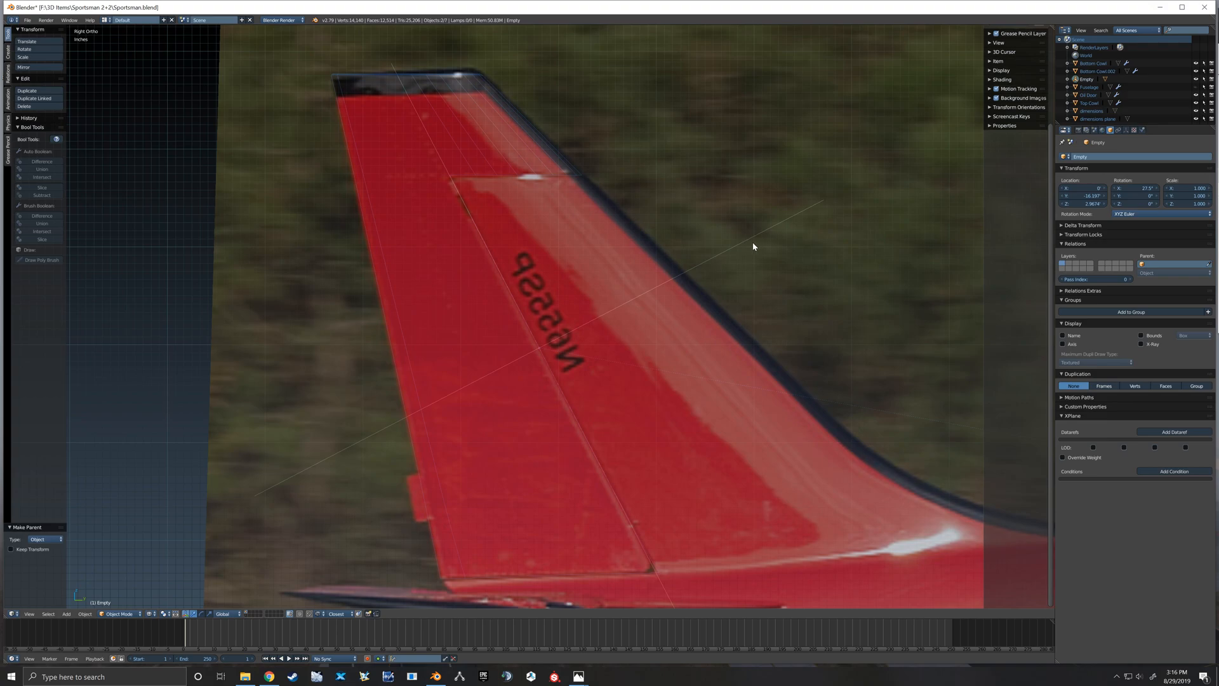
mouse_move(689, 260)
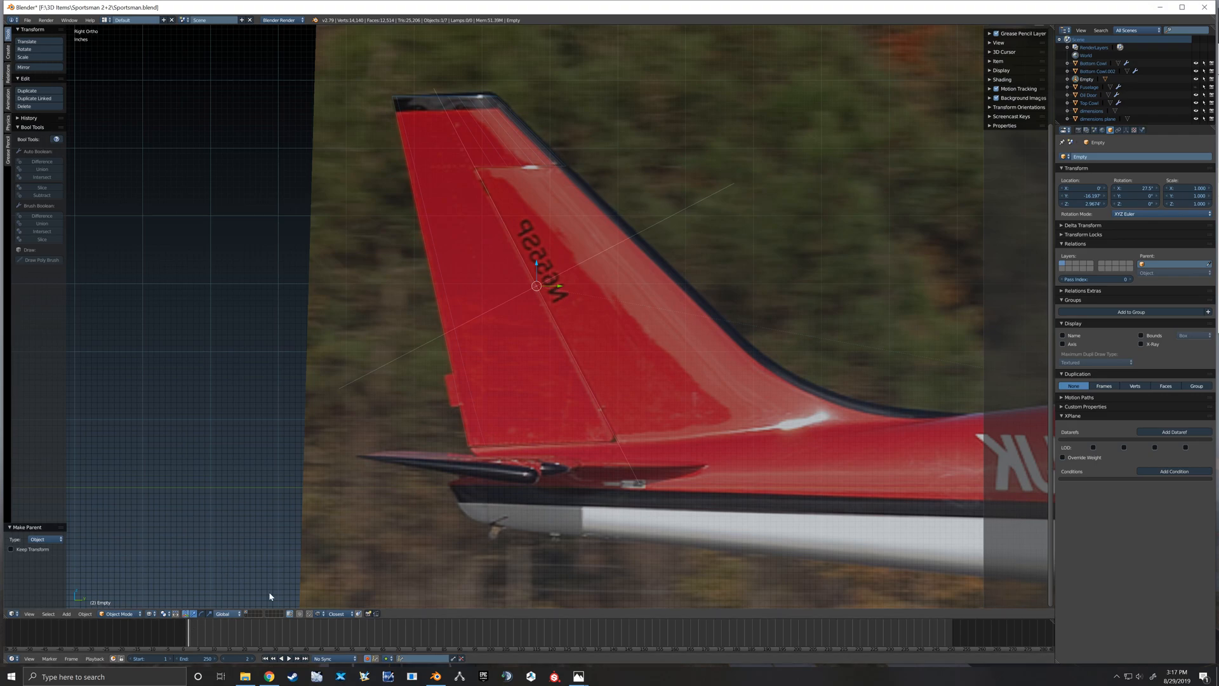
mouse_move(585, 268)
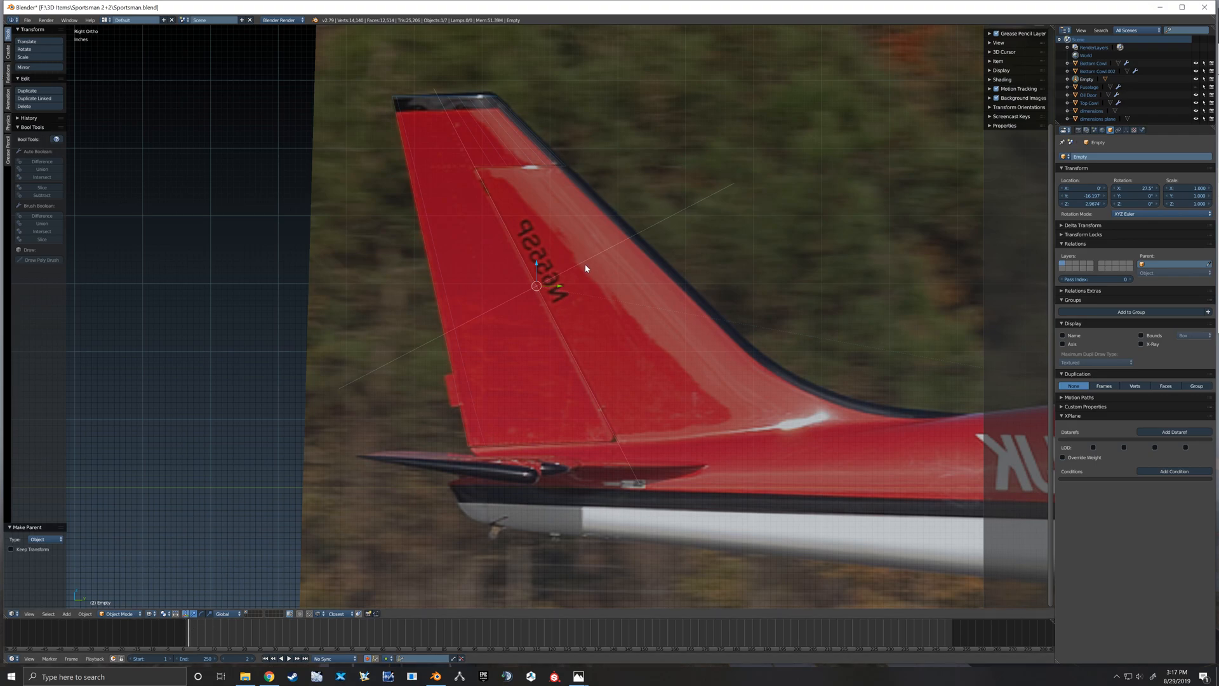
mouse_move(582, 264)
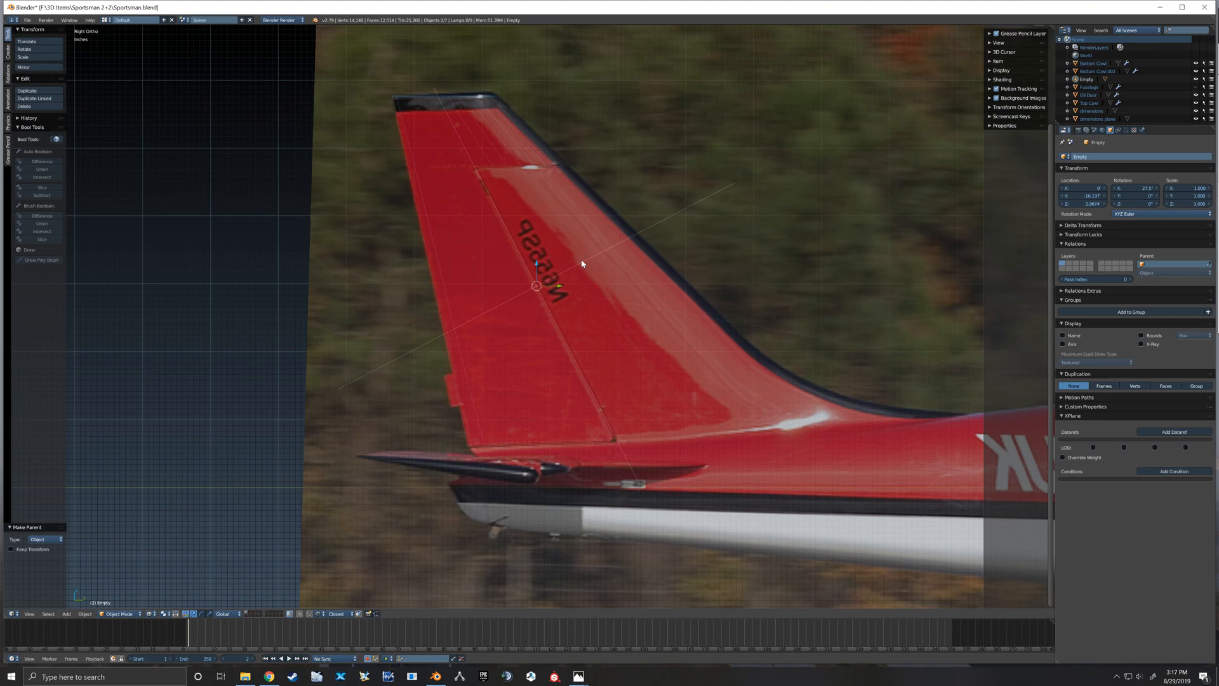
mouse_move(709, 257)
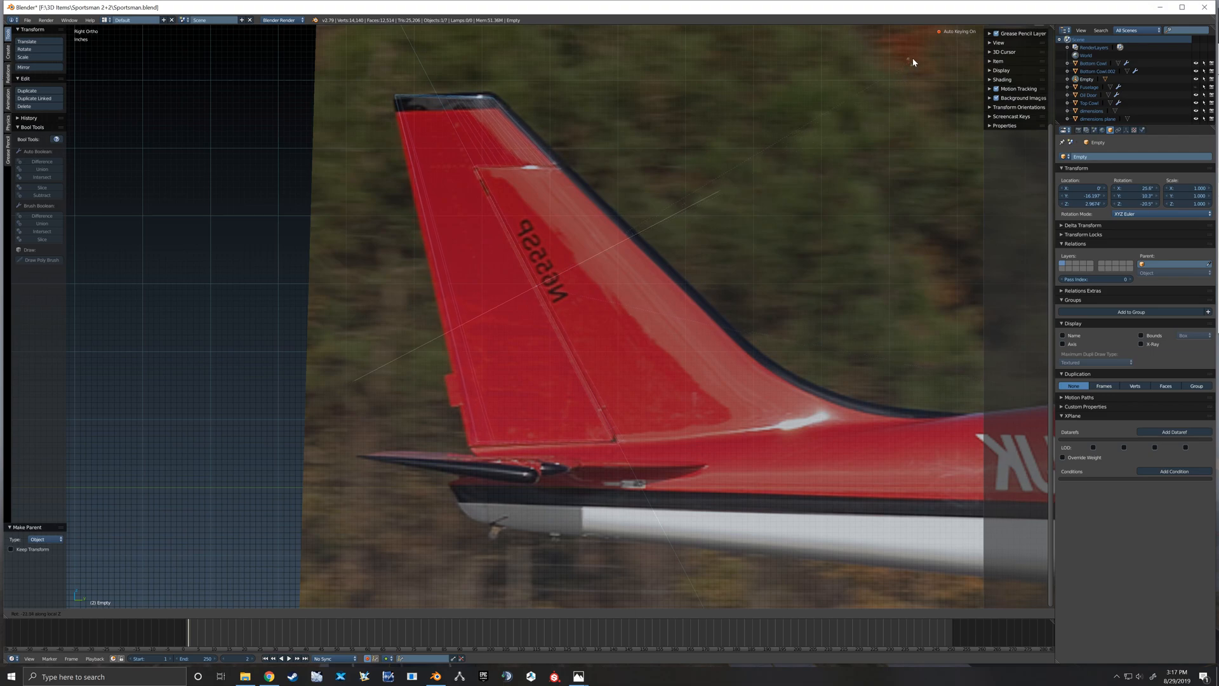
mouse_move(680, 252)
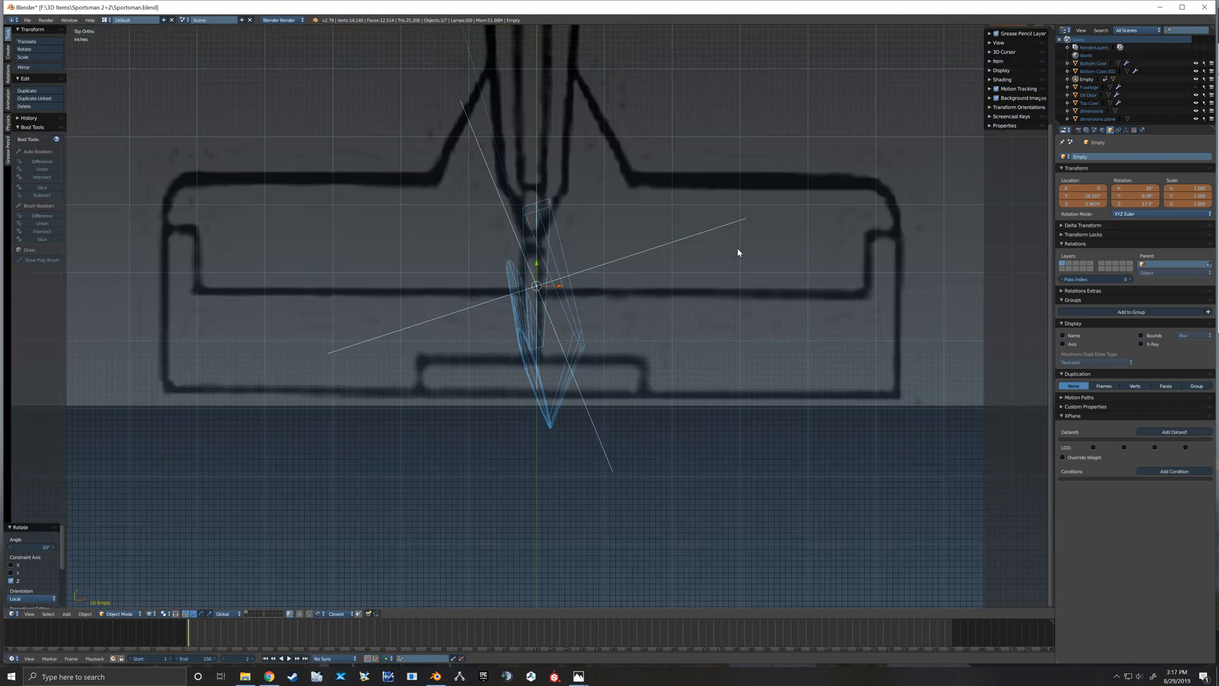
mouse_move(629, 240)
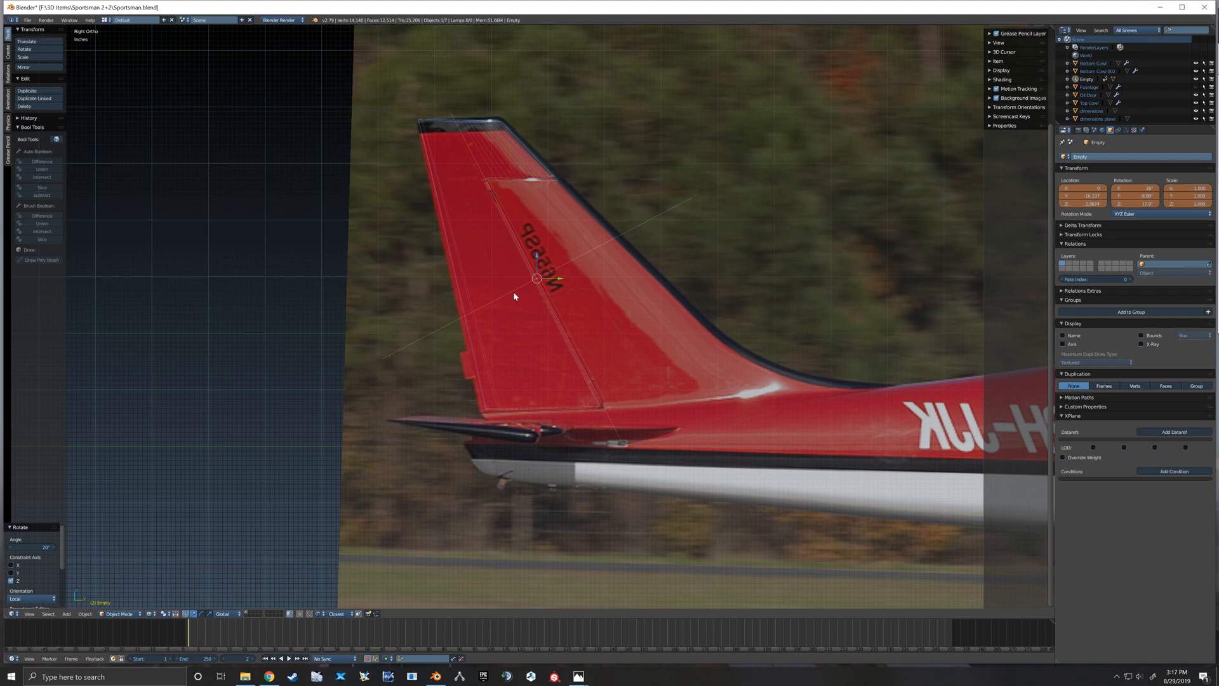
mouse_move(189, 637)
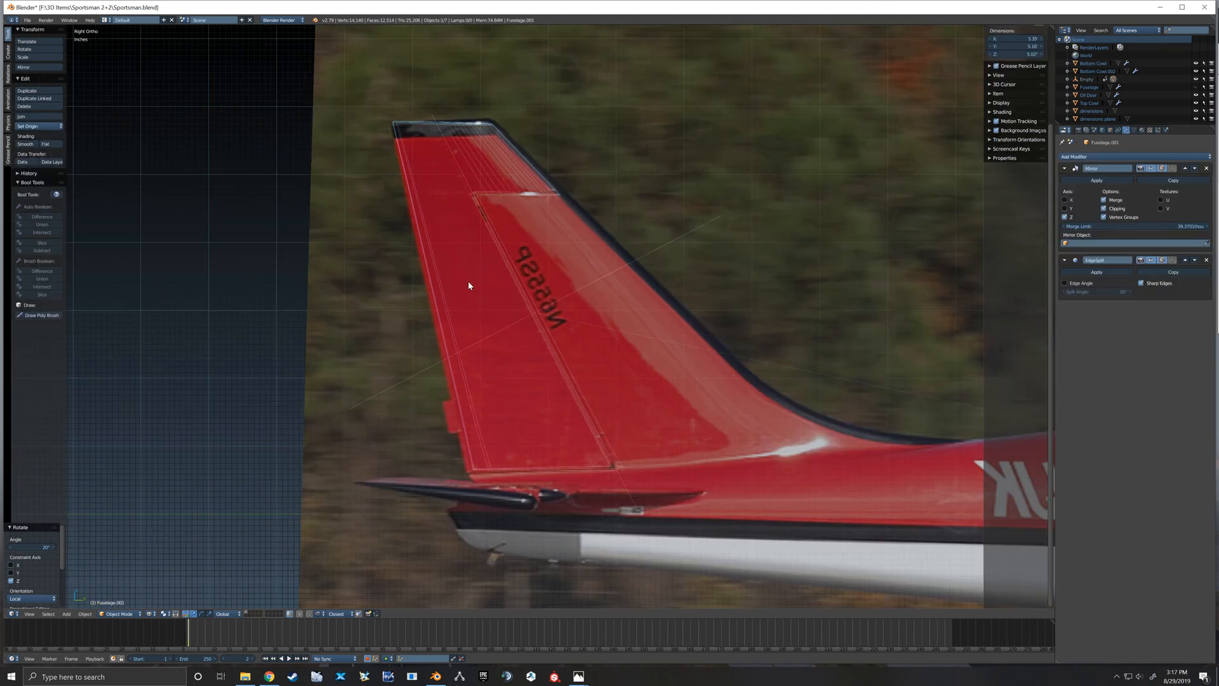
- Reselect the hinge empty and rudder, then switch viewport shading from Wireframe to Solid
click(398, 658)
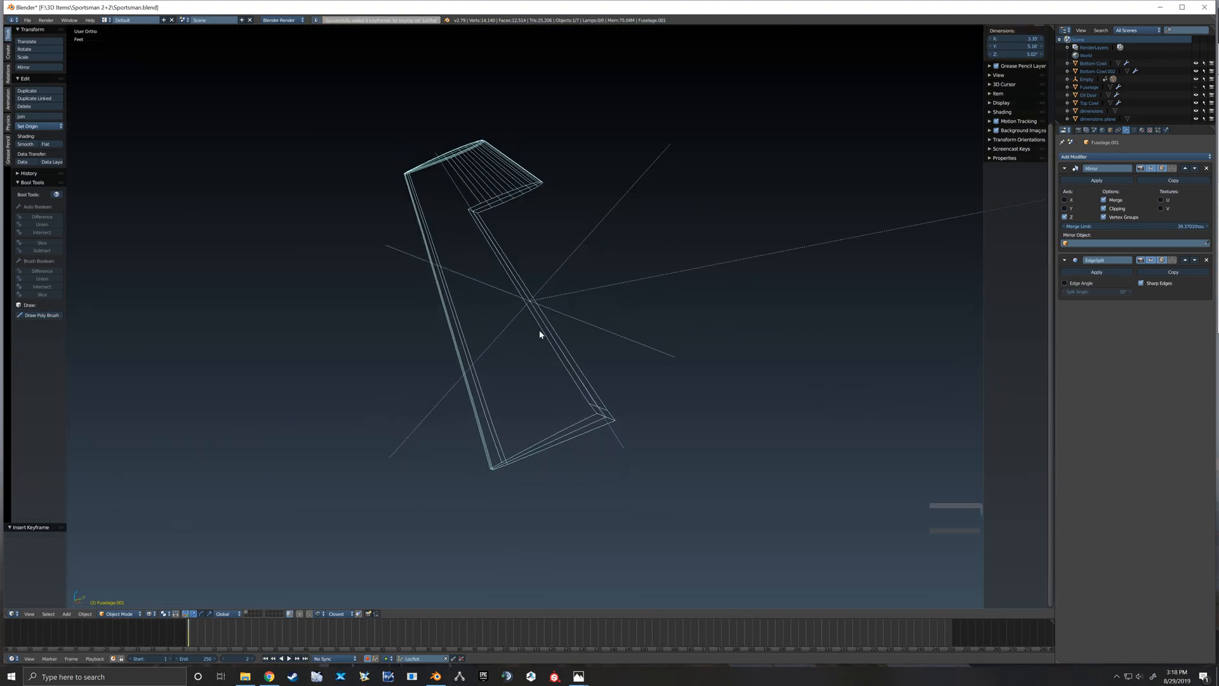
click(529, 298)
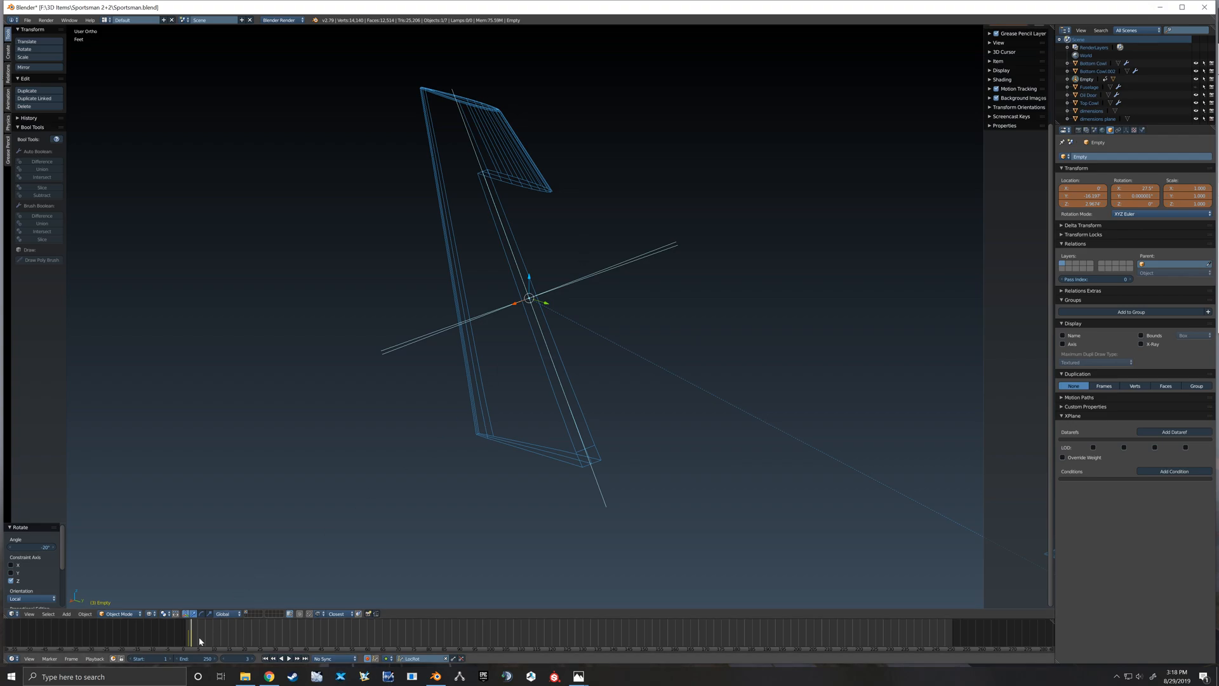
click(528, 163)
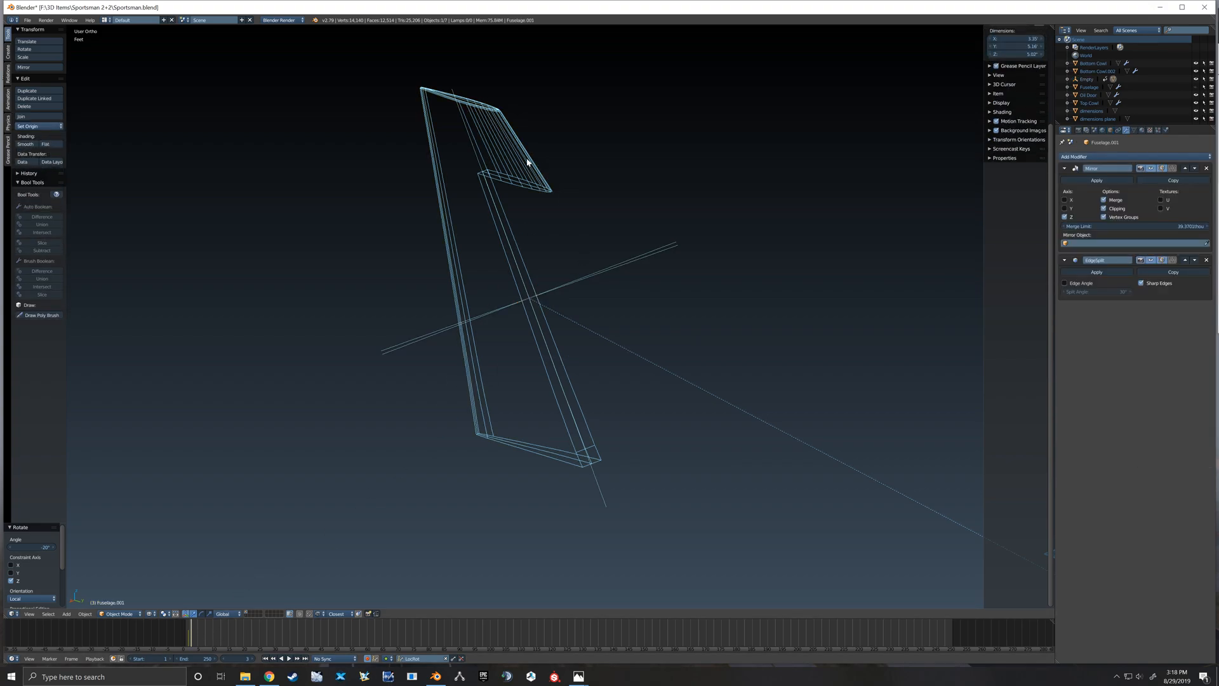
mouse_move(436, 637)
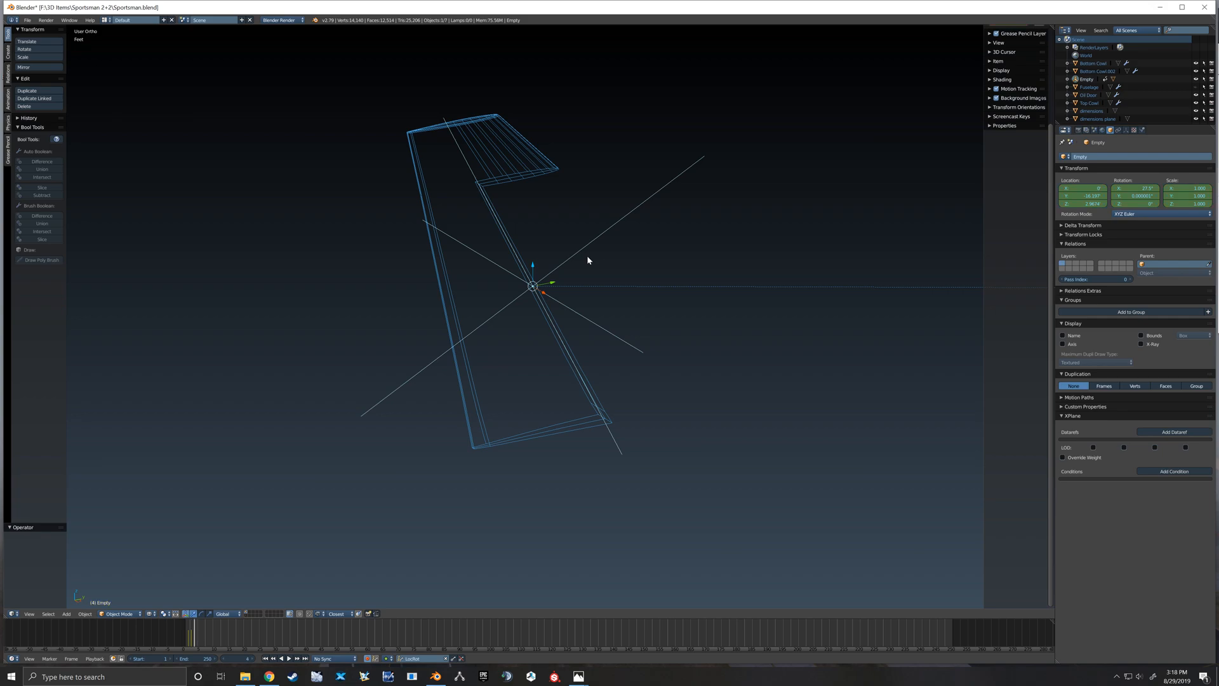
mouse_move(623, 251)
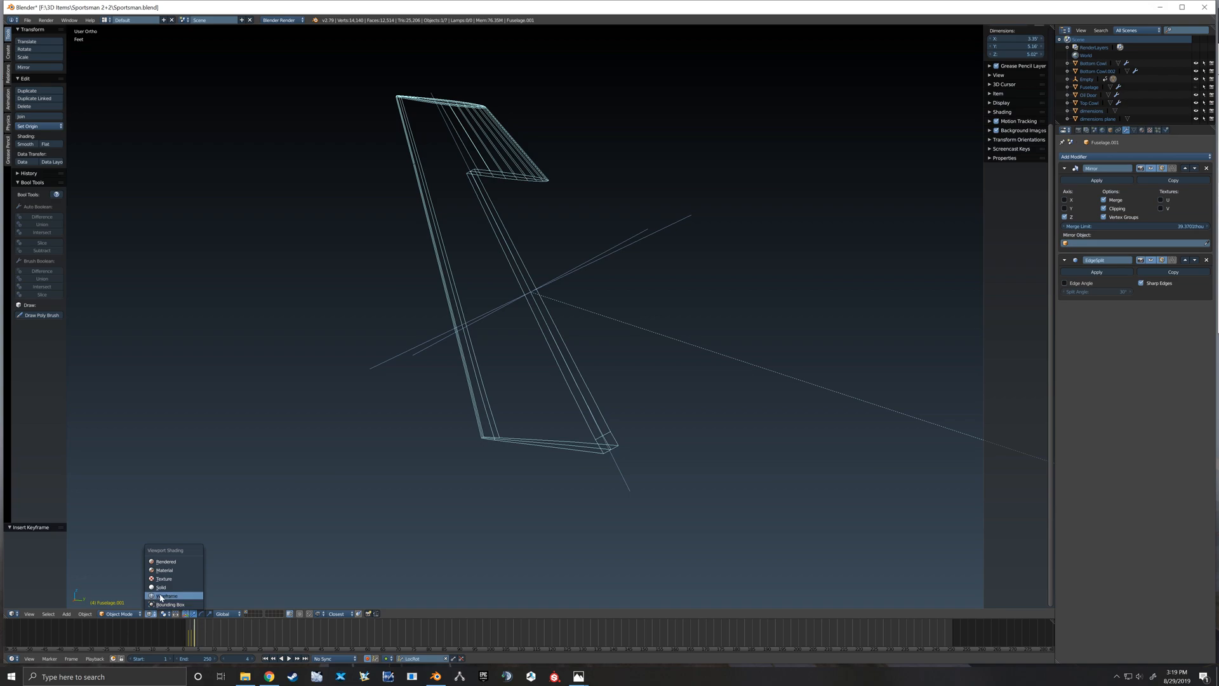
click(161, 587)
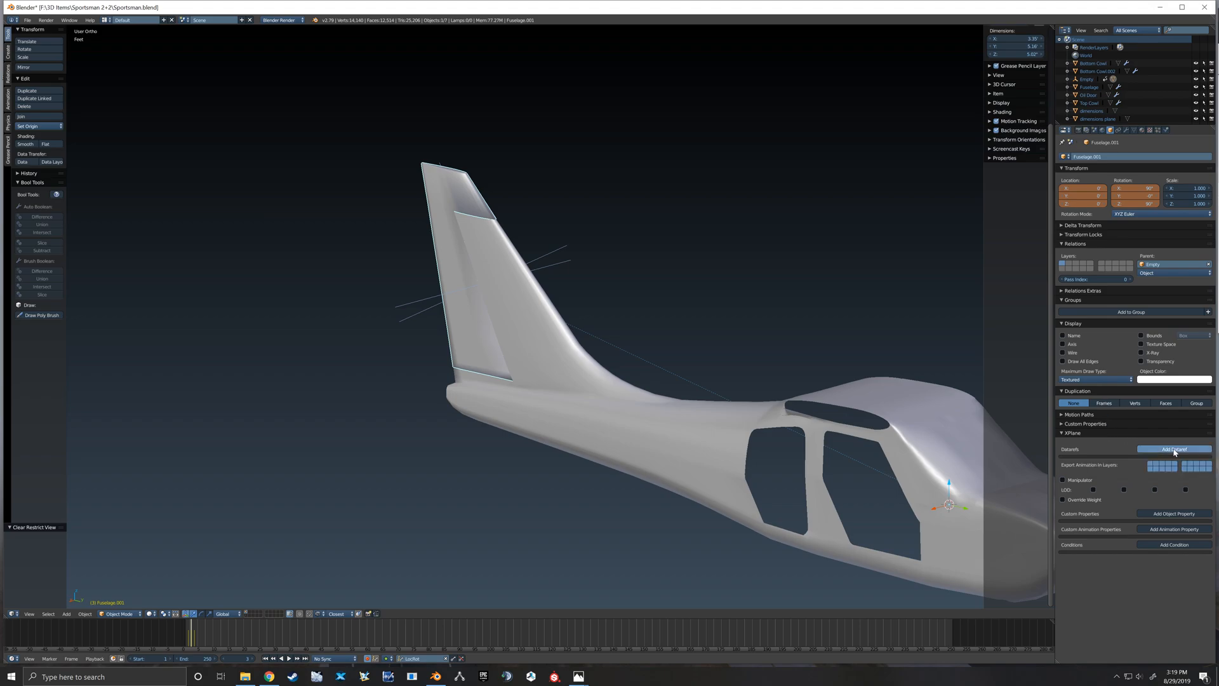
- Add an X-Plane dataref to the rudder and browse the dataref list
click(1174, 449)
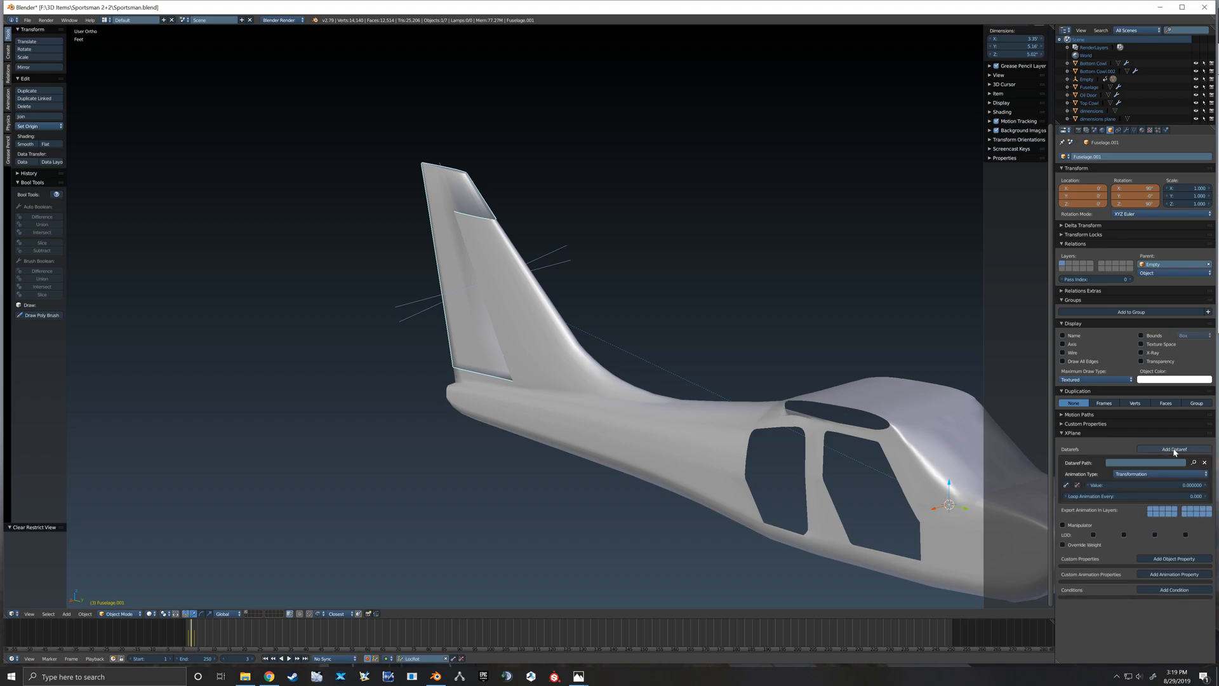
mouse_move(1195, 463)
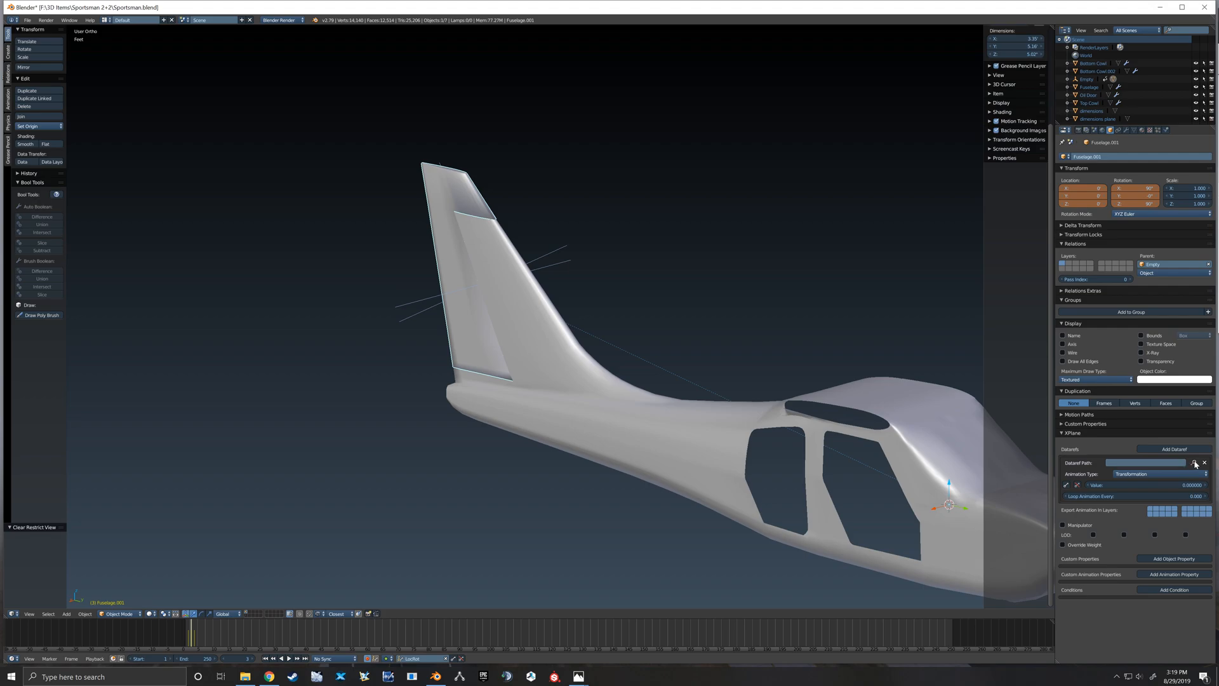
click(1195, 463)
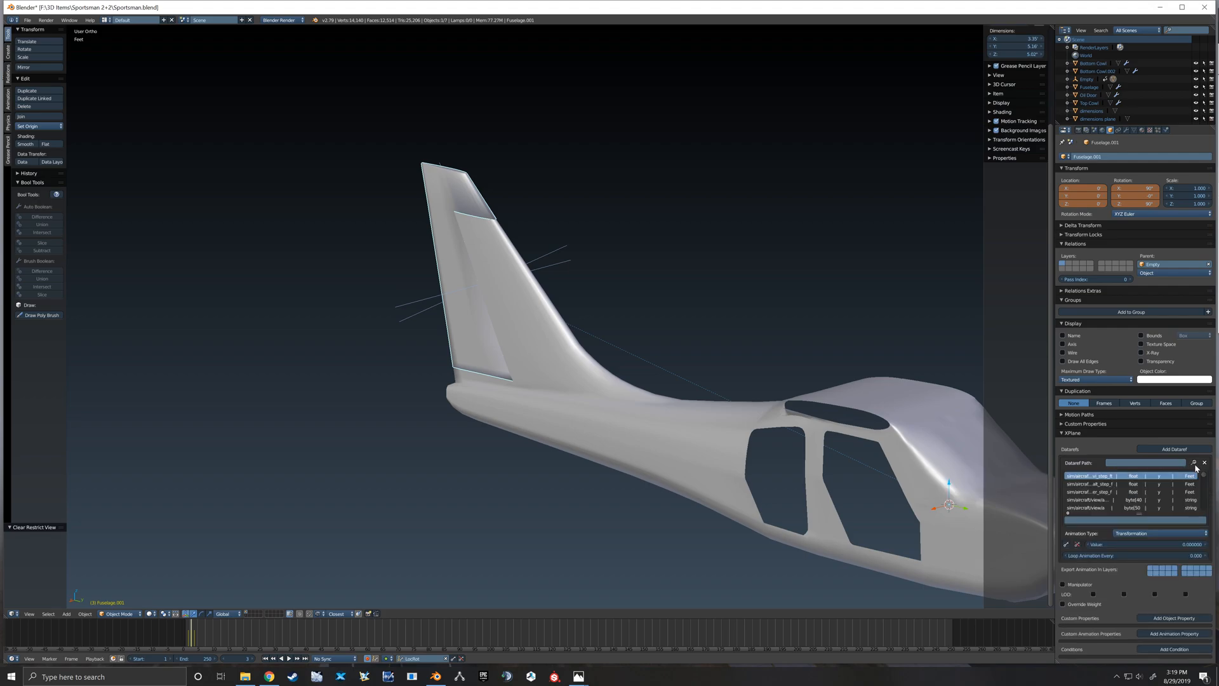
mouse_move(1088, 521)
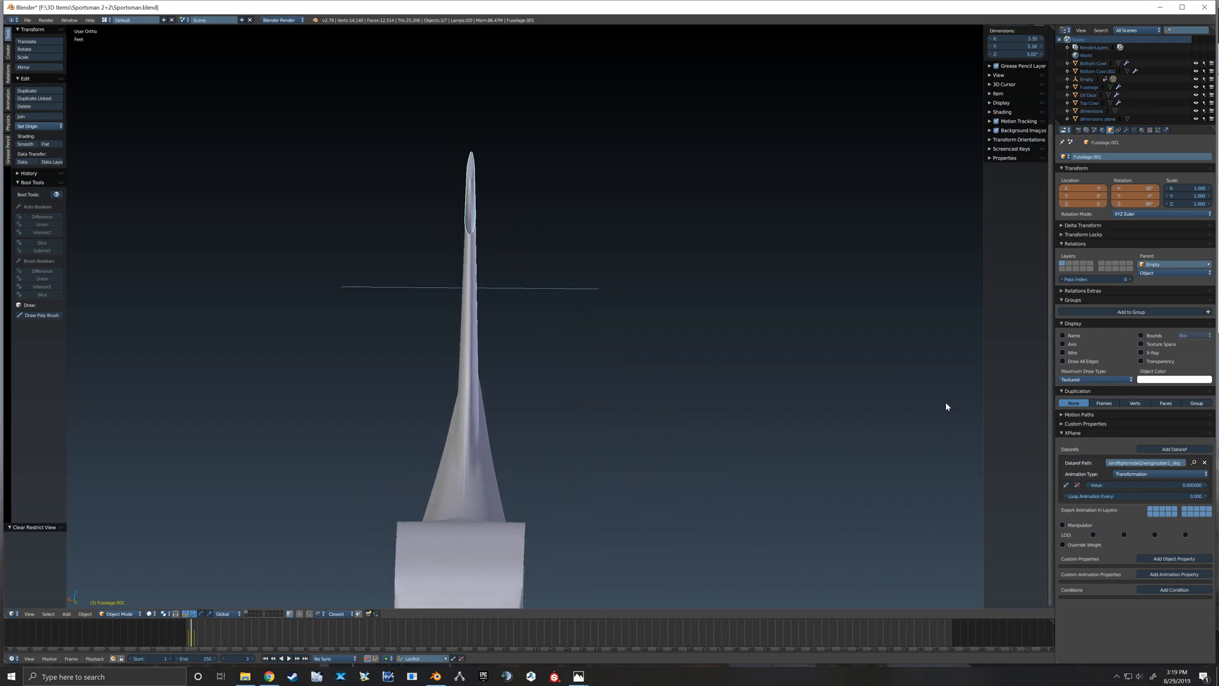
mouse_move(1067, 486)
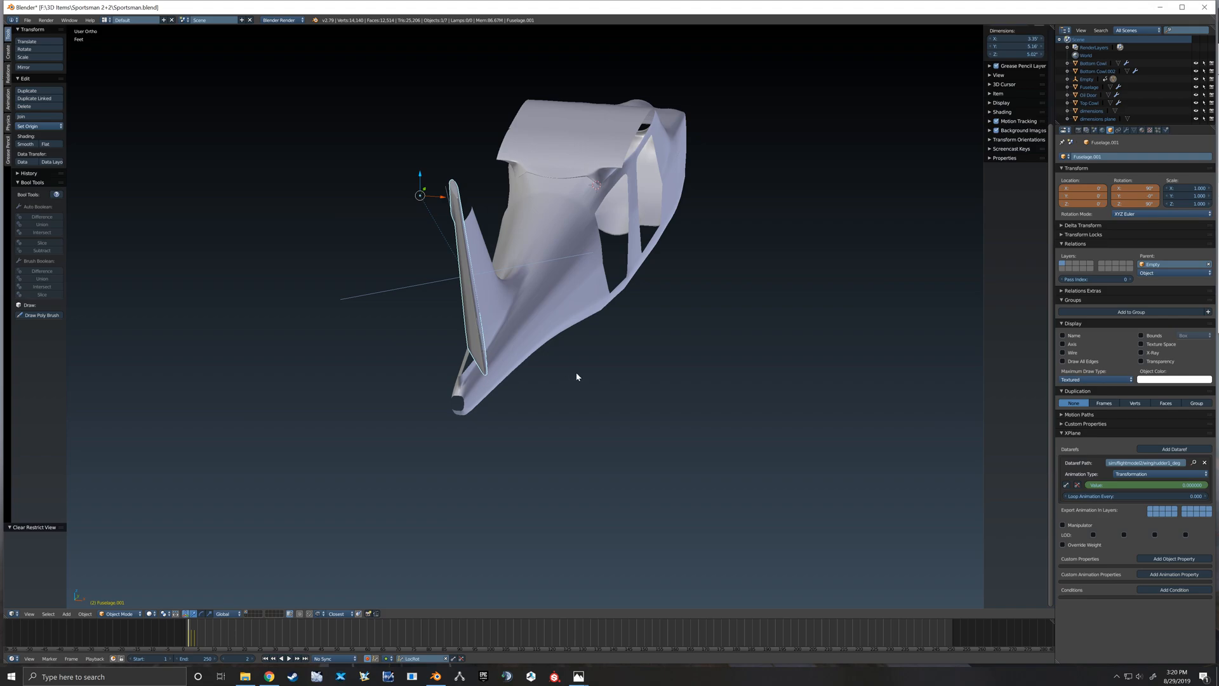
mouse_move(731, 392)
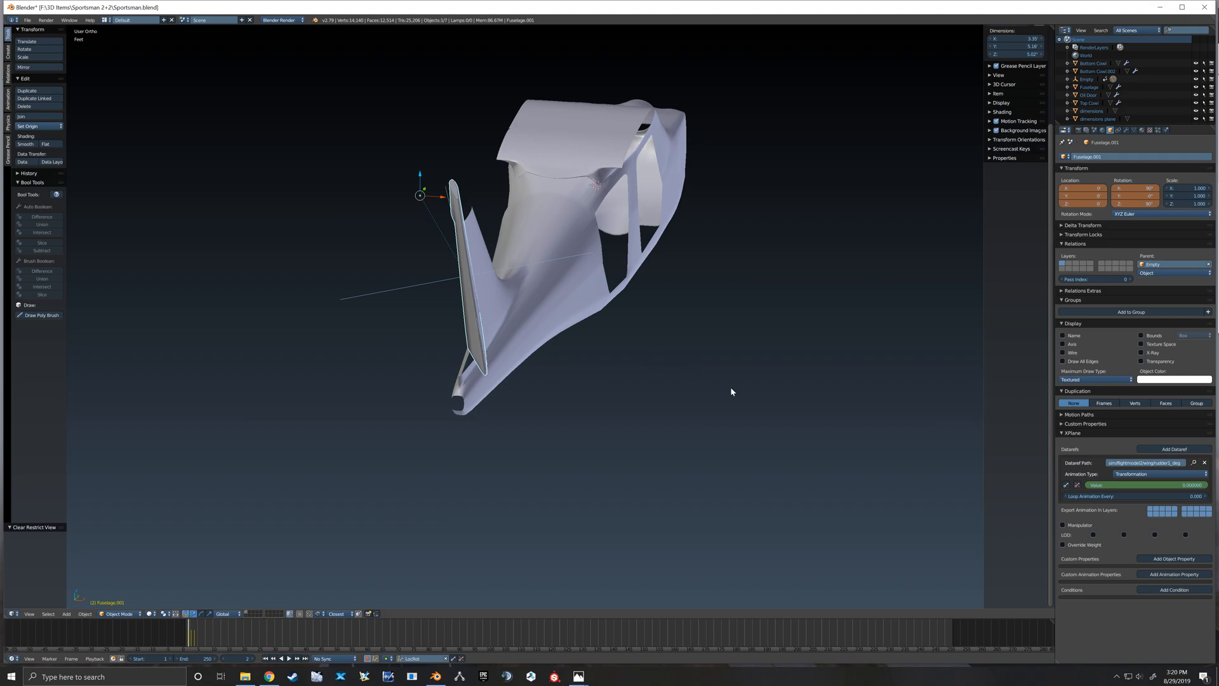
mouse_move(799, 418)
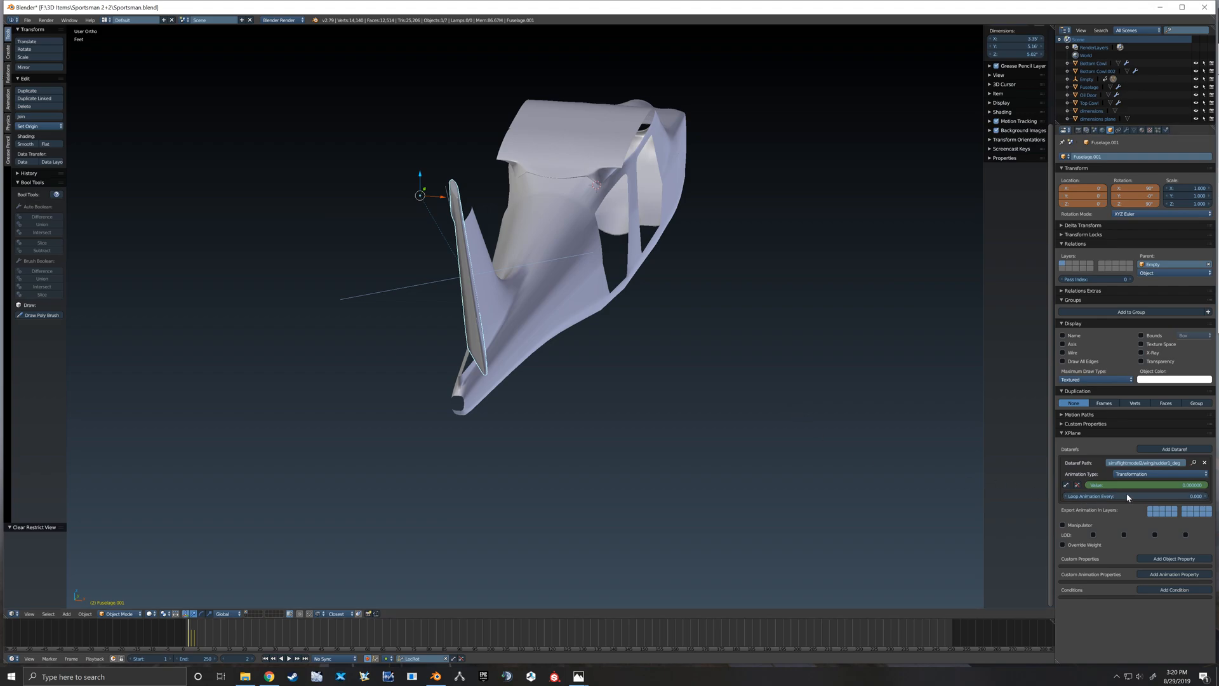
- Keyframe the rudder dataref value at 0 and at 20
click(1140, 484)
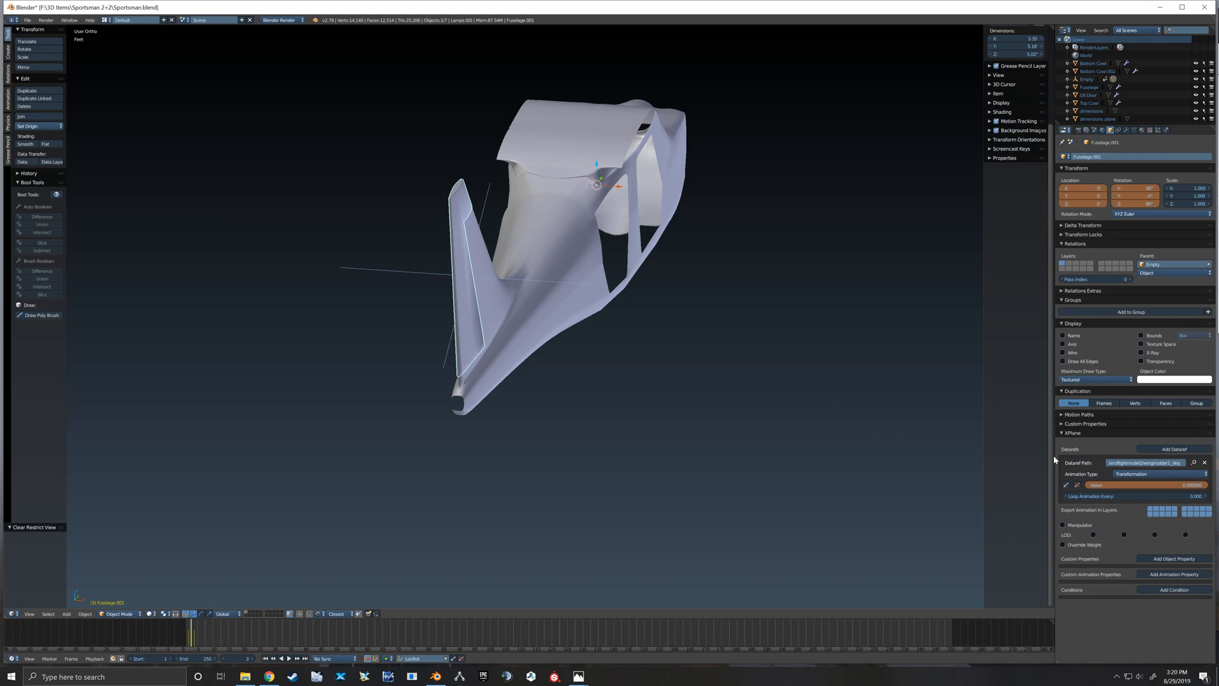
mouse_move(1124, 509)
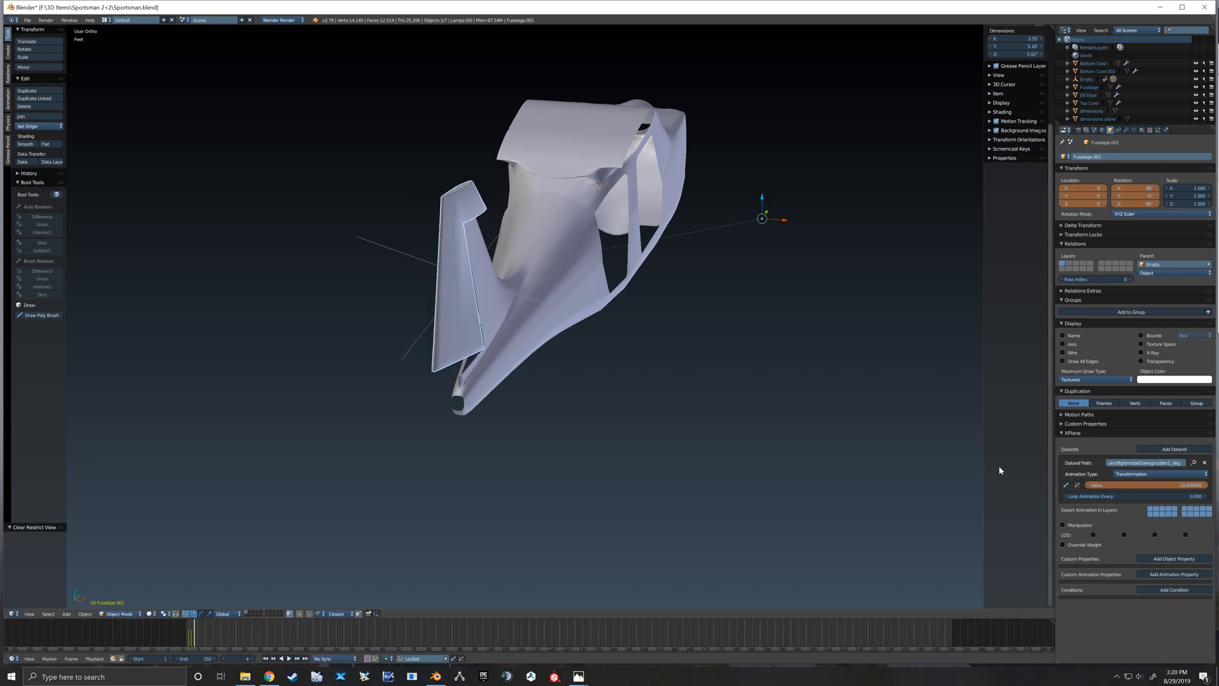
click(463, 272)
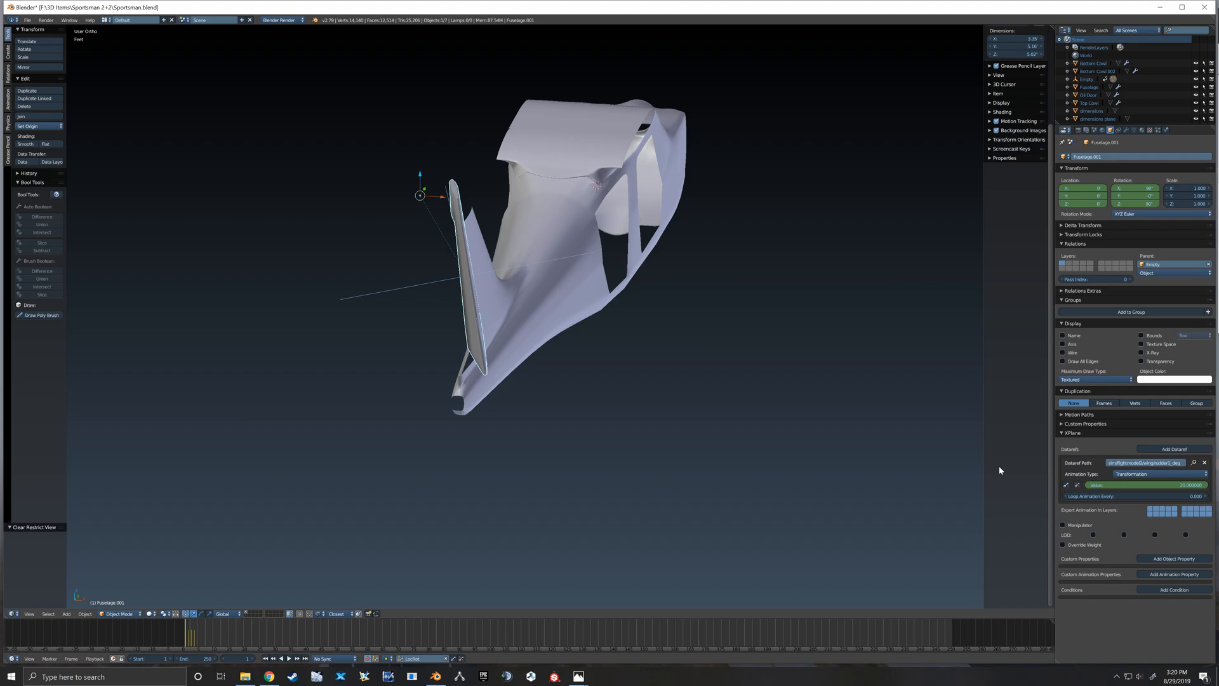
mouse_move(815, 417)
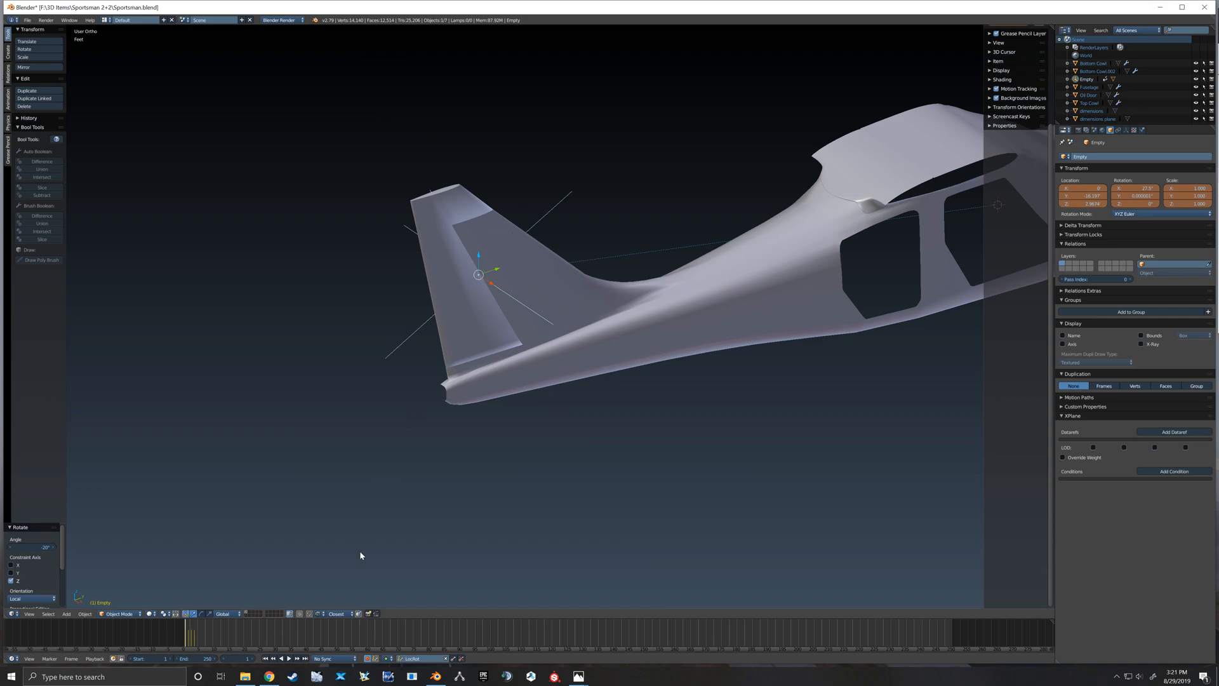
mouse_move(455, 659)
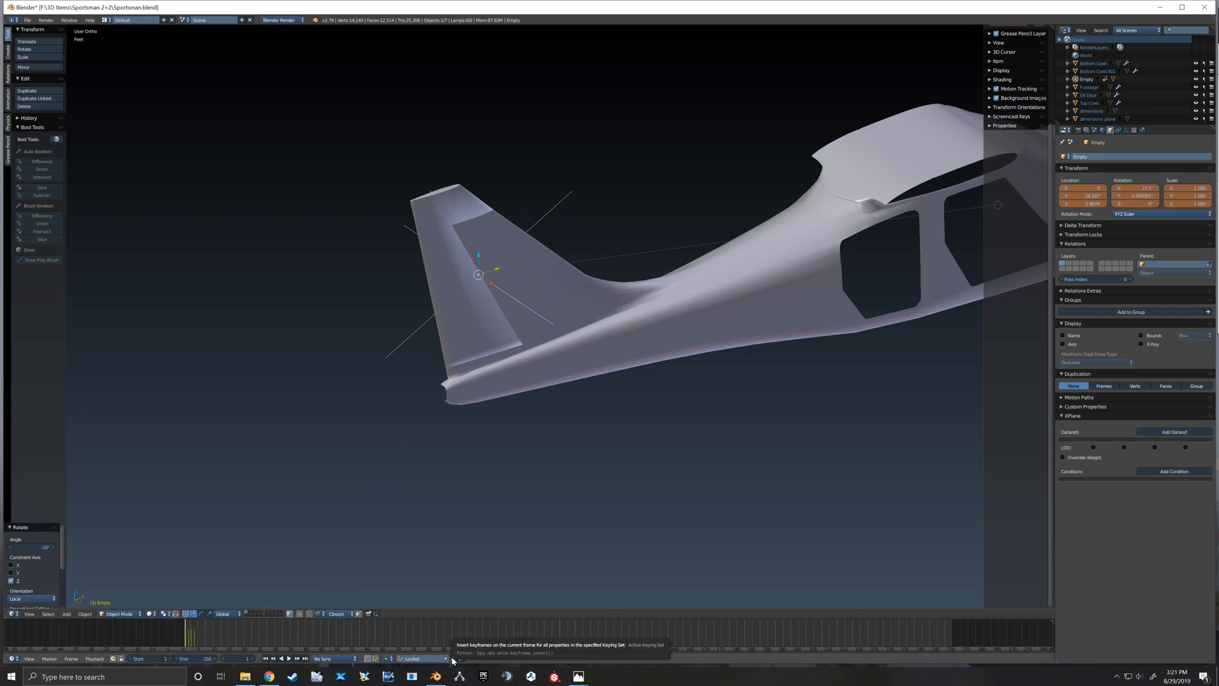
mouse_move(443, 426)
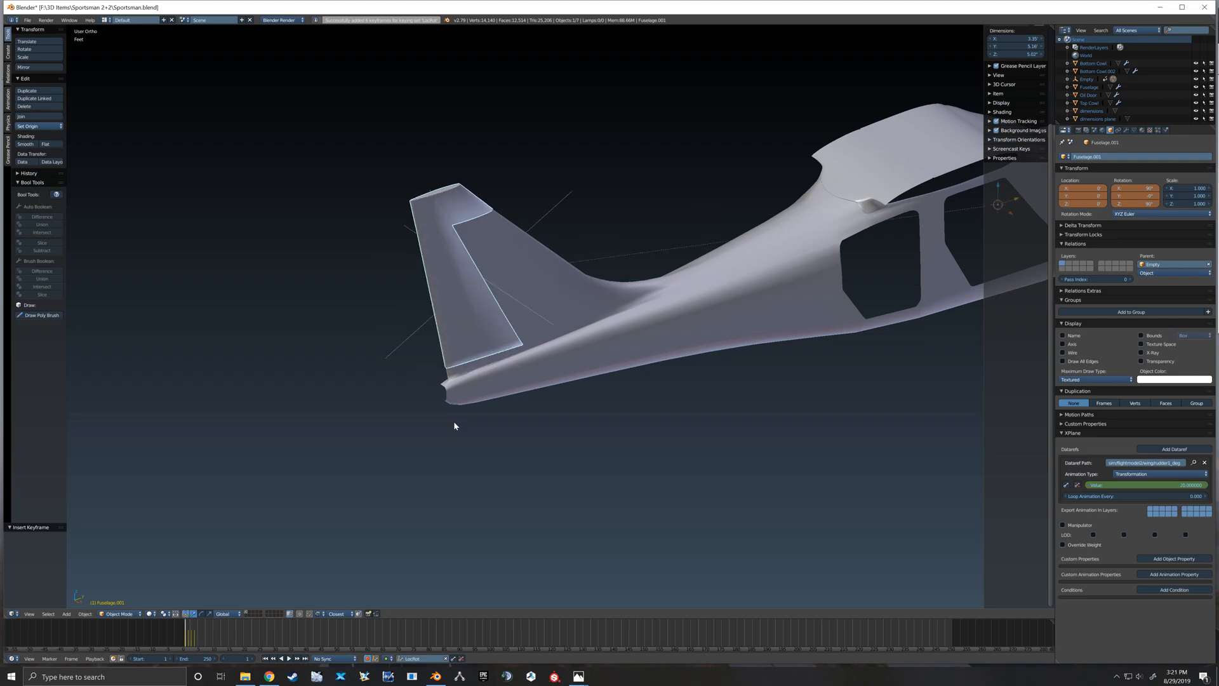
mouse_move(180, 635)
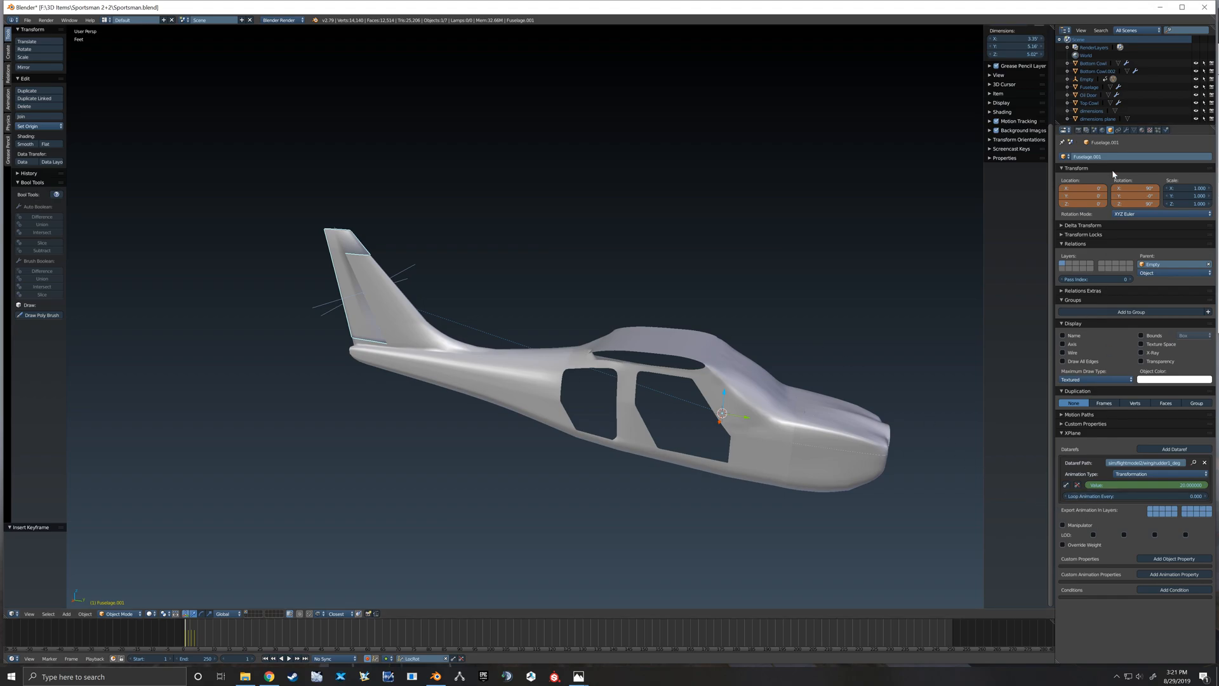
- Review the XPlane Layer 1 export settings and save over the Sportsman file
click(1075, 129)
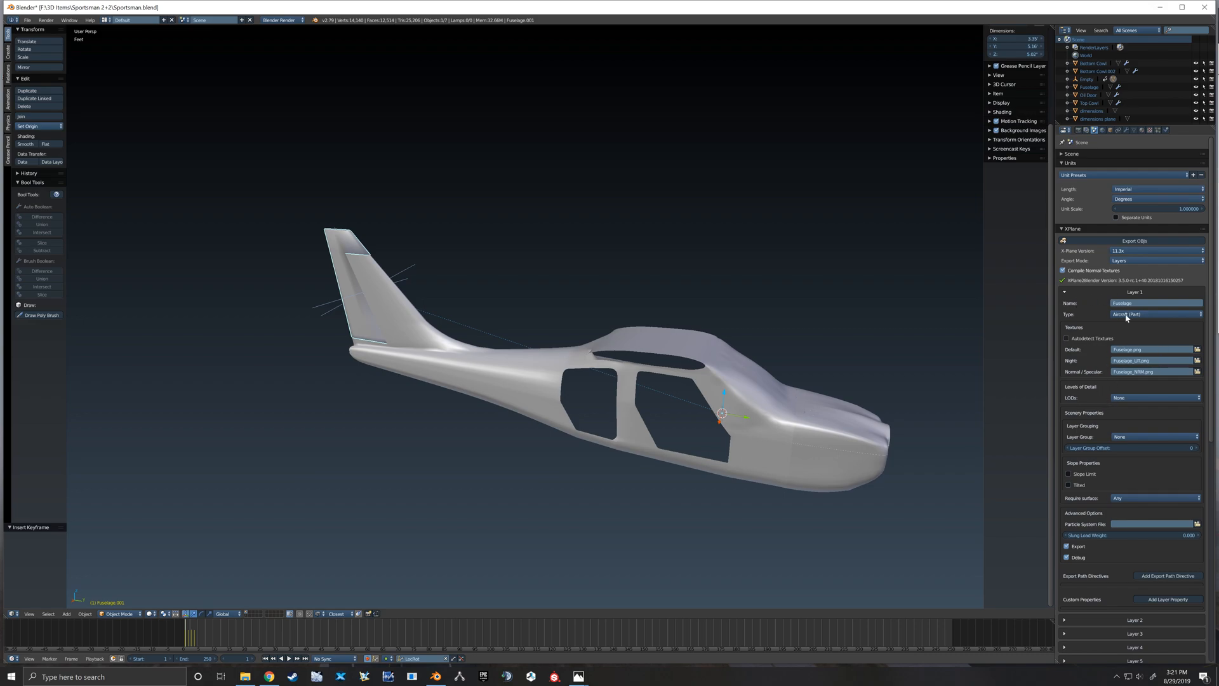
mouse_move(1112, 359)
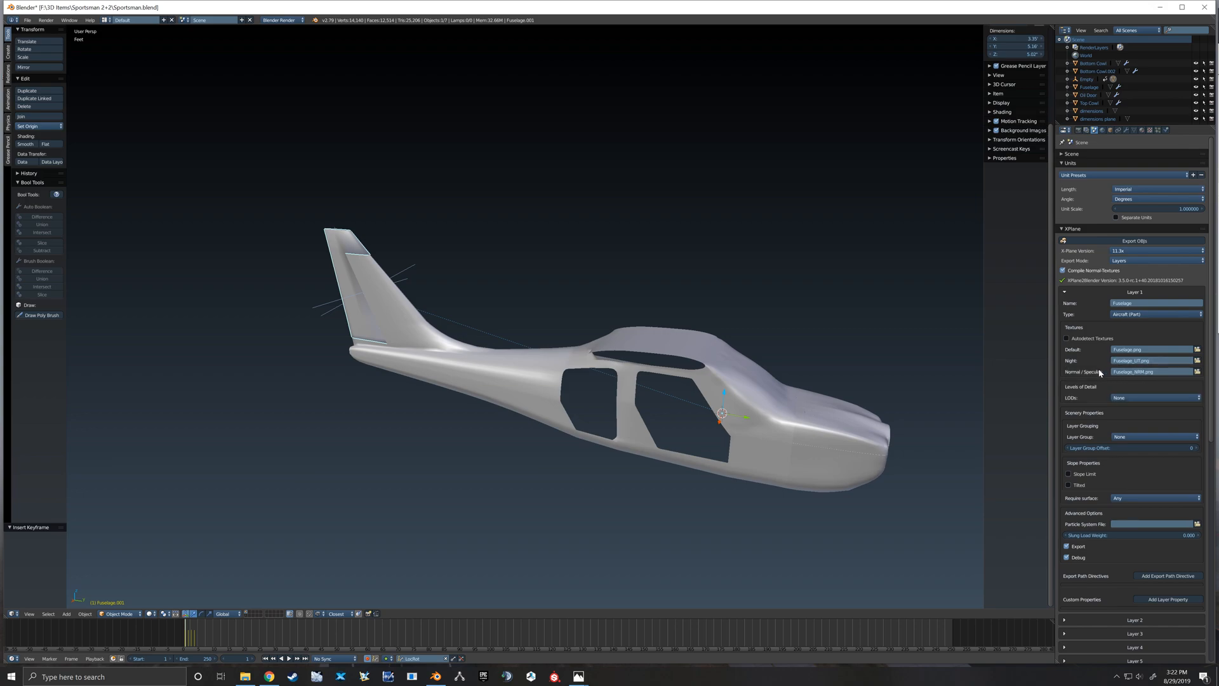
mouse_move(1105, 373)
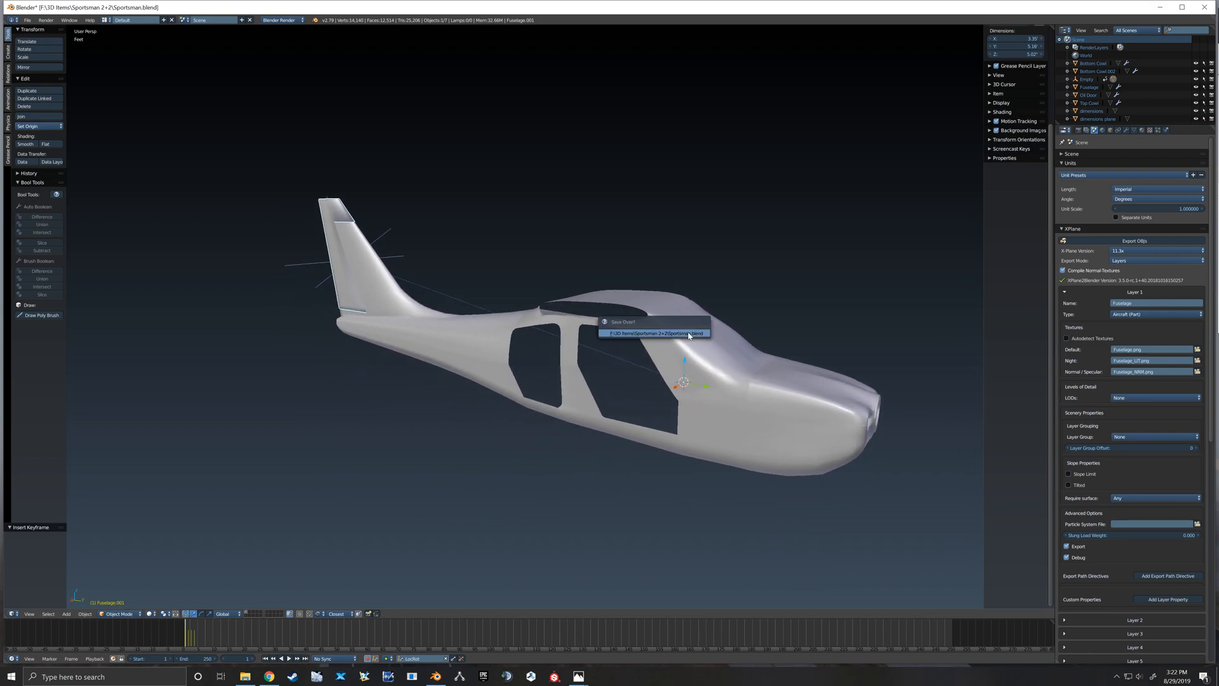
click(655, 332)
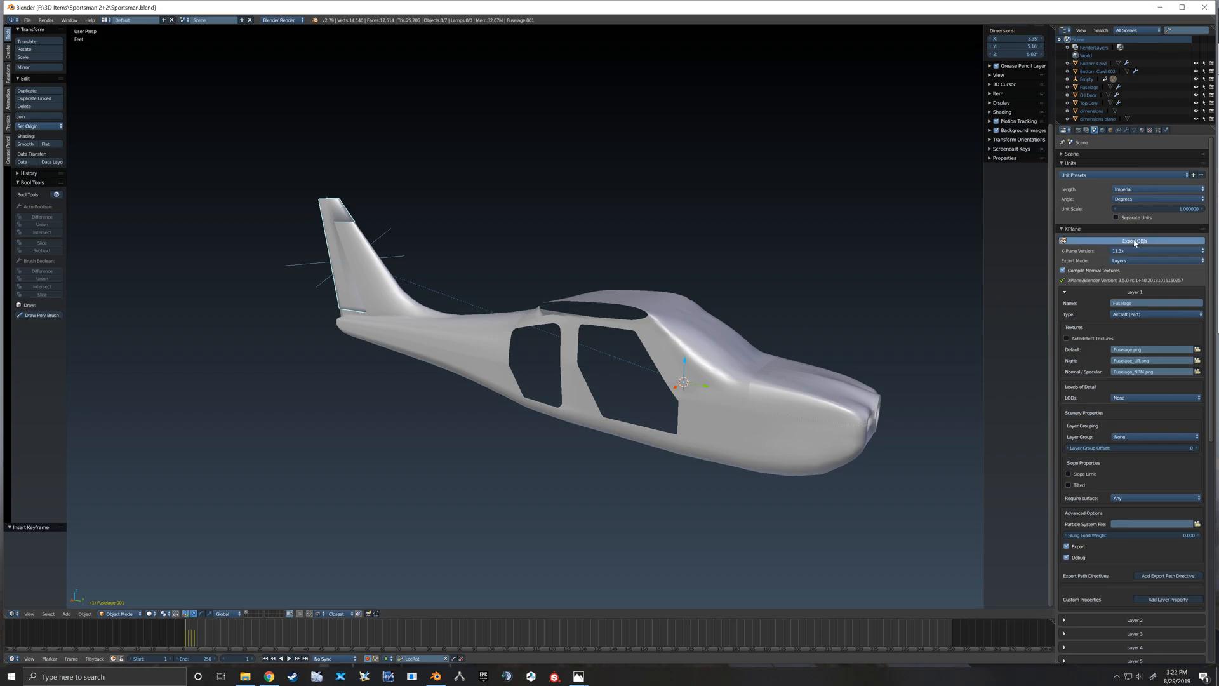
mouse_move(835, 304)
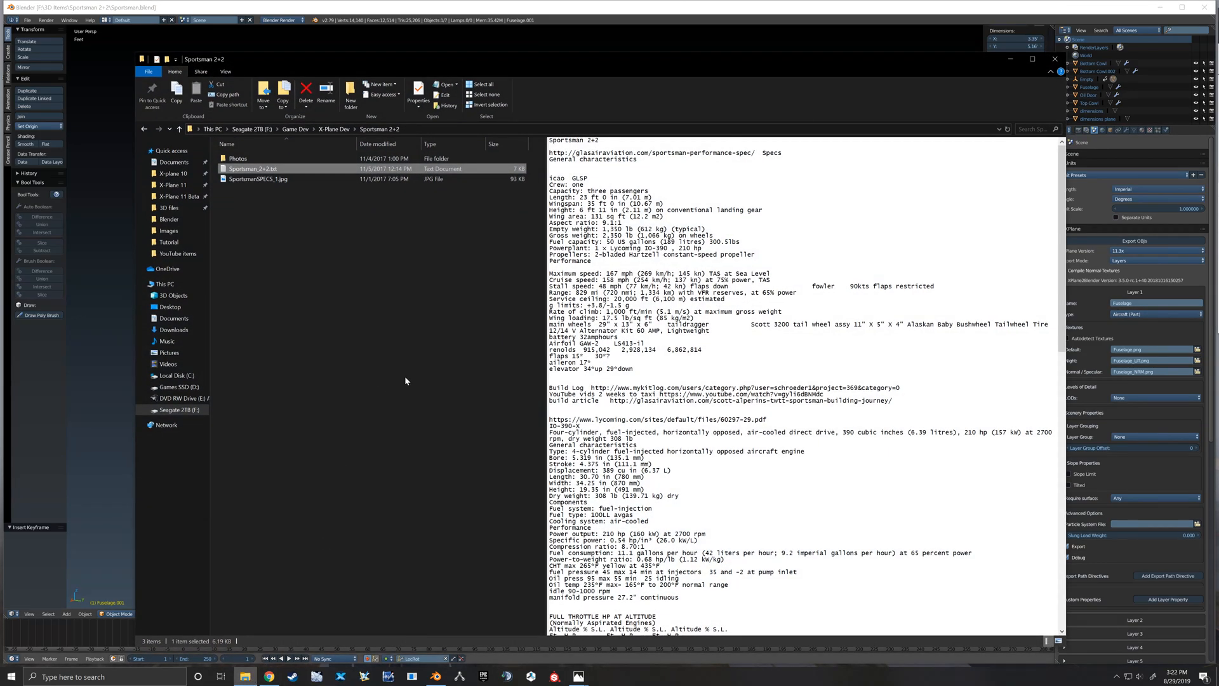
- Browse X-Plane 11 > Aircraft > Sportsman 2+2 > objects and select Fuselage.obj
click(173, 185)
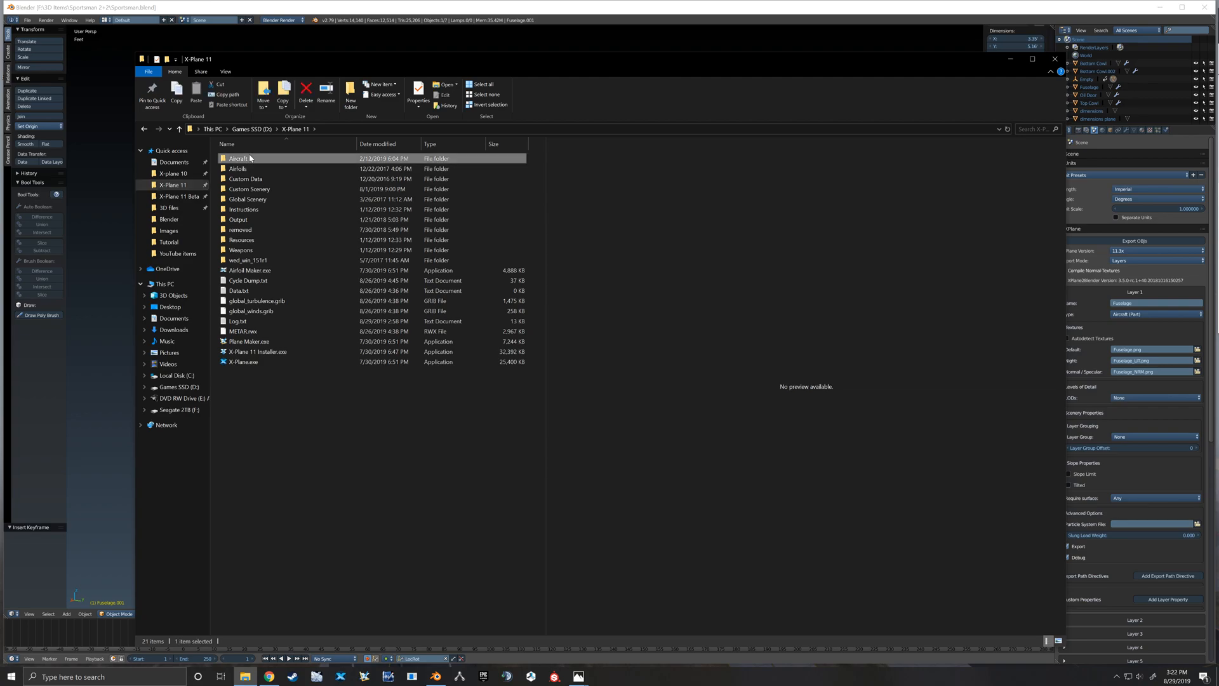
double_click(238, 158)
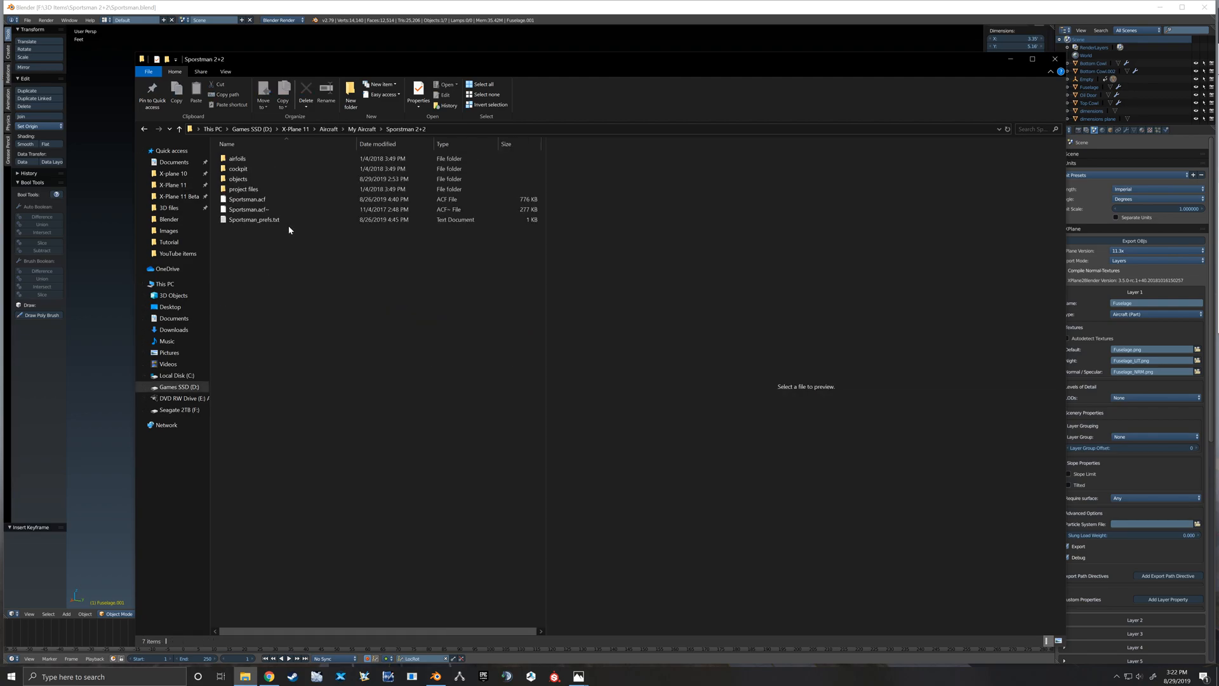
double_click(239, 179)
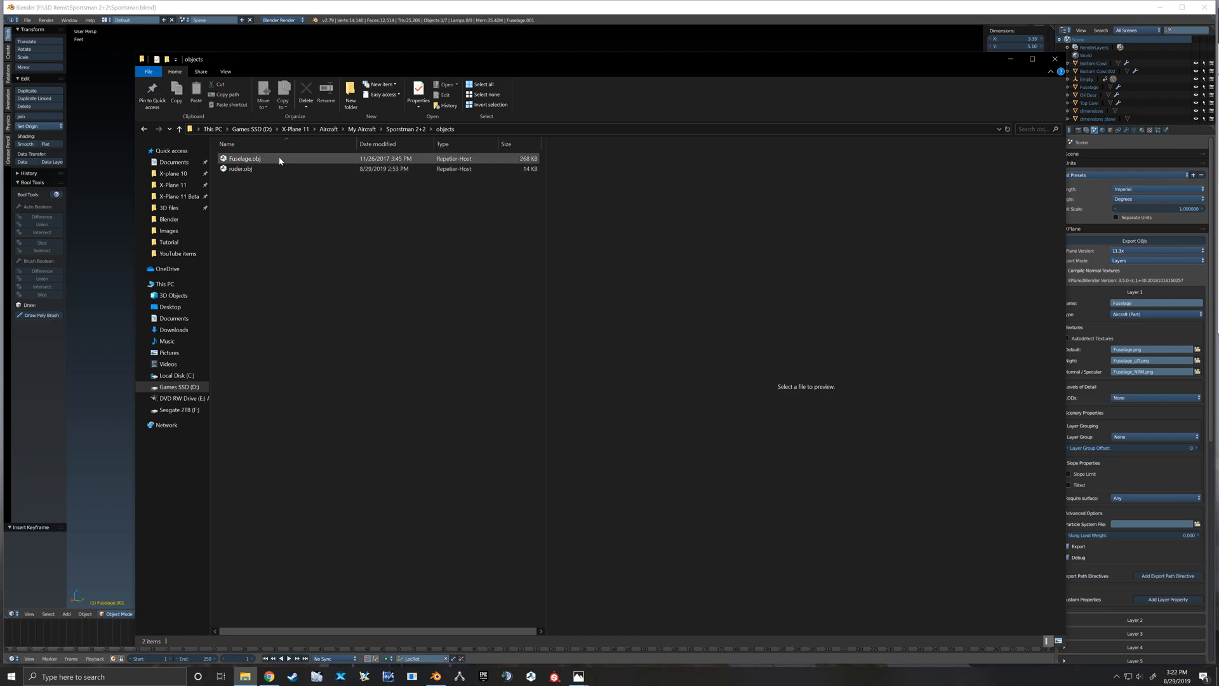
click(244, 159)
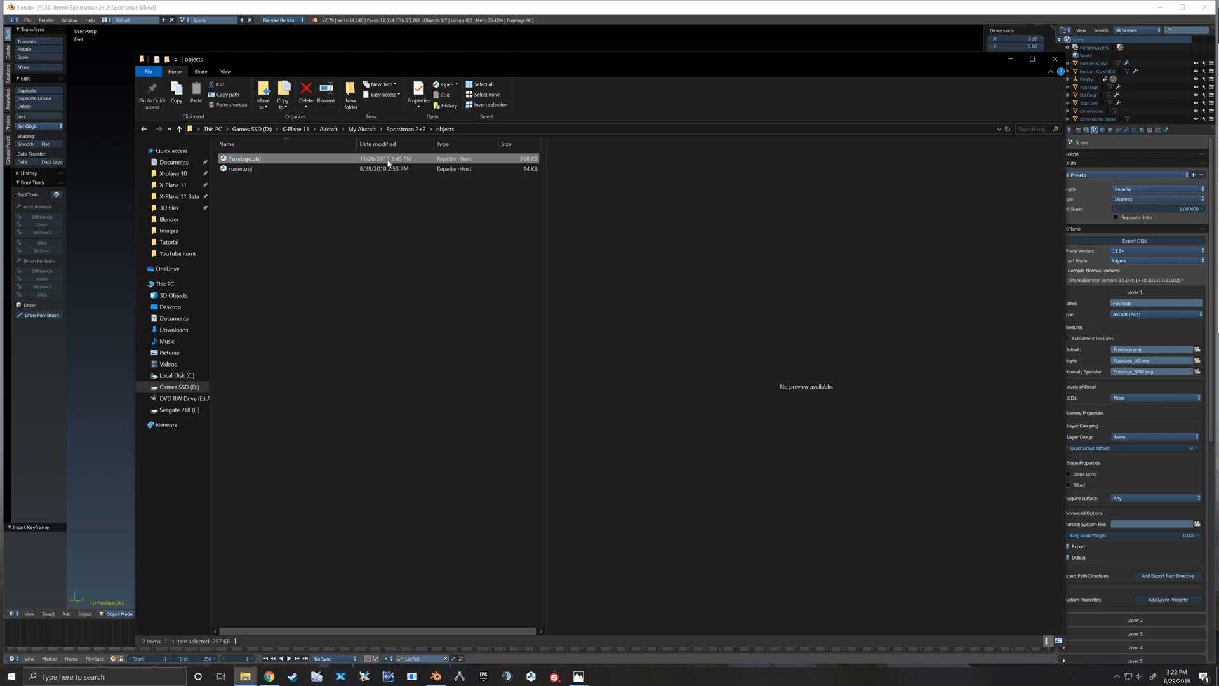
mouse_move(433, 187)
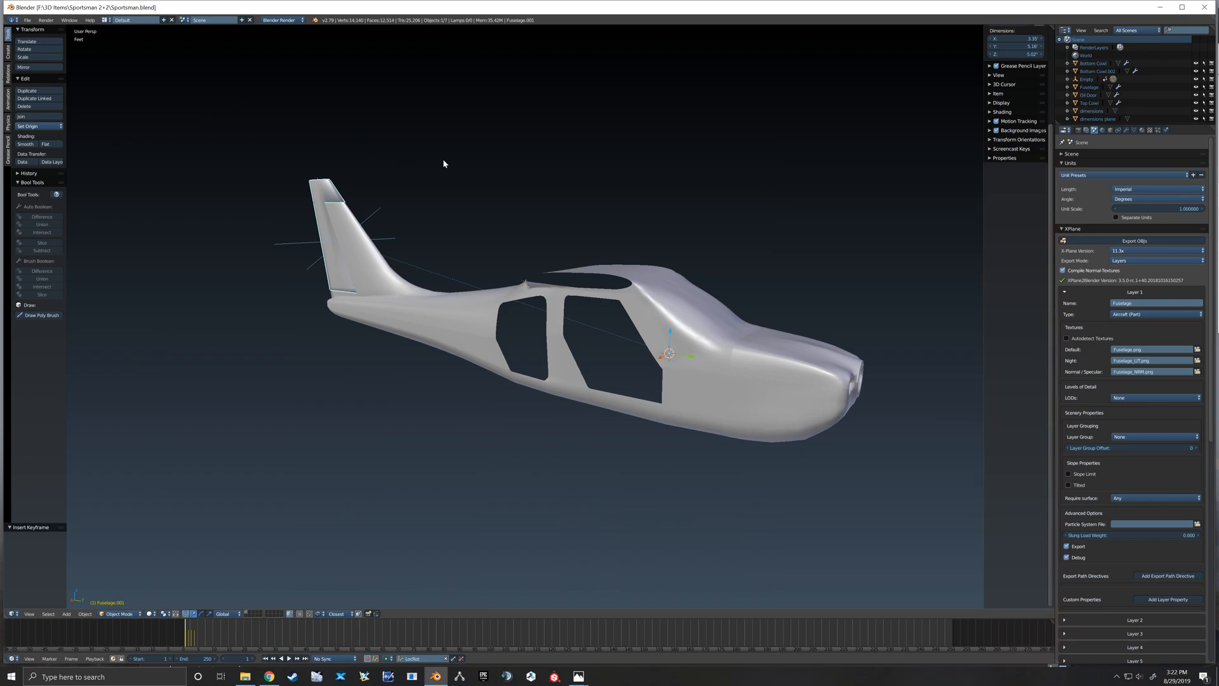
- Export the X-Plane object over Fuselage.obj in Aircraft/My Aircraft/Sportsman 2+2/objects
click(27, 20)
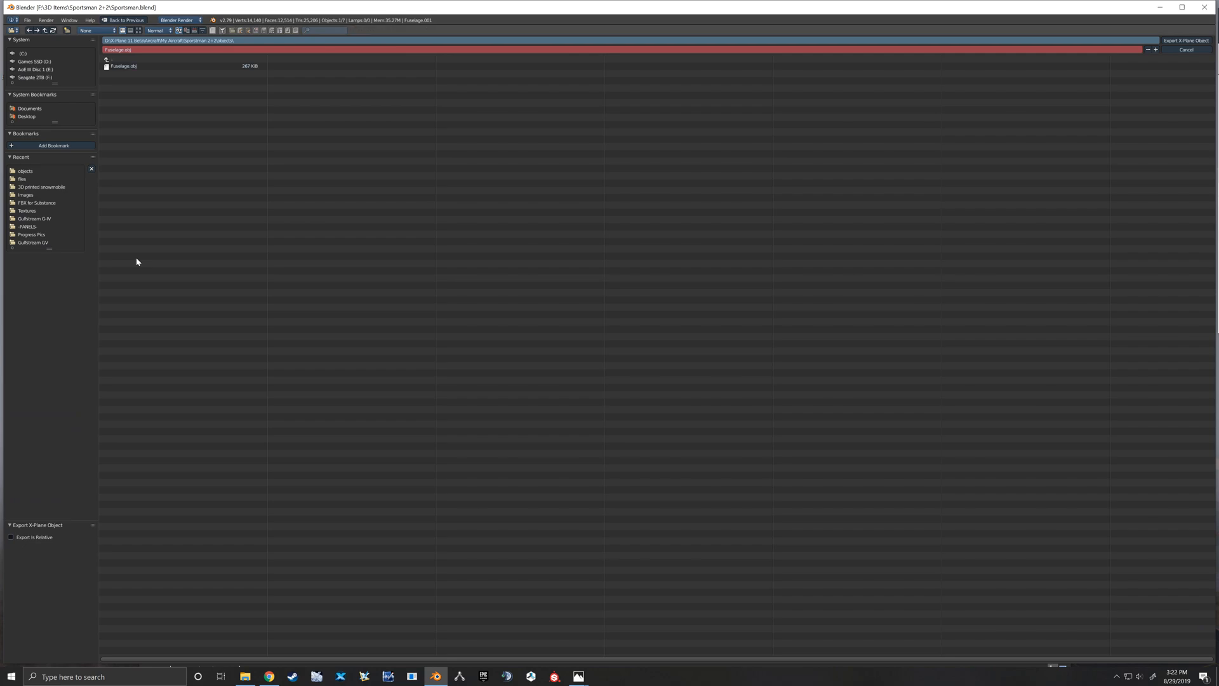
mouse_move(178, 128)
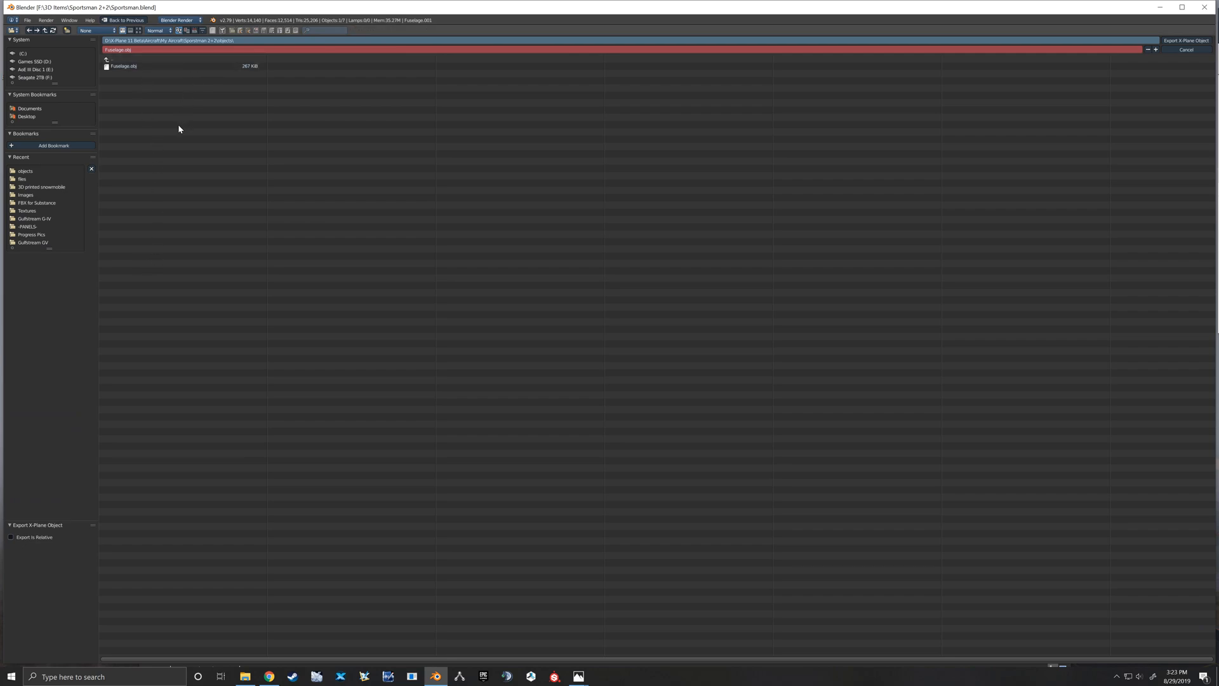
mouse_move(47, 79)
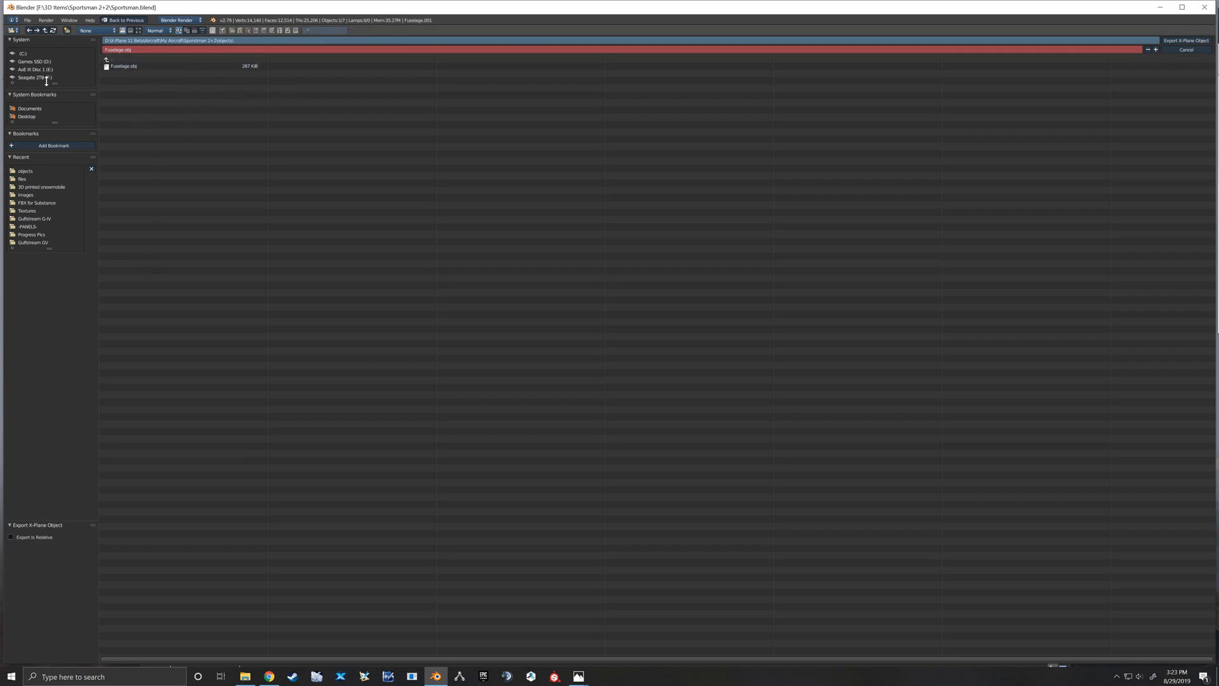
click(35, 61)
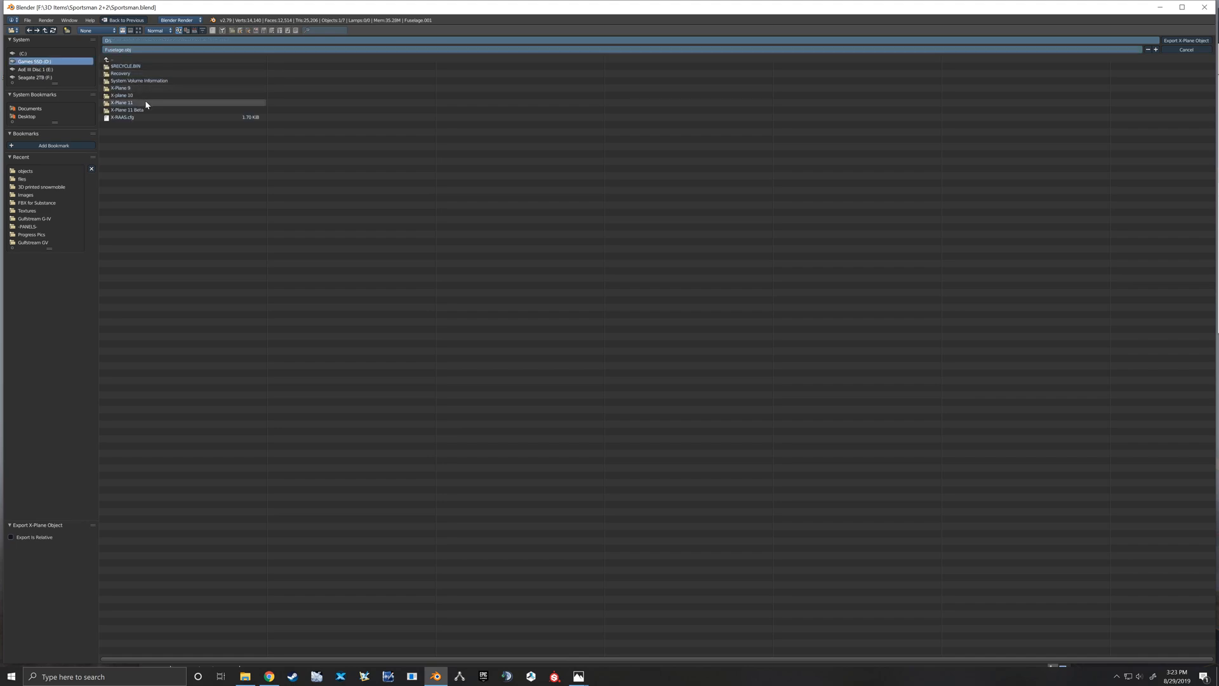
double_click(121, 102)
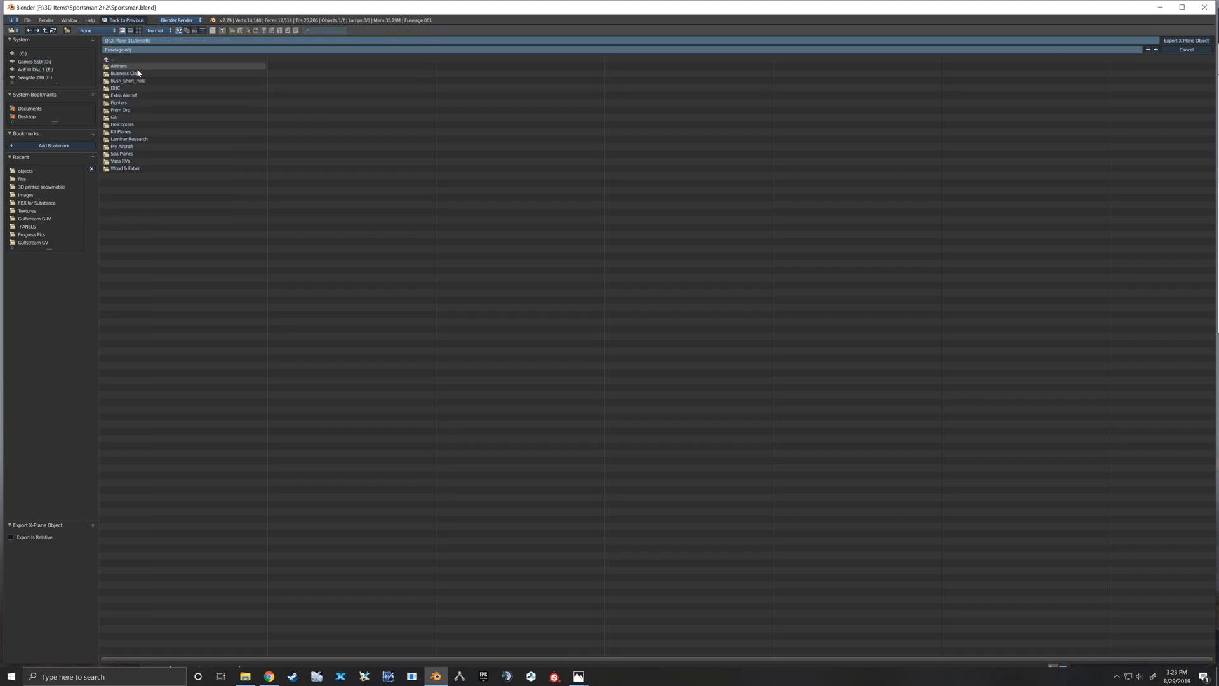
double_click(122, 146)
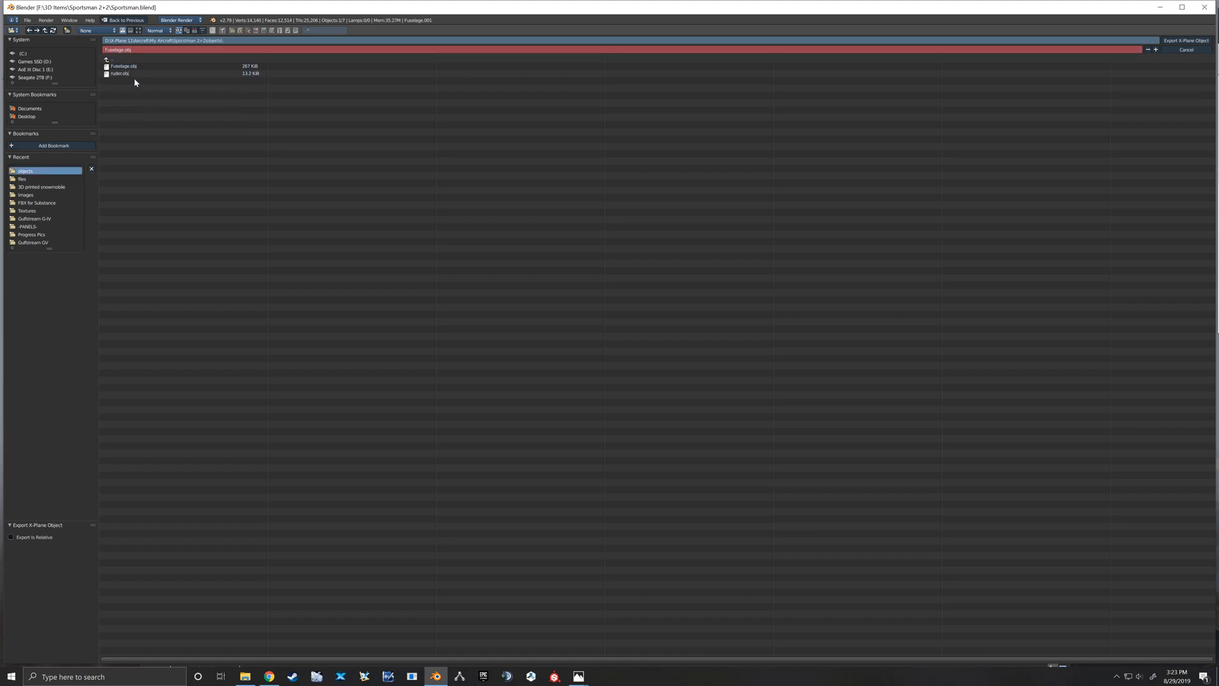
click(124, 66)
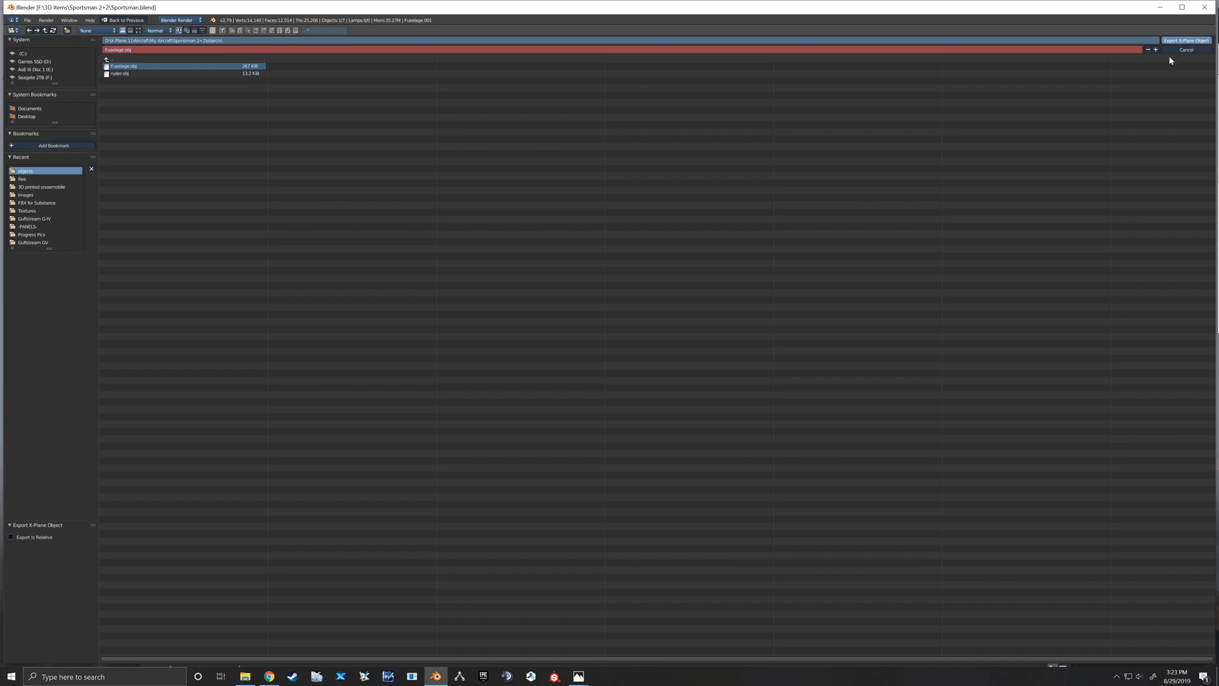
click(1185, 40)
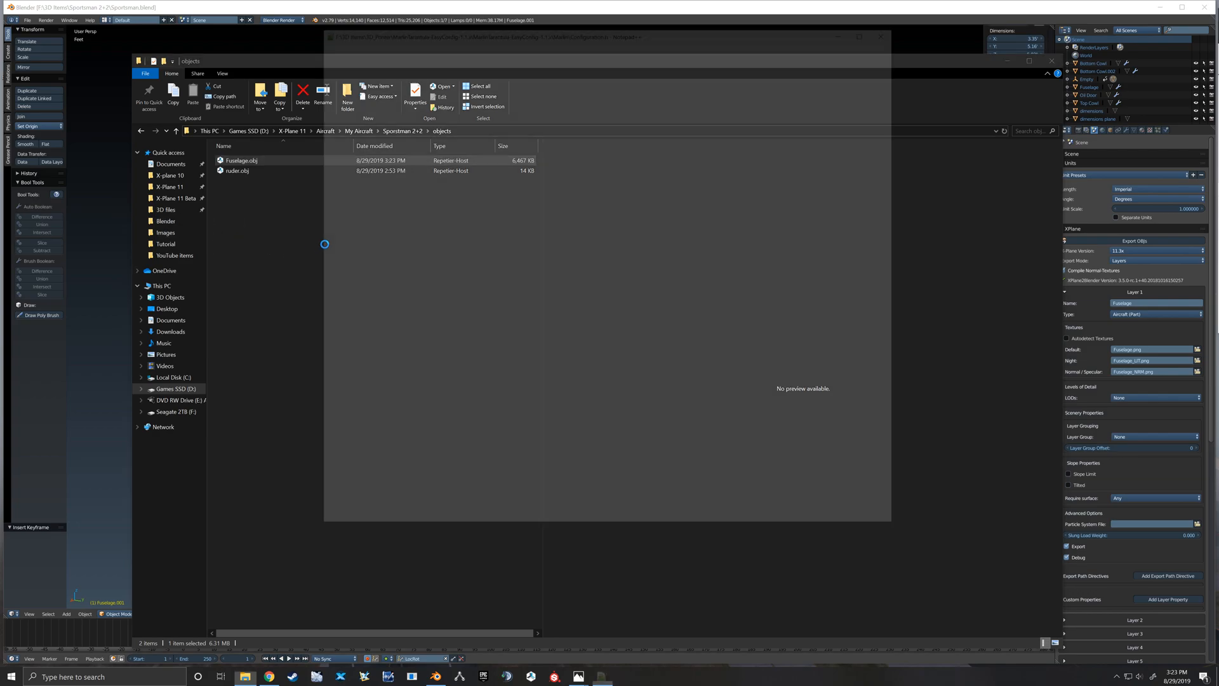
- Open Fuselage.obj in Notepad++, decline the update, and inspect the TEXTURE_LIT line
double_click(241, 160)
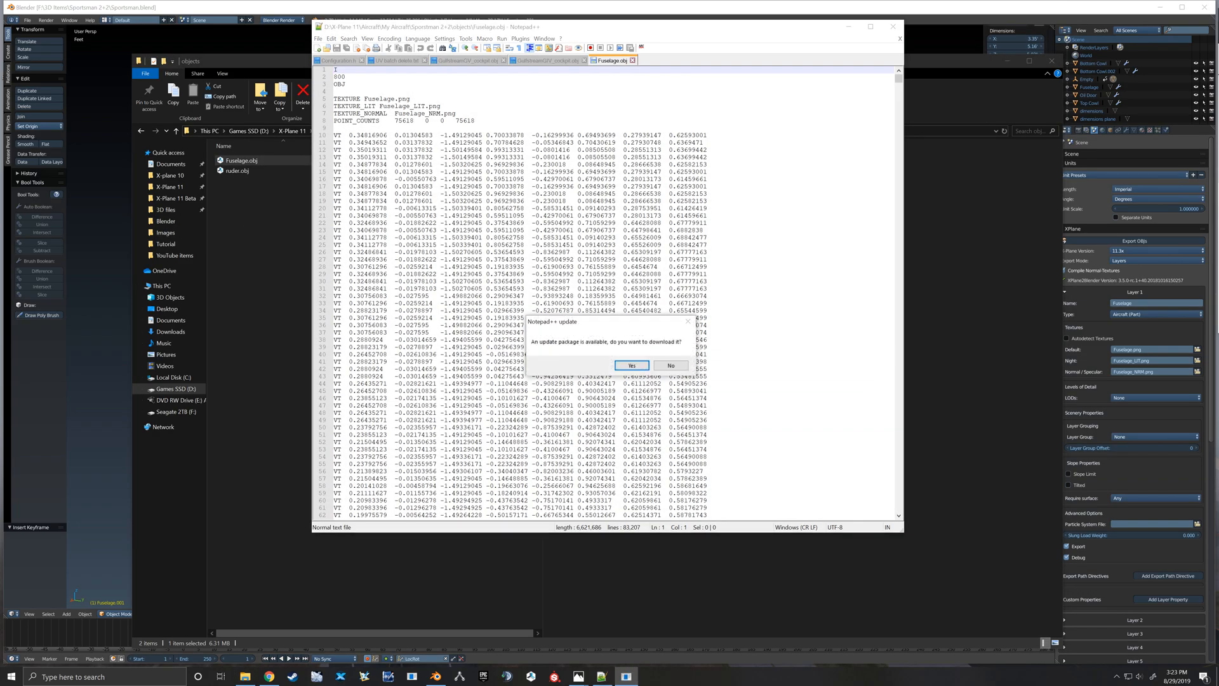
click(669, 365)
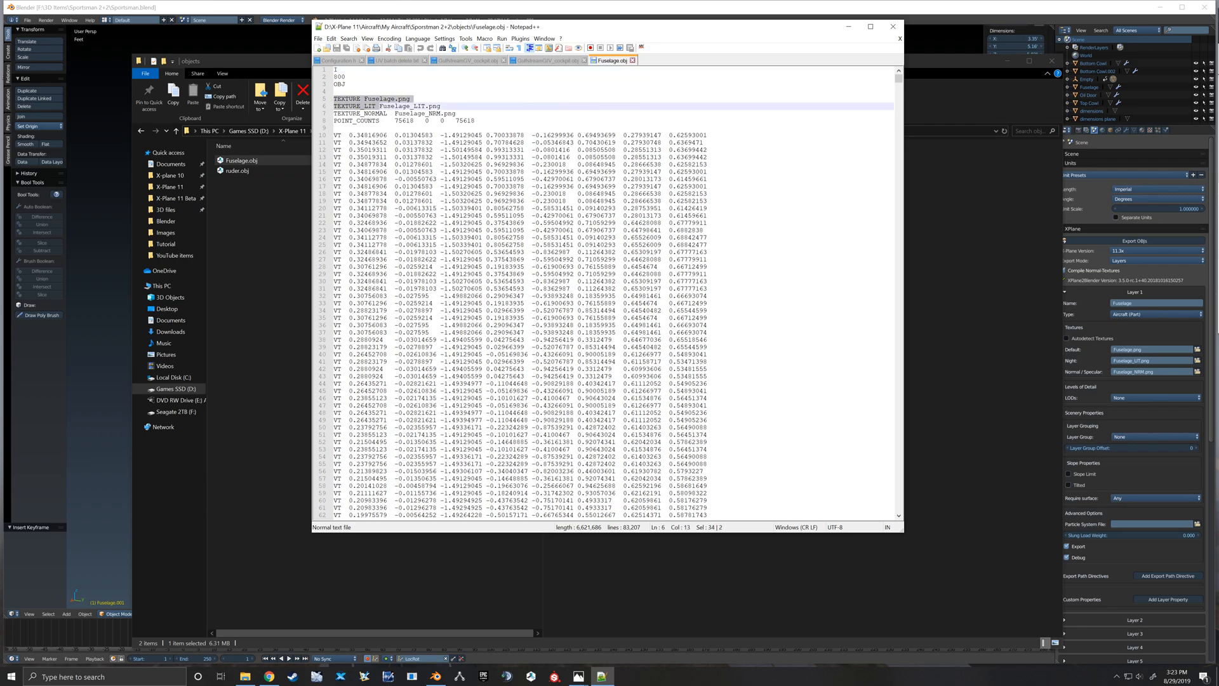
click(482, 120)
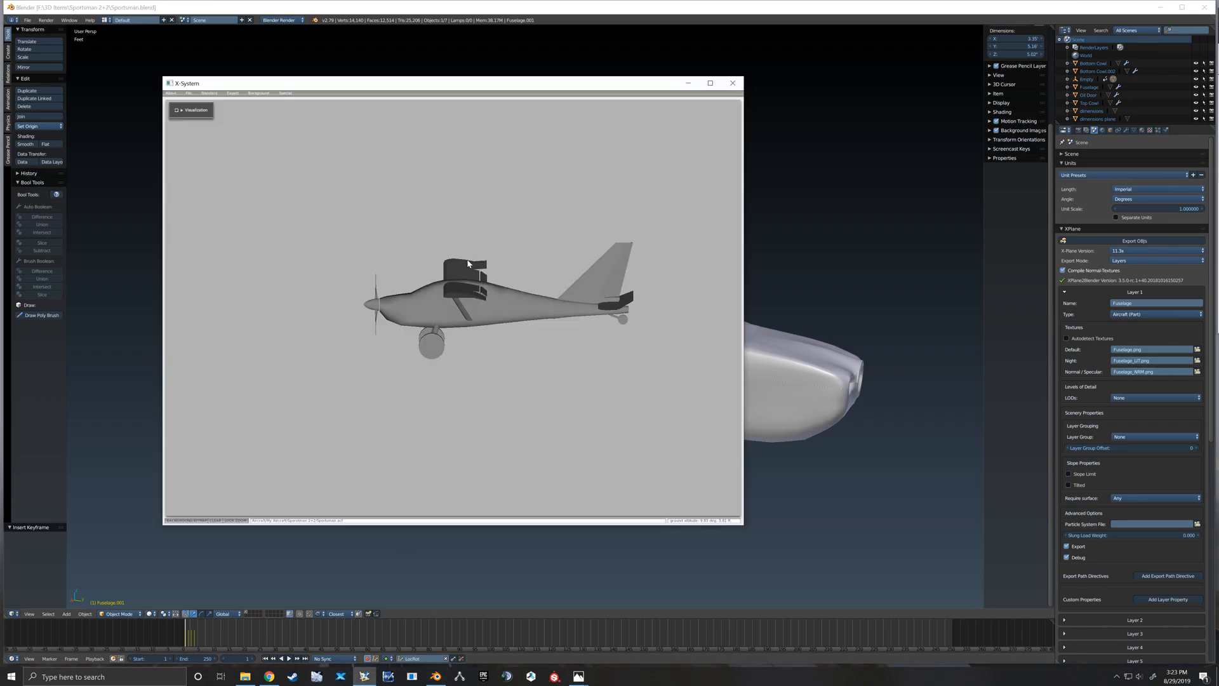
- Open the Misc Objects window and change the fuselage object's dropdown option
click(209, 93)
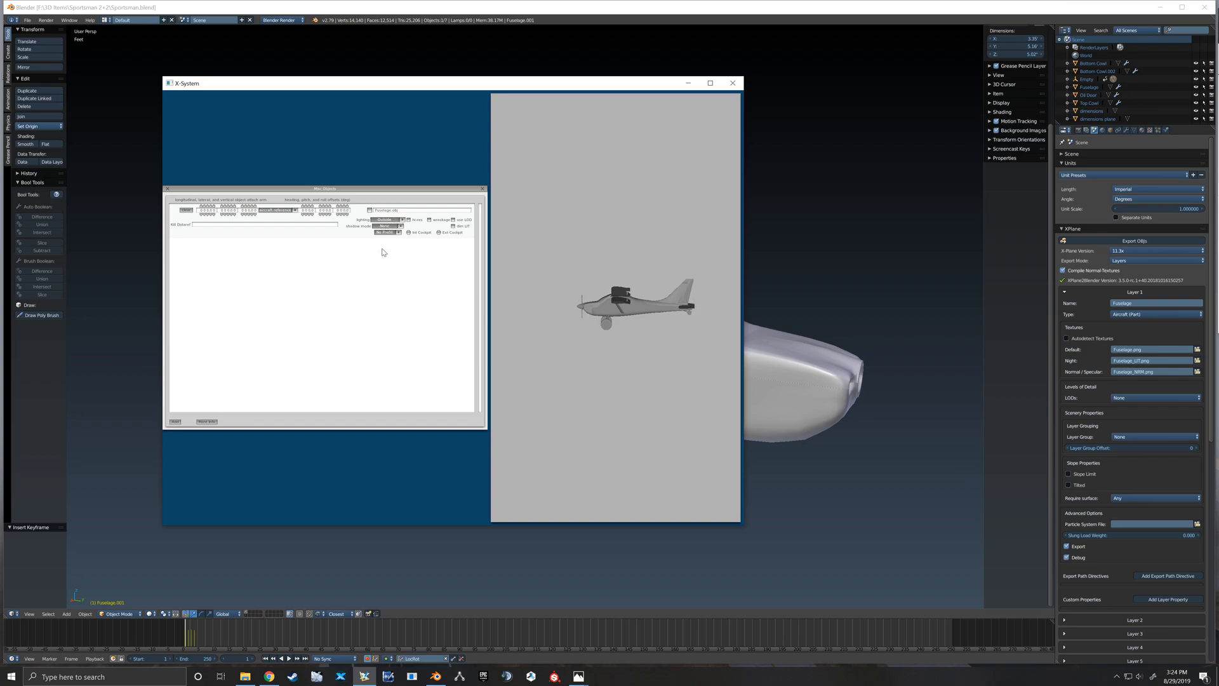
click(387, 225)
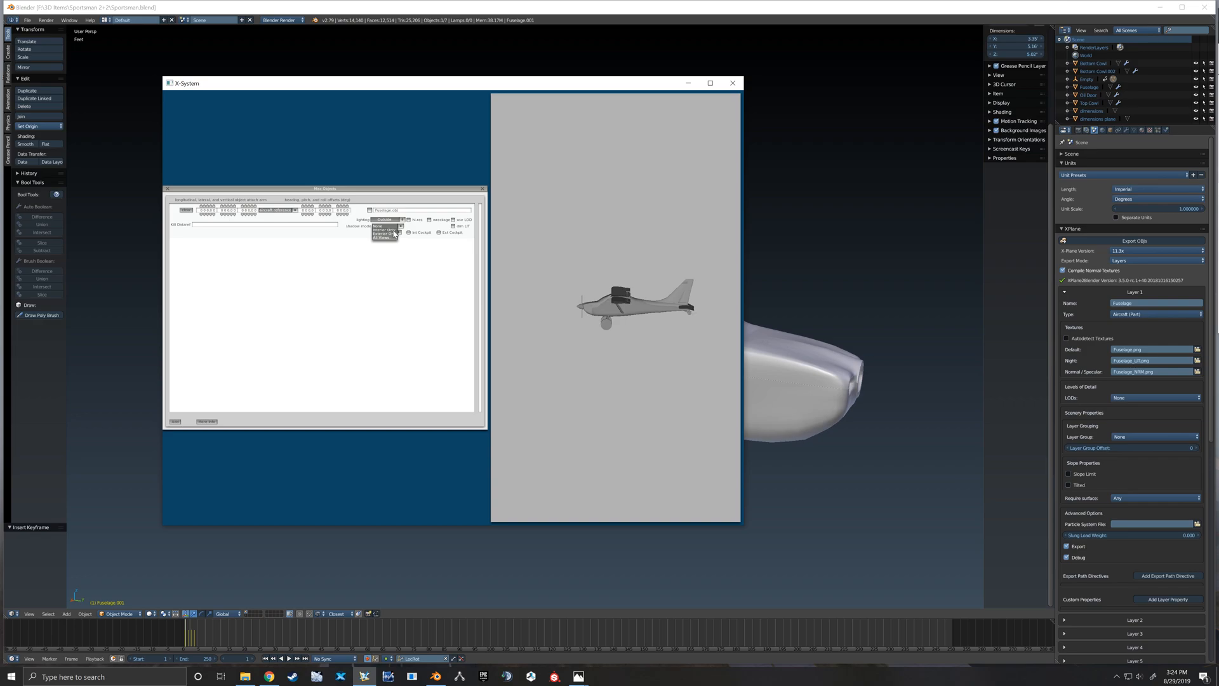
click(386, 226)
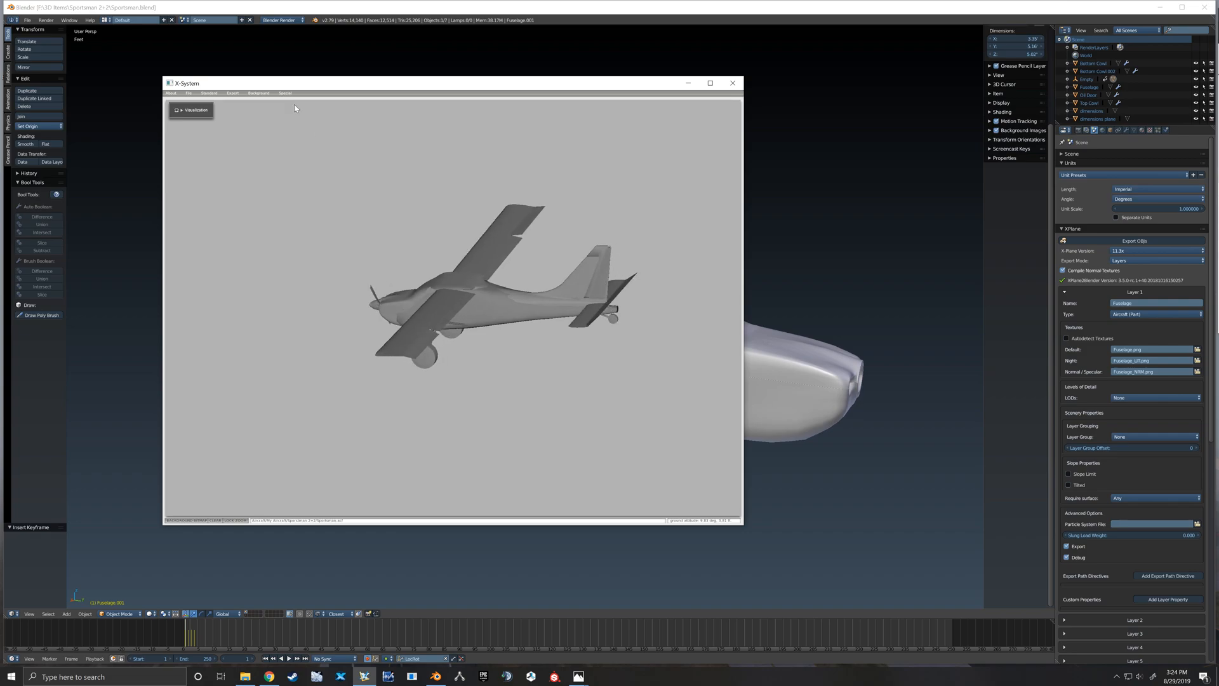
- Hide an aircraft part in Special > Show/Hide Parts, then return to the 3D view
click(260, 93)
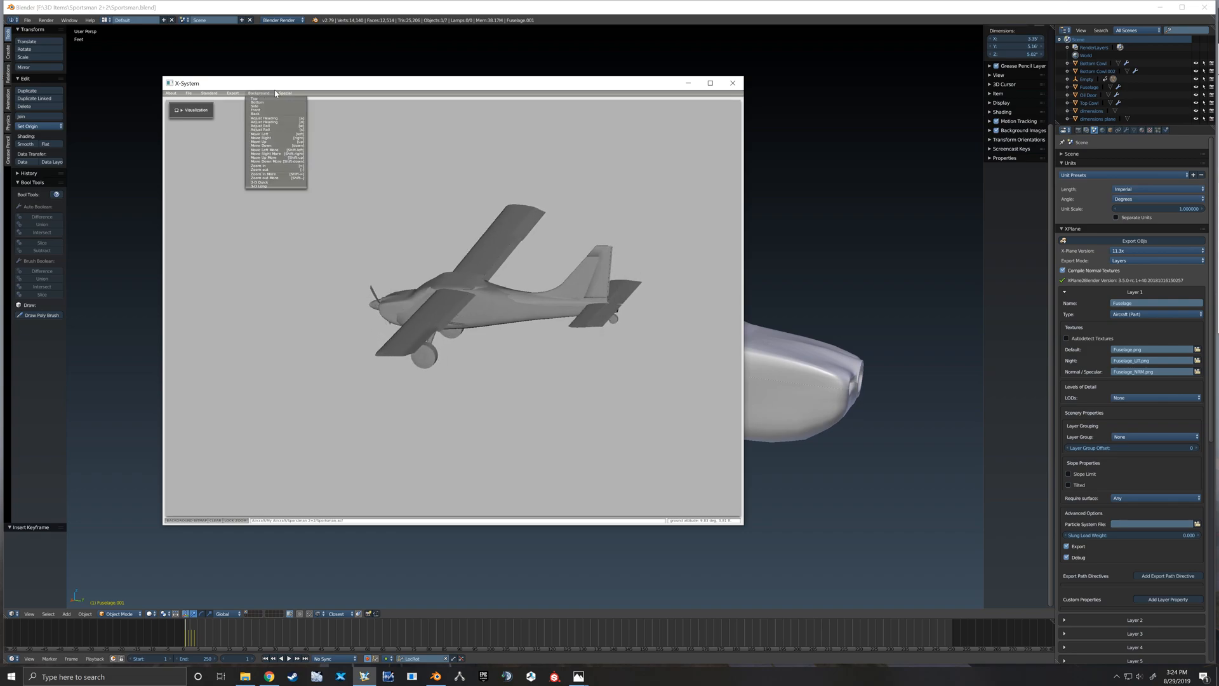
click(285, 93)
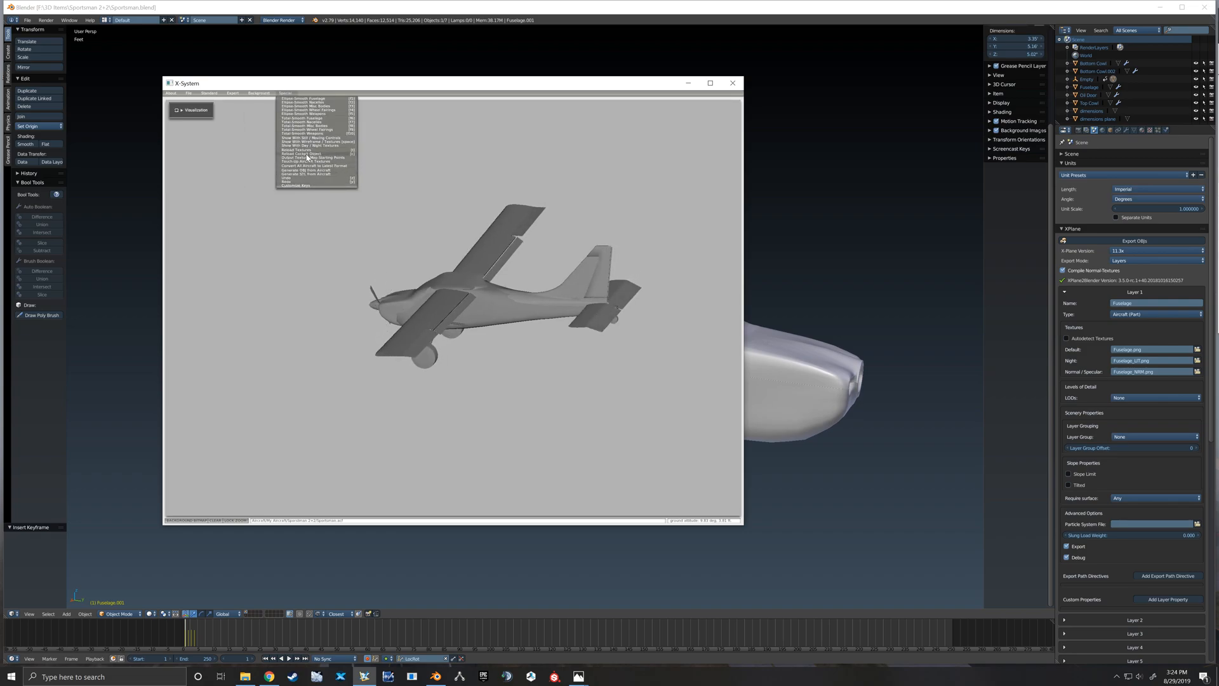
click(233, 92)
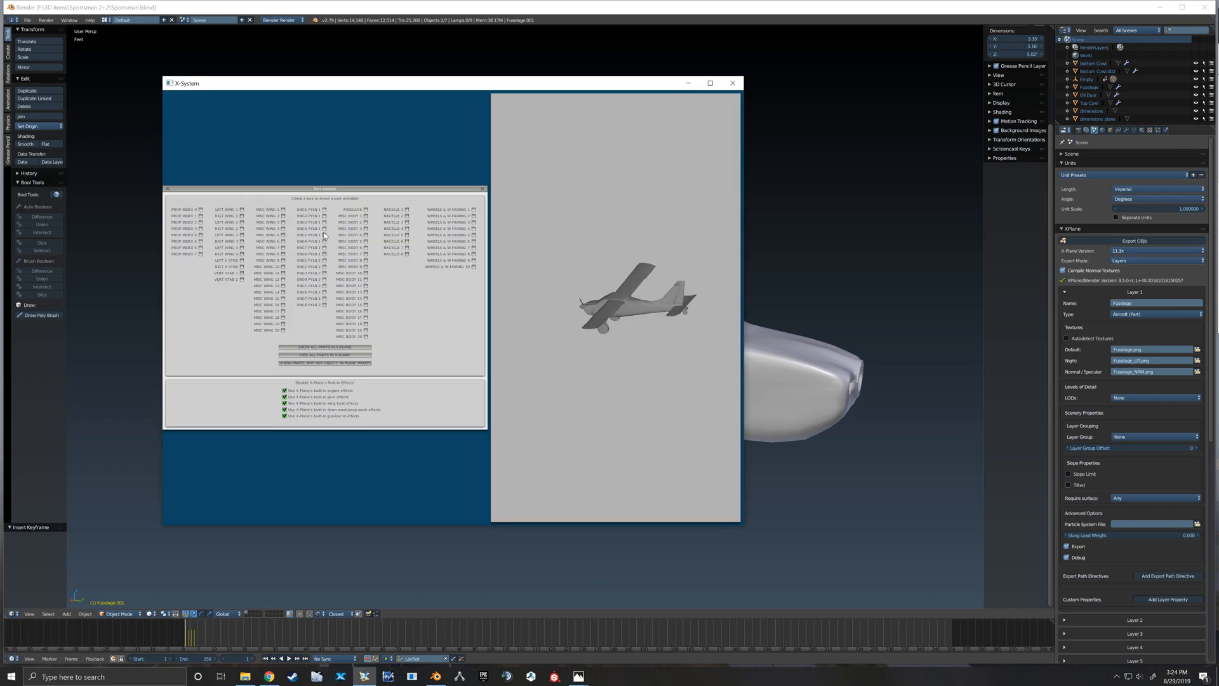
click(366, 210)
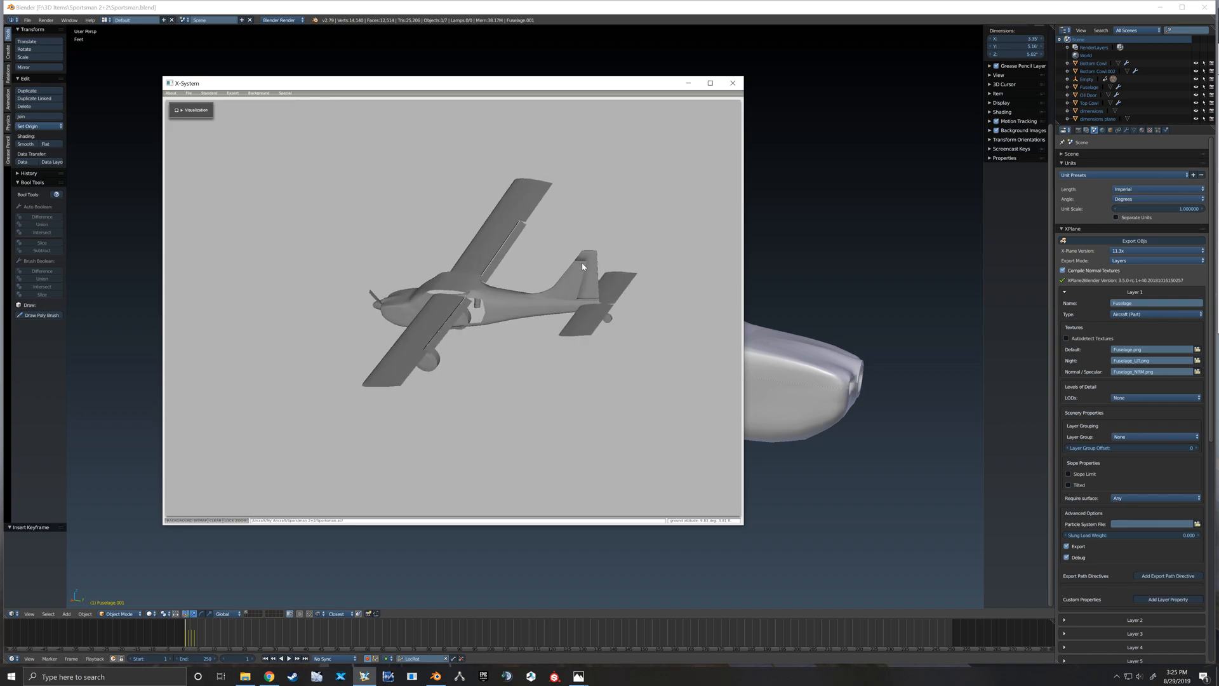
click(732, 83)
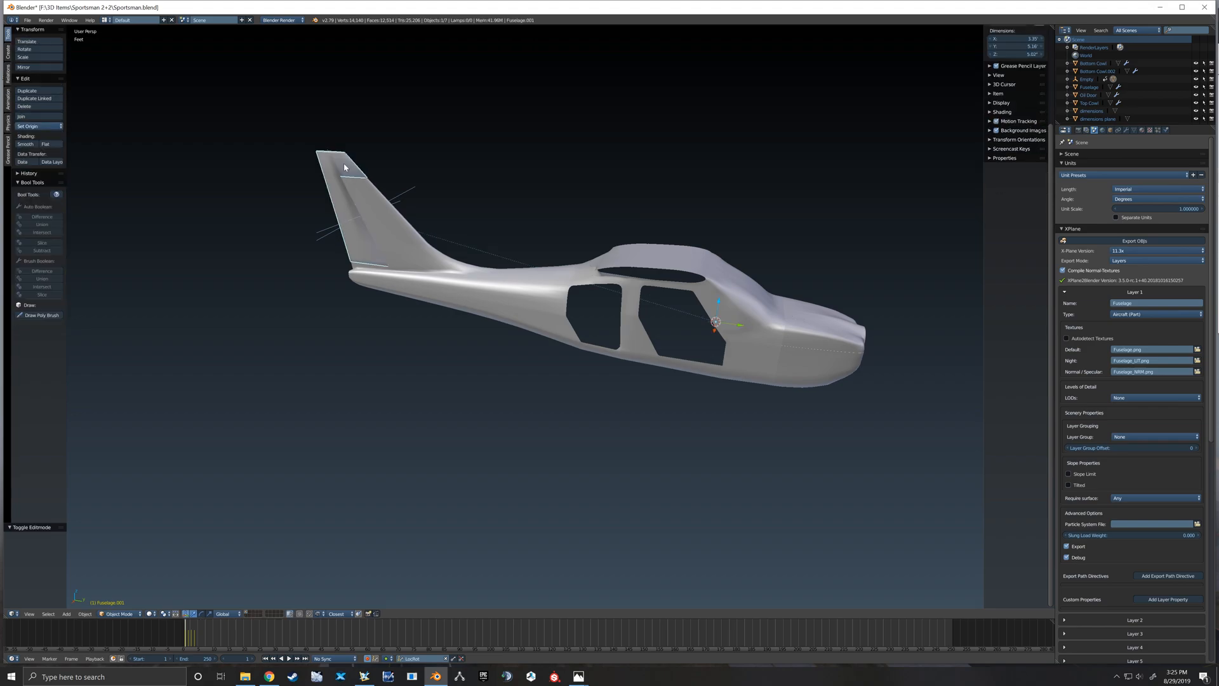
- Select the rudder's parent Empty and review its X-Plane dataref animation settings
click(1109, 129)
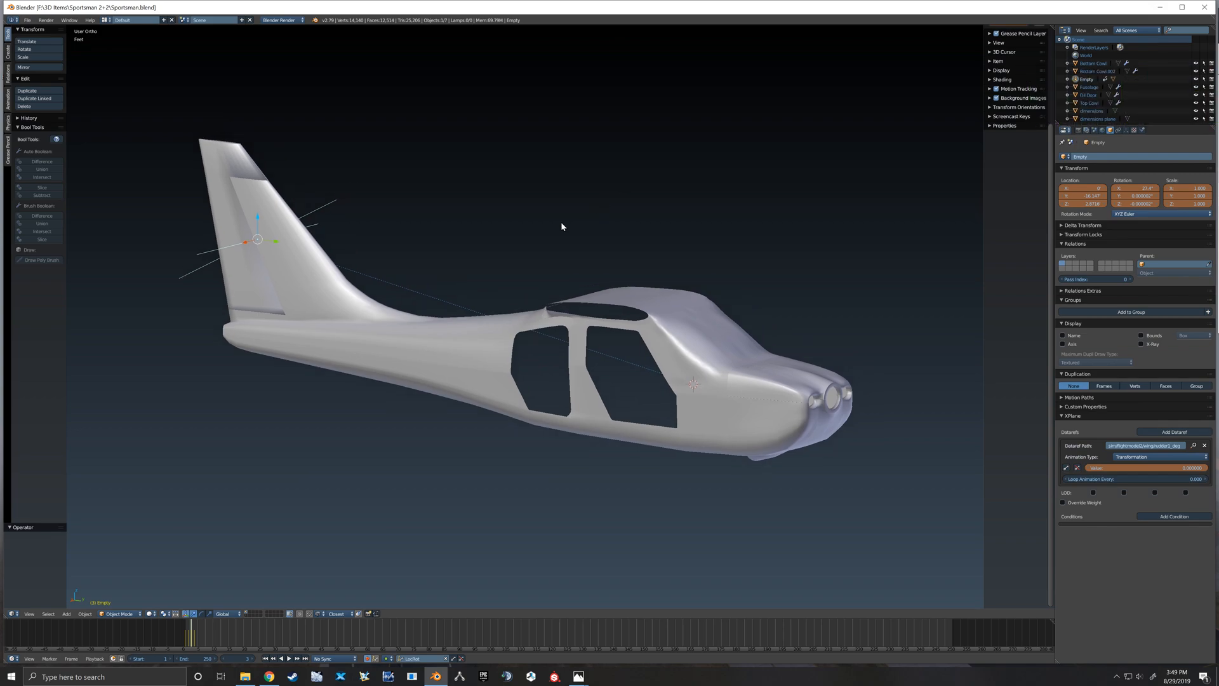
mouse_move(311, 172)
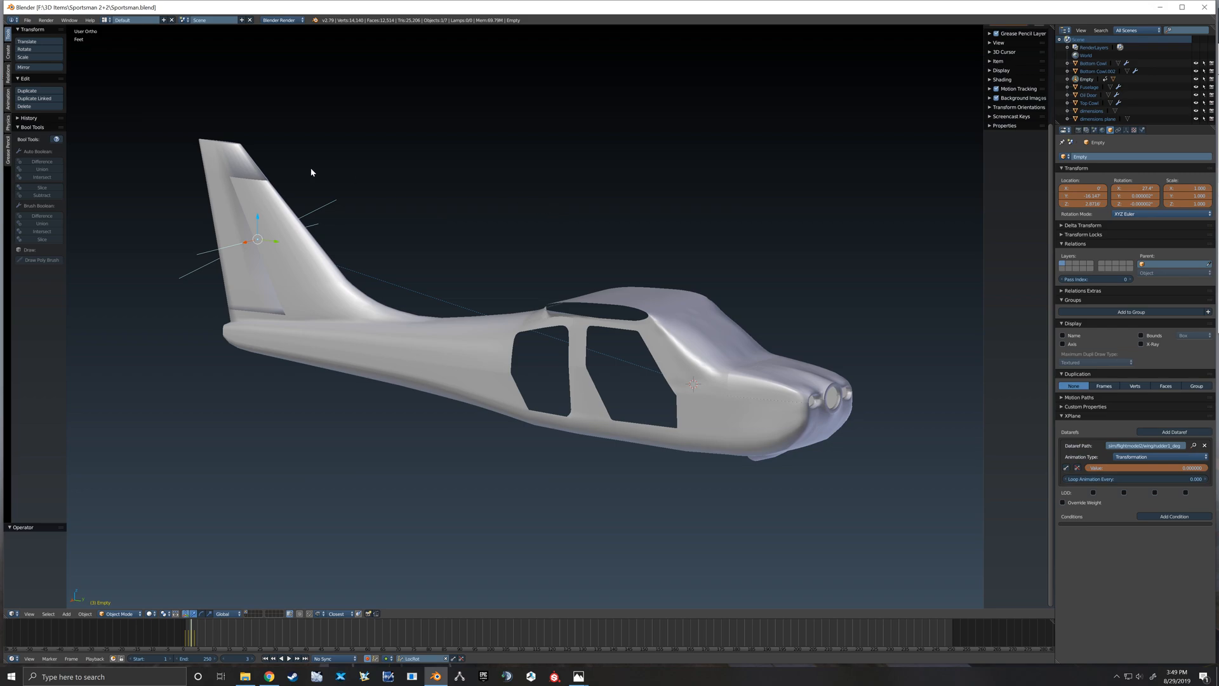
scroll(up, 3)
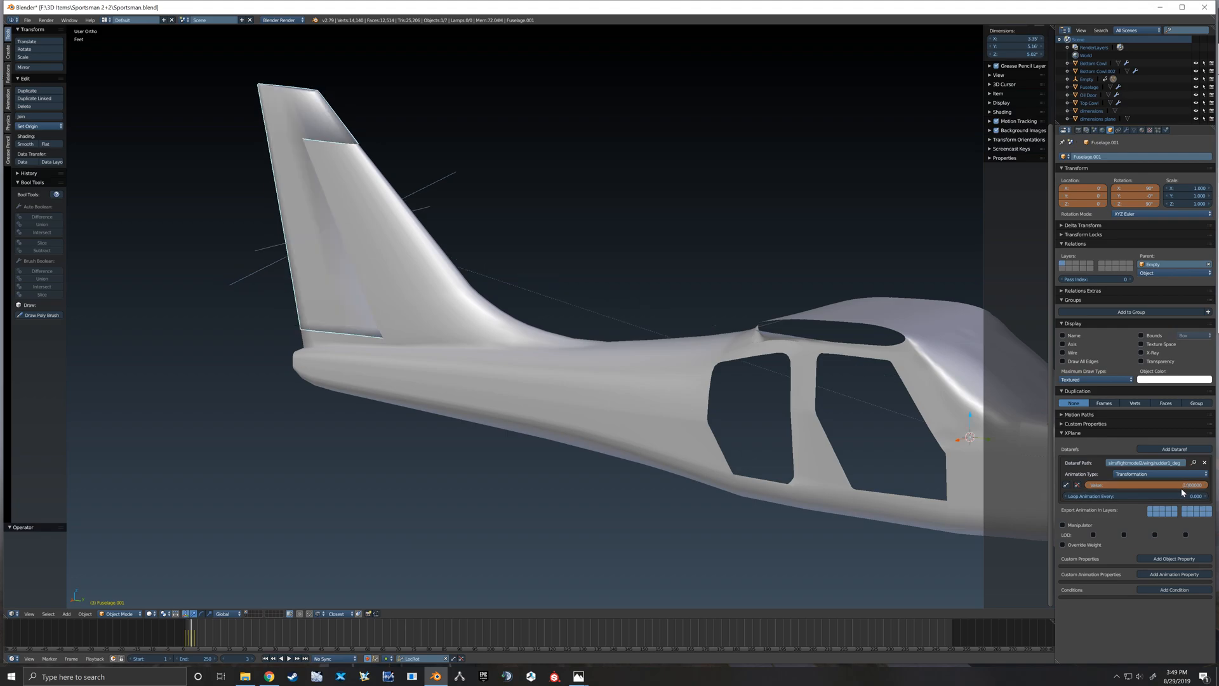
click(1062, 496)
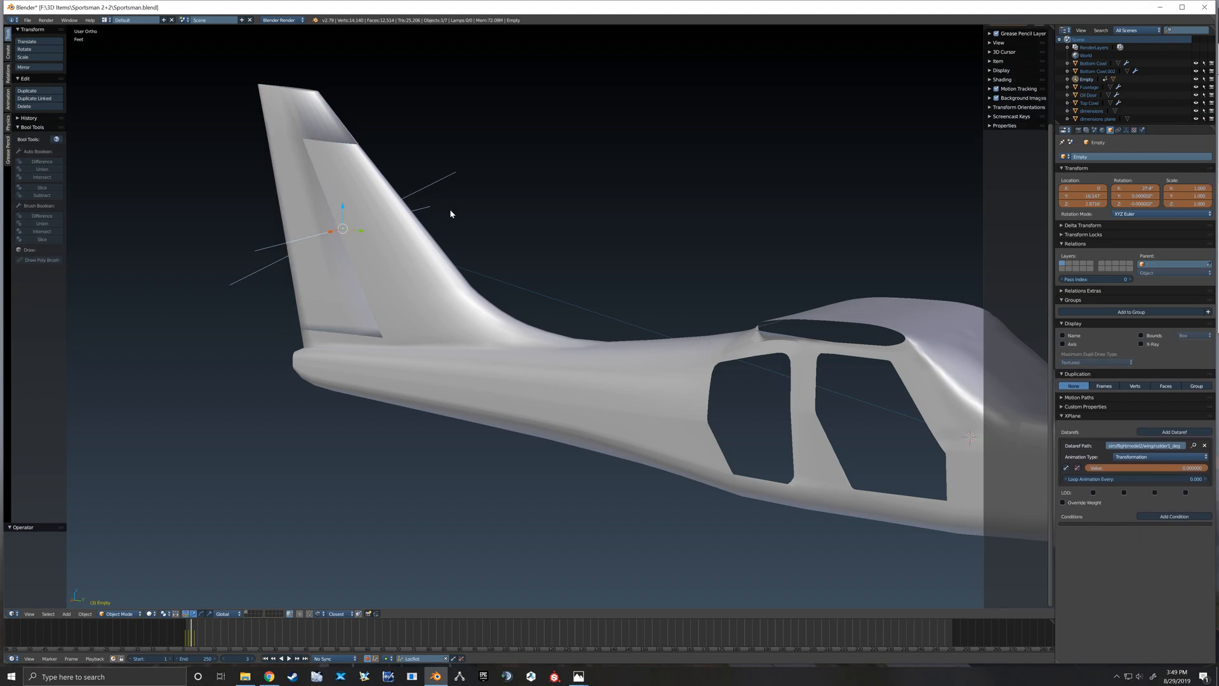
mouse_move(544, 301)
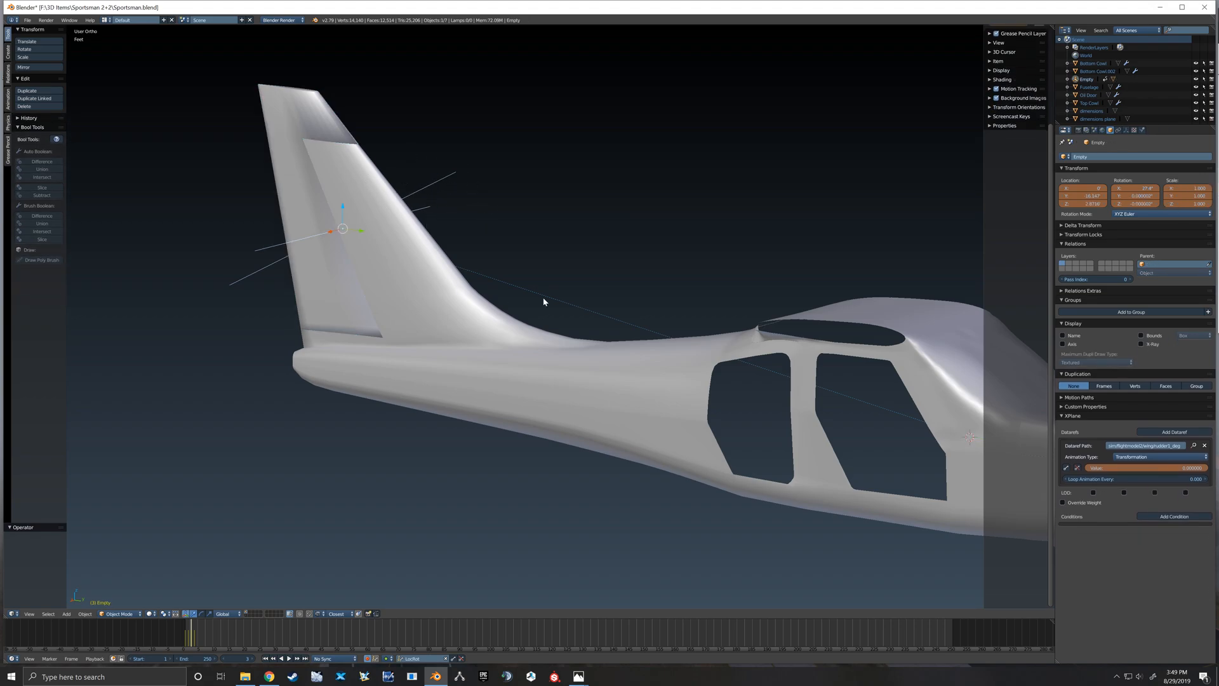
mouse_move(1151, 468)
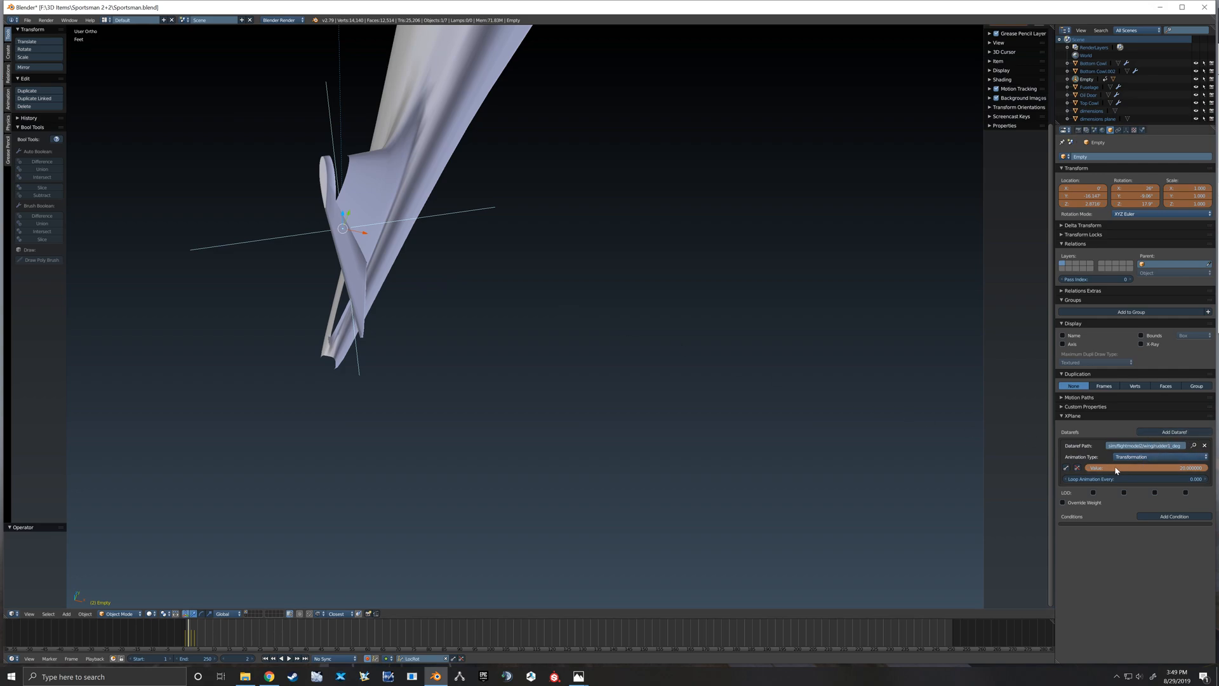
mouse_move(859, 418)
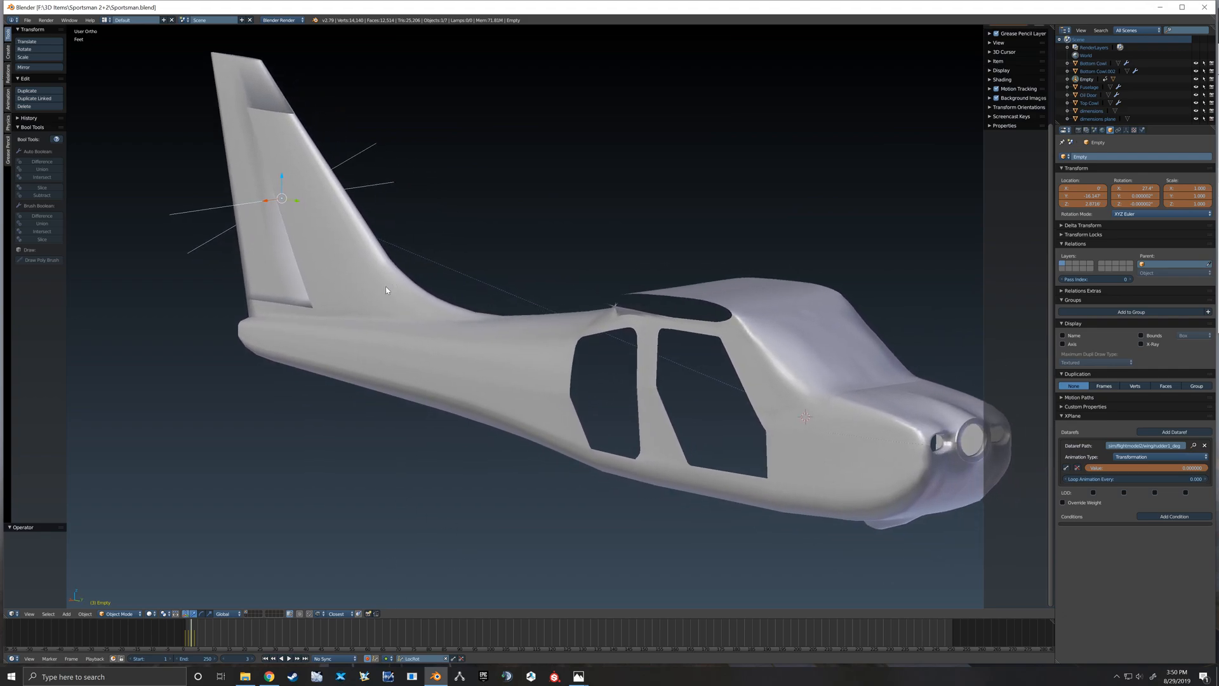
- Export the updated model via File > Export > X-Plane Object, overwriting Fuselage.obj
click(26, 20)
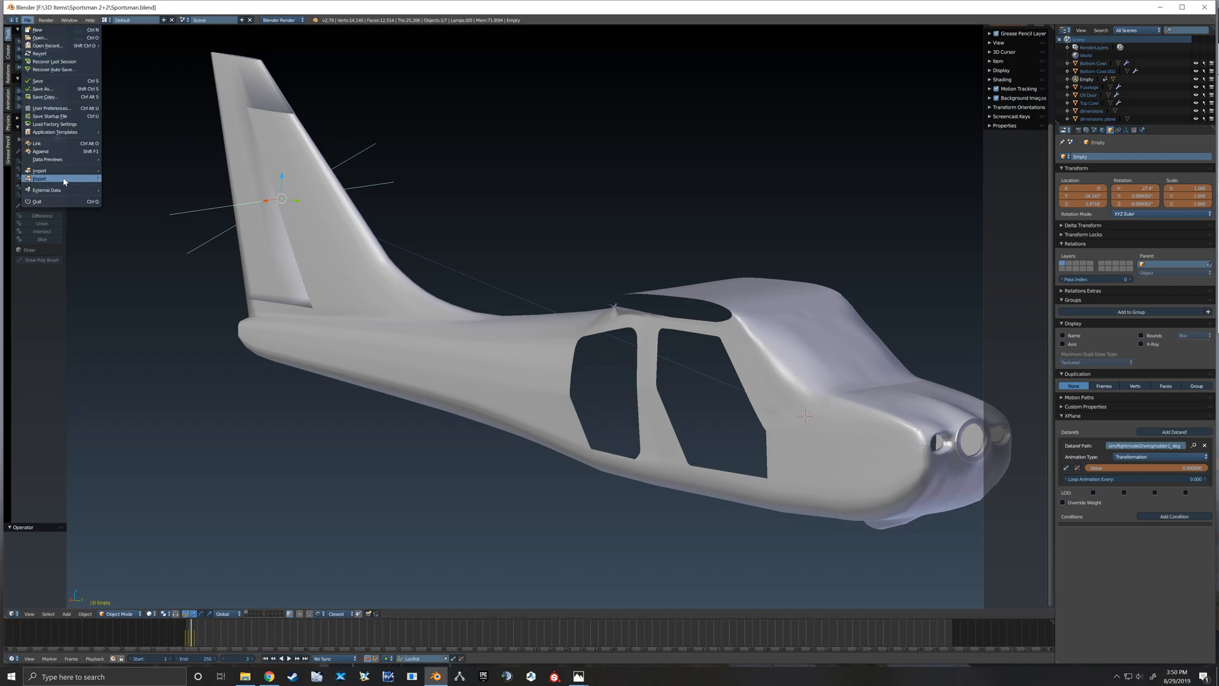
click(38, 180)
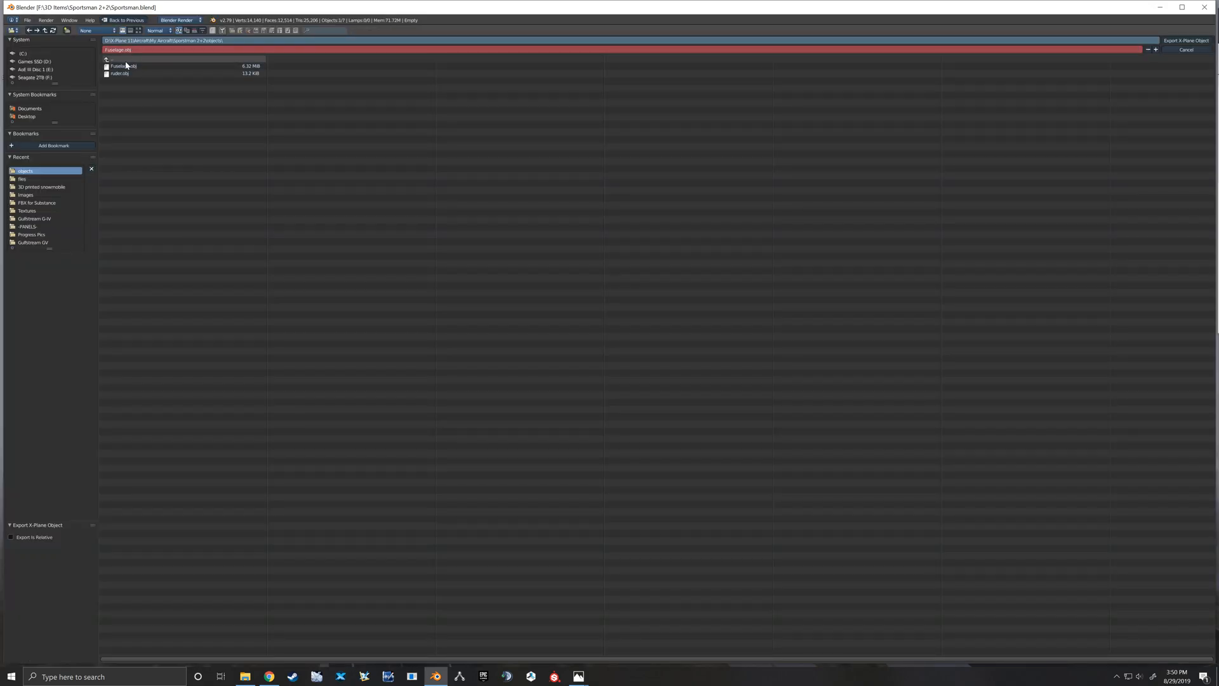
click(124, 66)
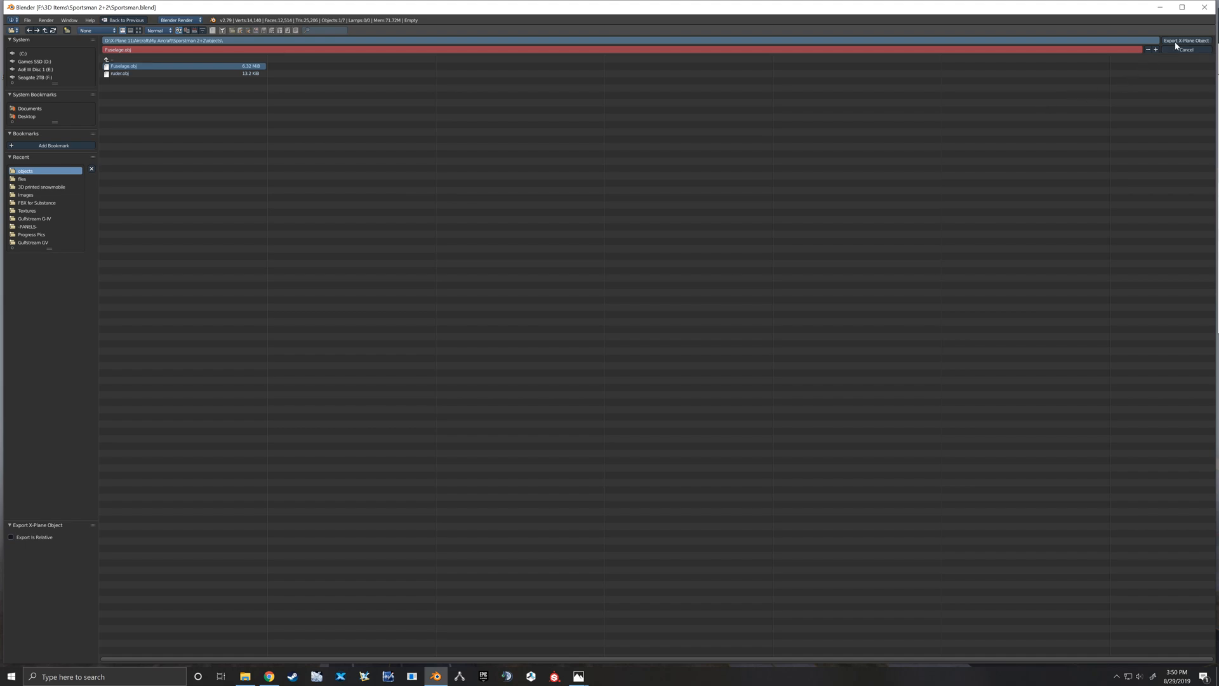
click(1185, 49)
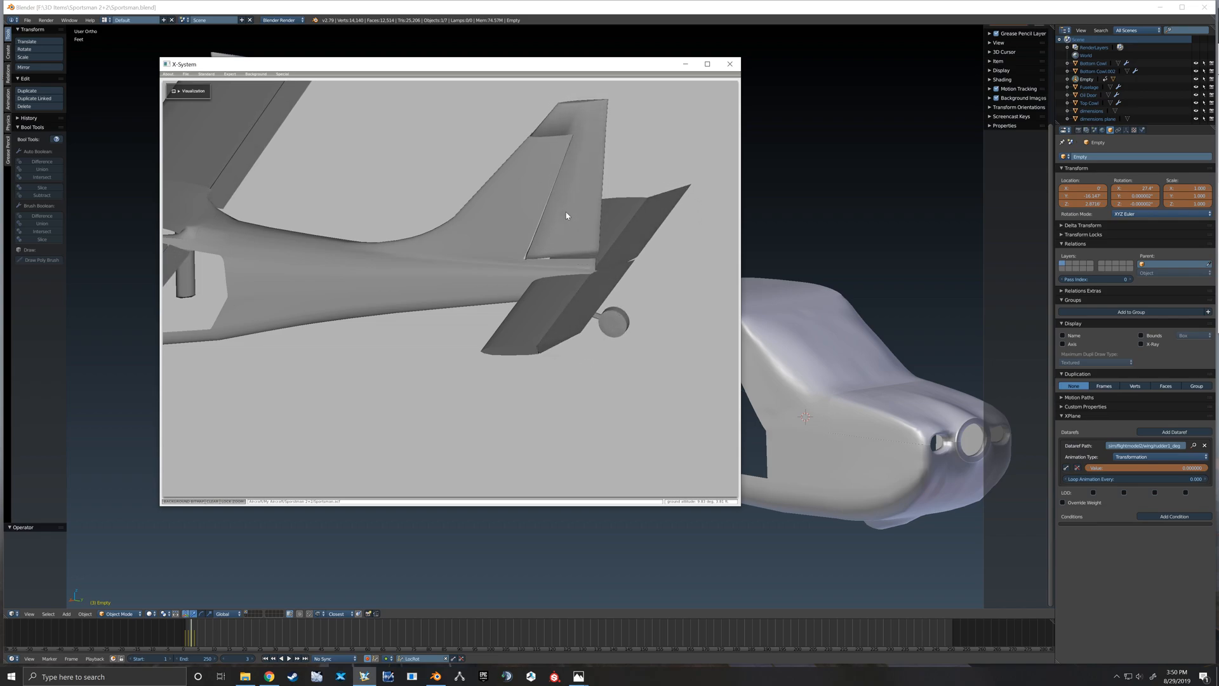
mouse_move(730, 64)
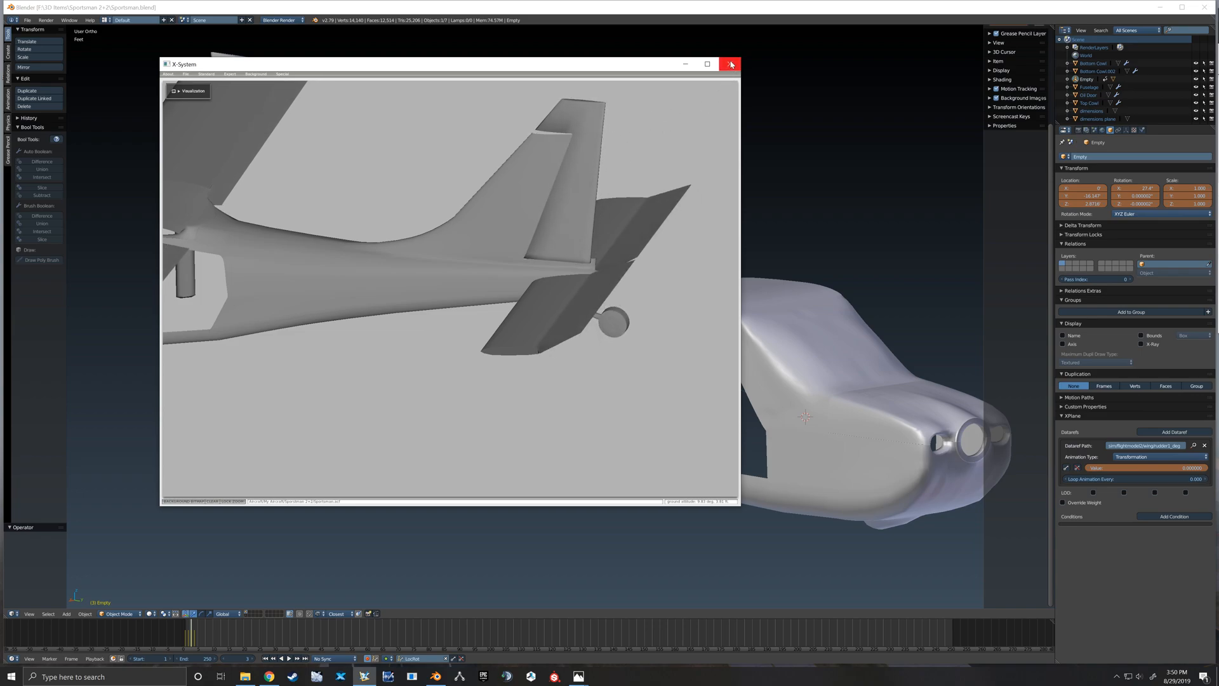
mouse_move(730, 65)
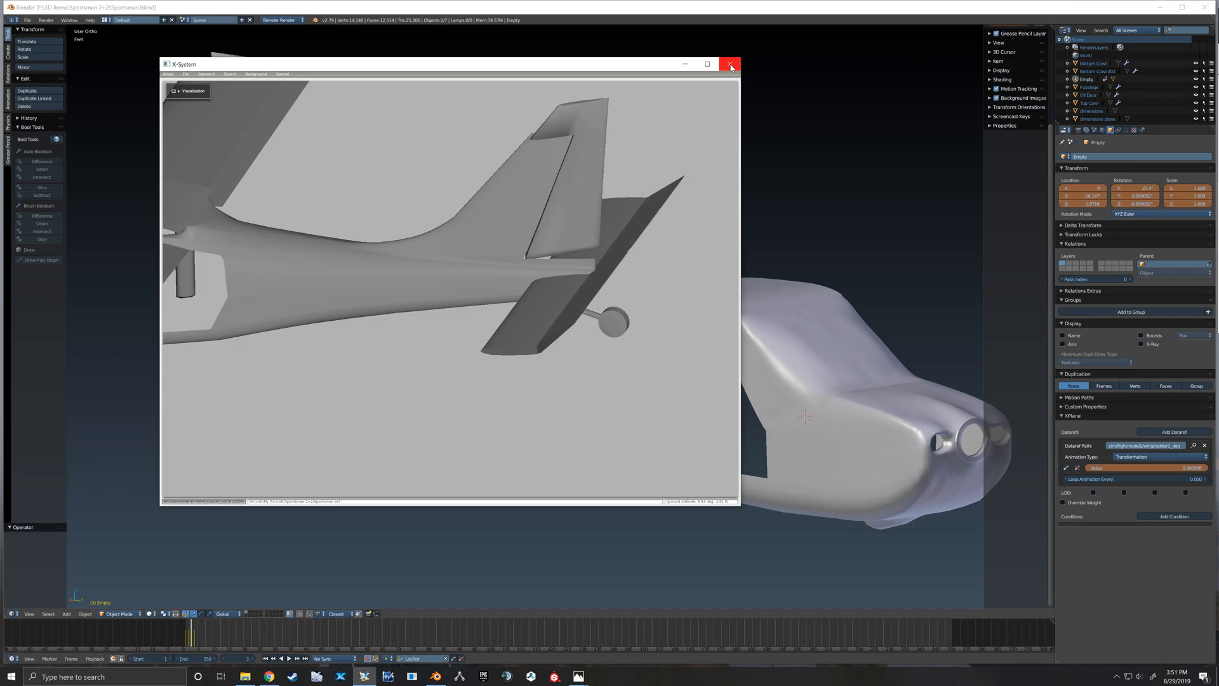
- Close the X-System viewer window after confirming the rudder deflects
click(729, 64)
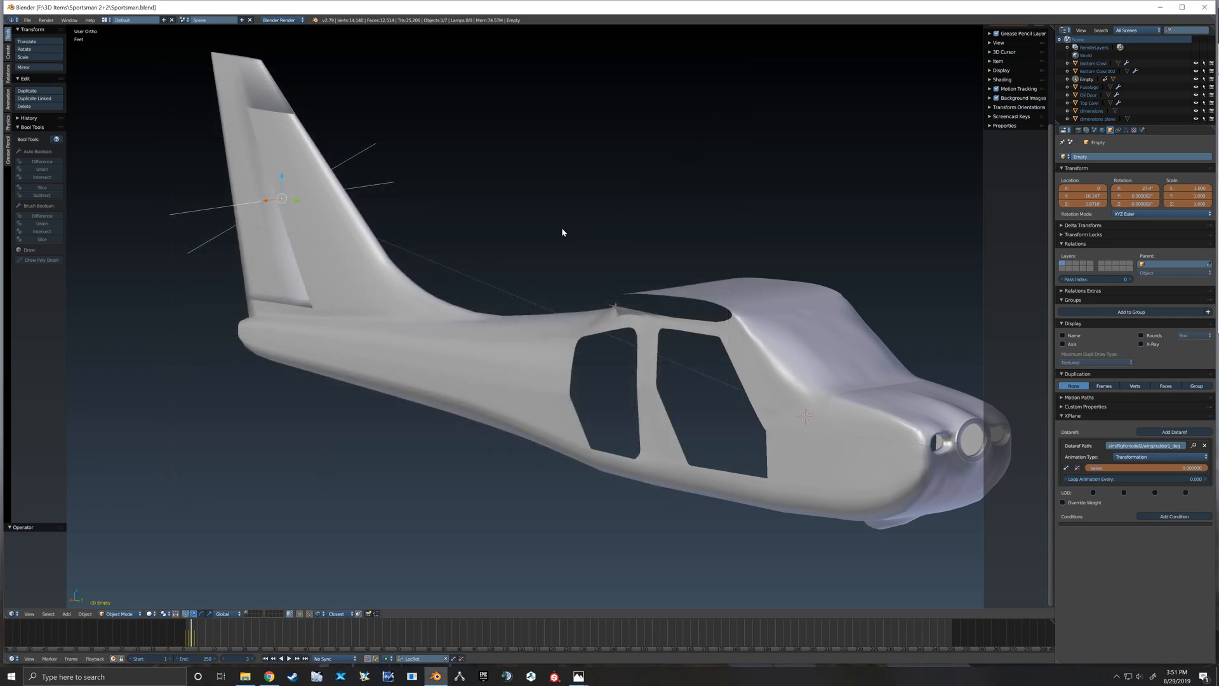
mouse_move(534, 273)
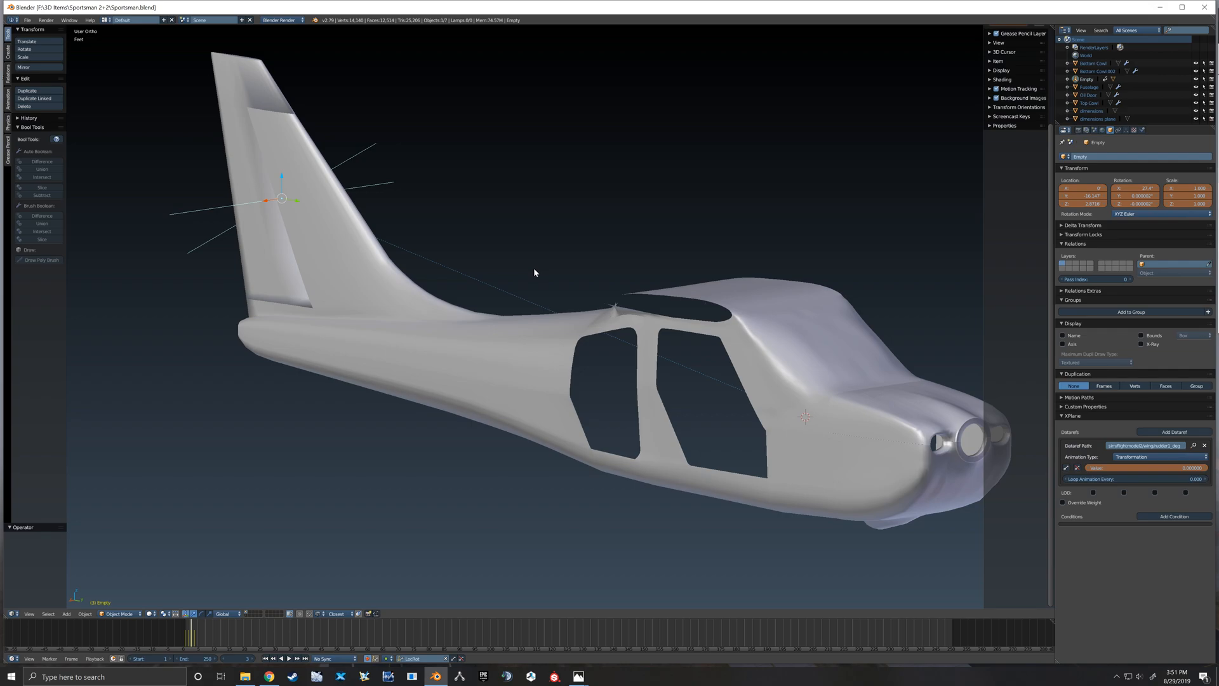